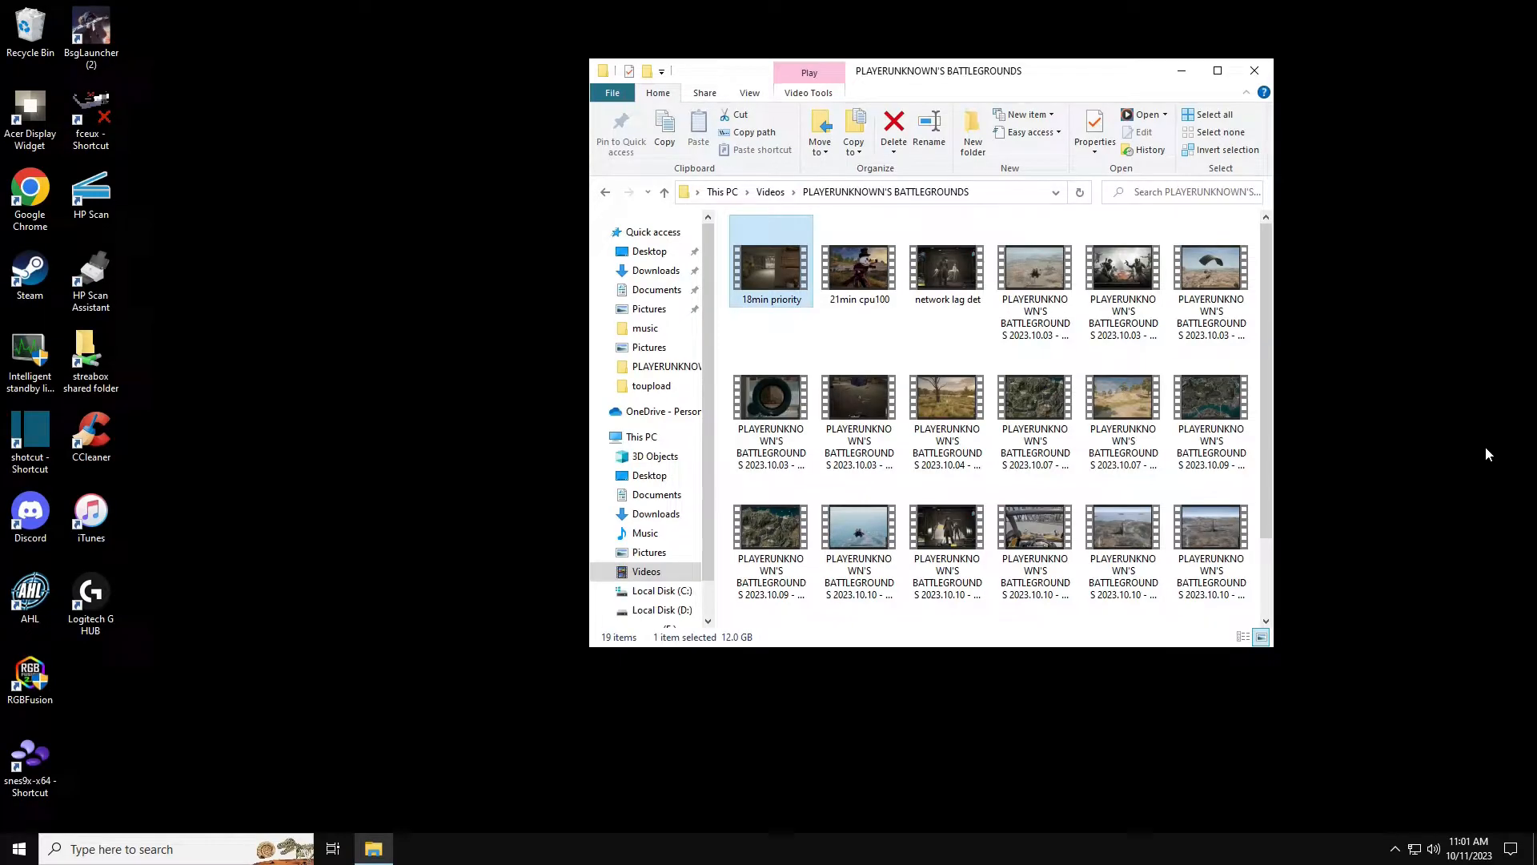
pyautogui.moveTo(1391, 437)
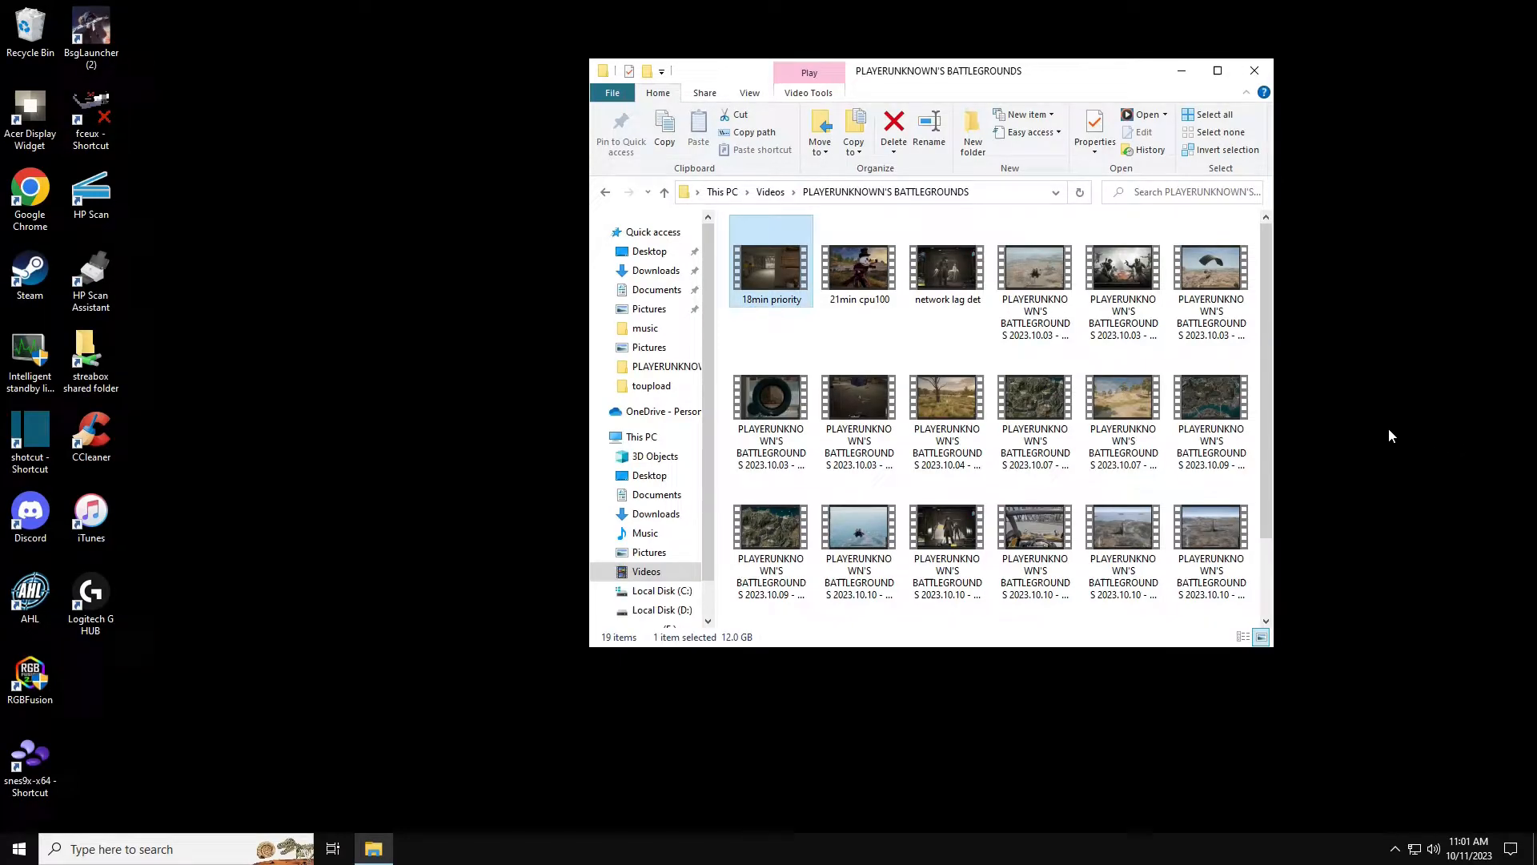
pyautogui.moveTo(1518, 398)
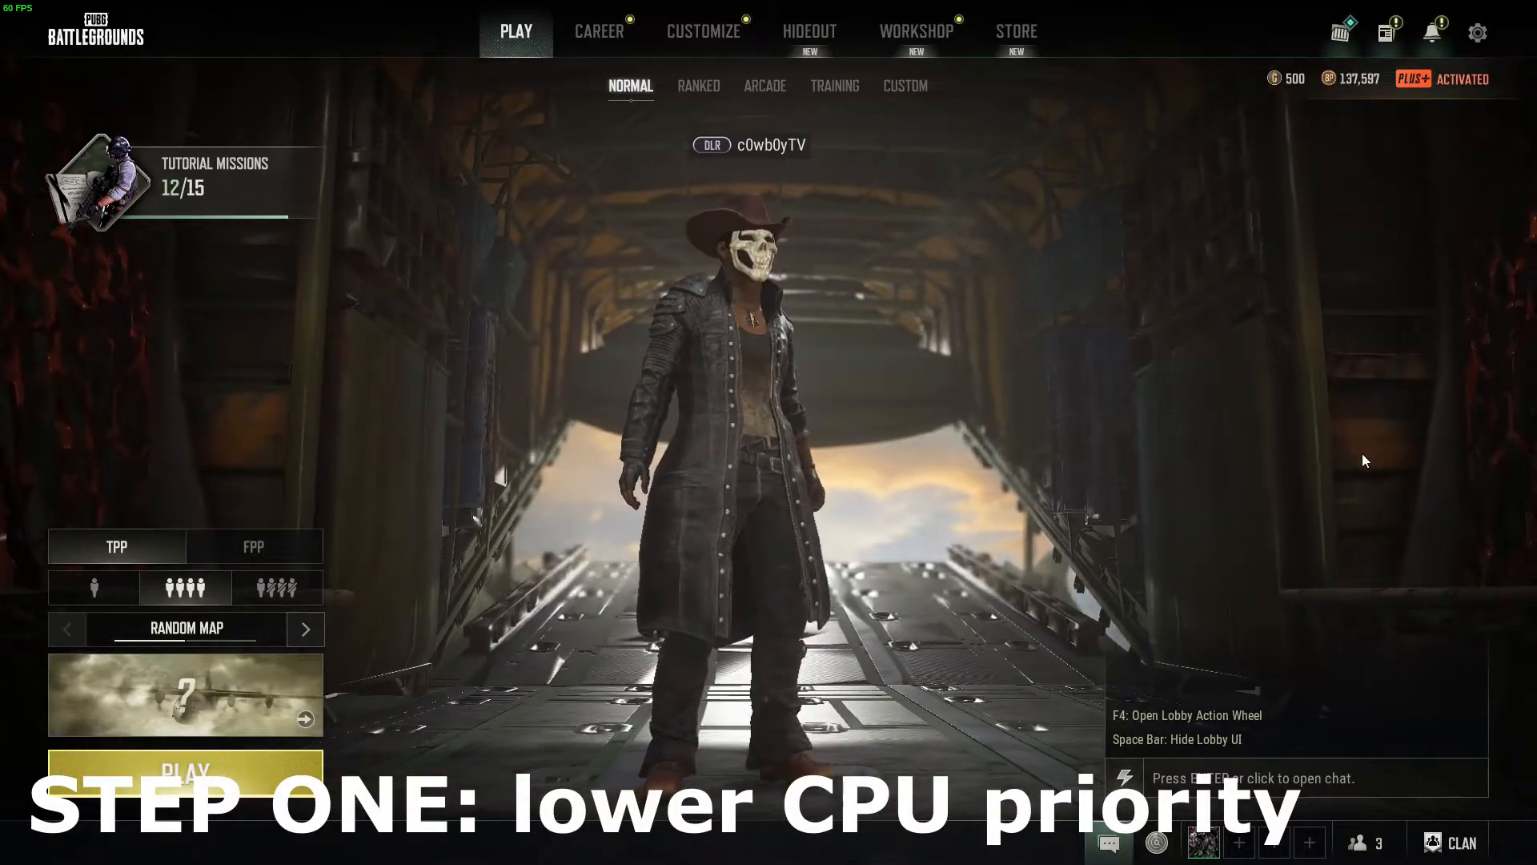
# - From Ctrl+Alt+Del, open Task Manager Details sorted by CPU and lower TslGame.exe priority
pyautogui.press('ctrl+alt+delete')
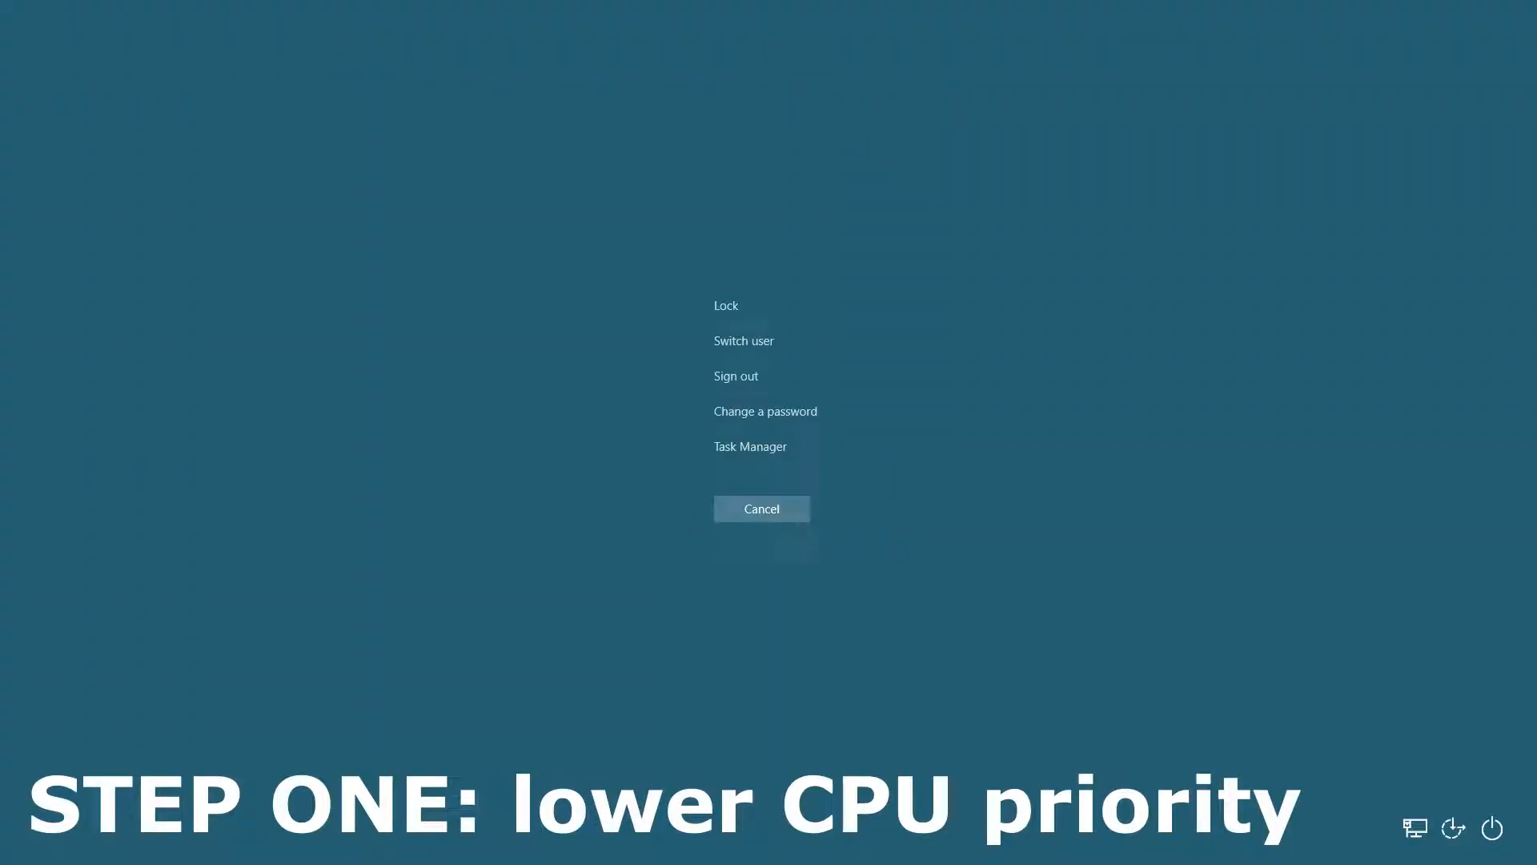
pyautogui.click(761, 507)
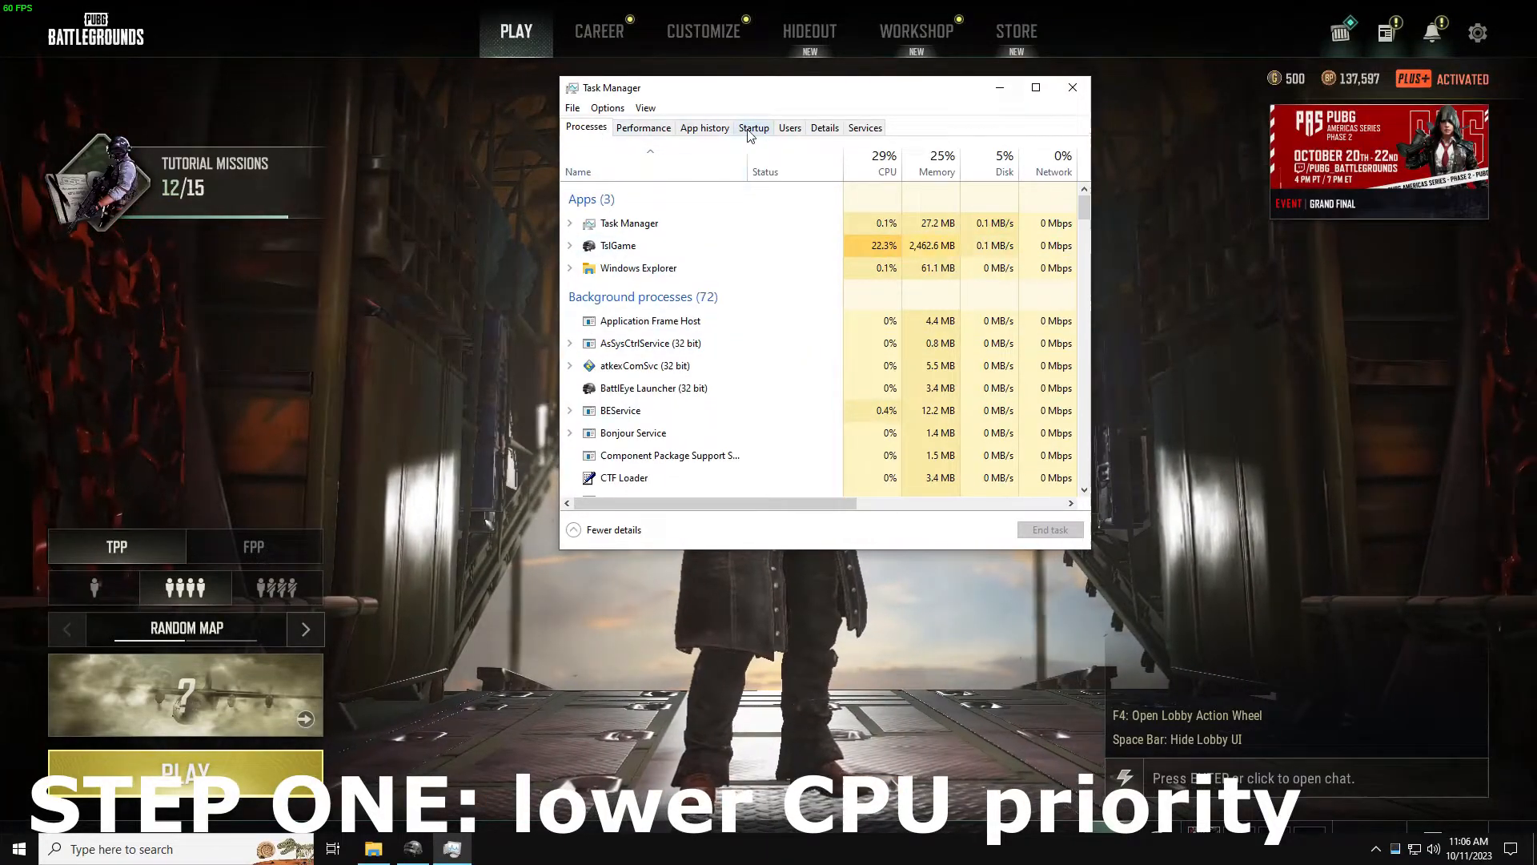
pyautogui.click(824, 127)
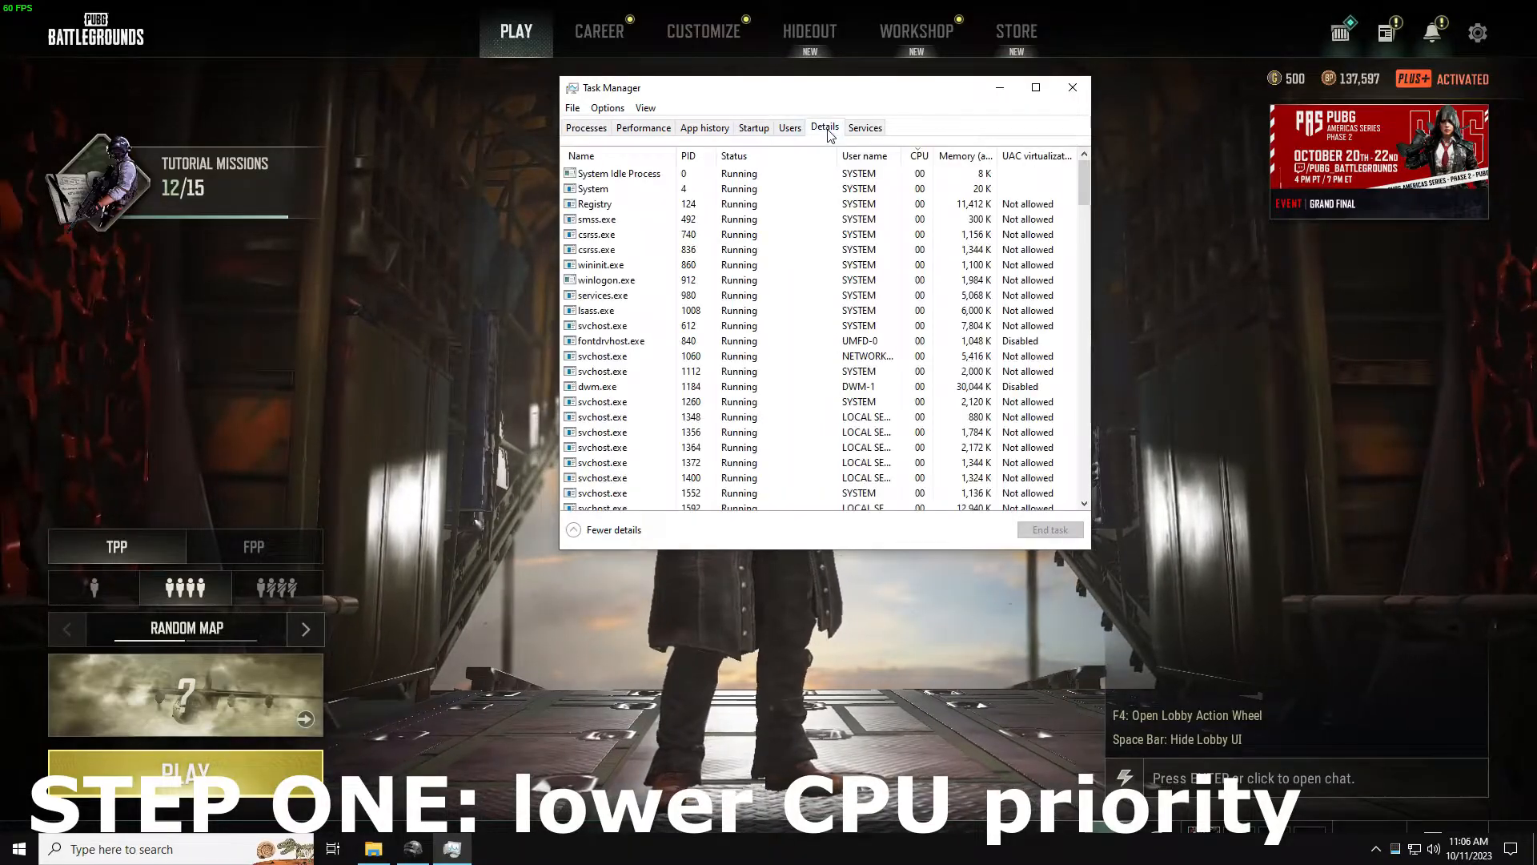
pyautogui.click(918, 157)
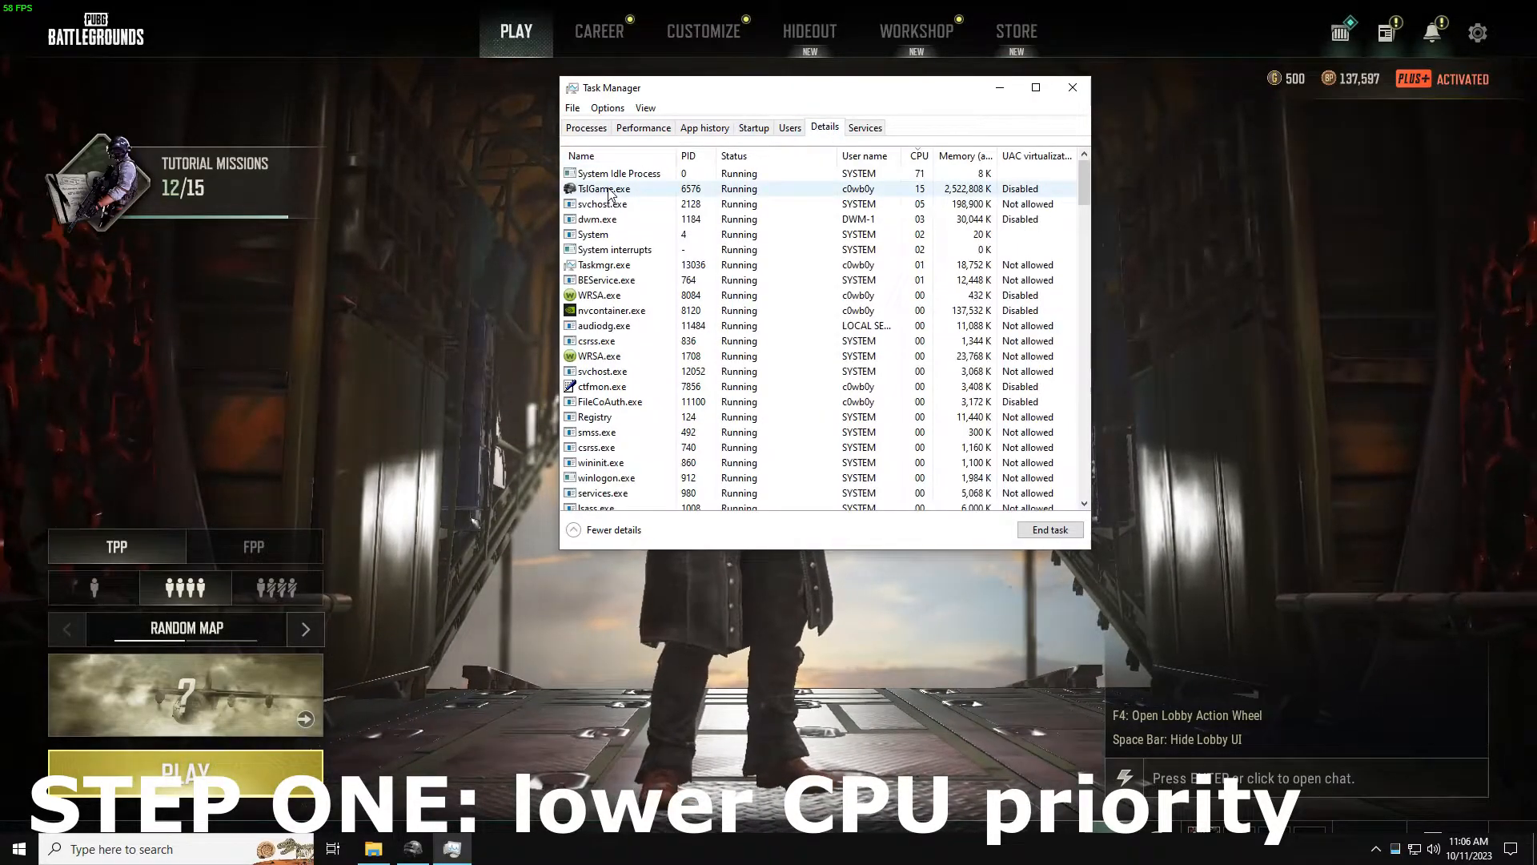
pyautogui.rightClick(604, 188)
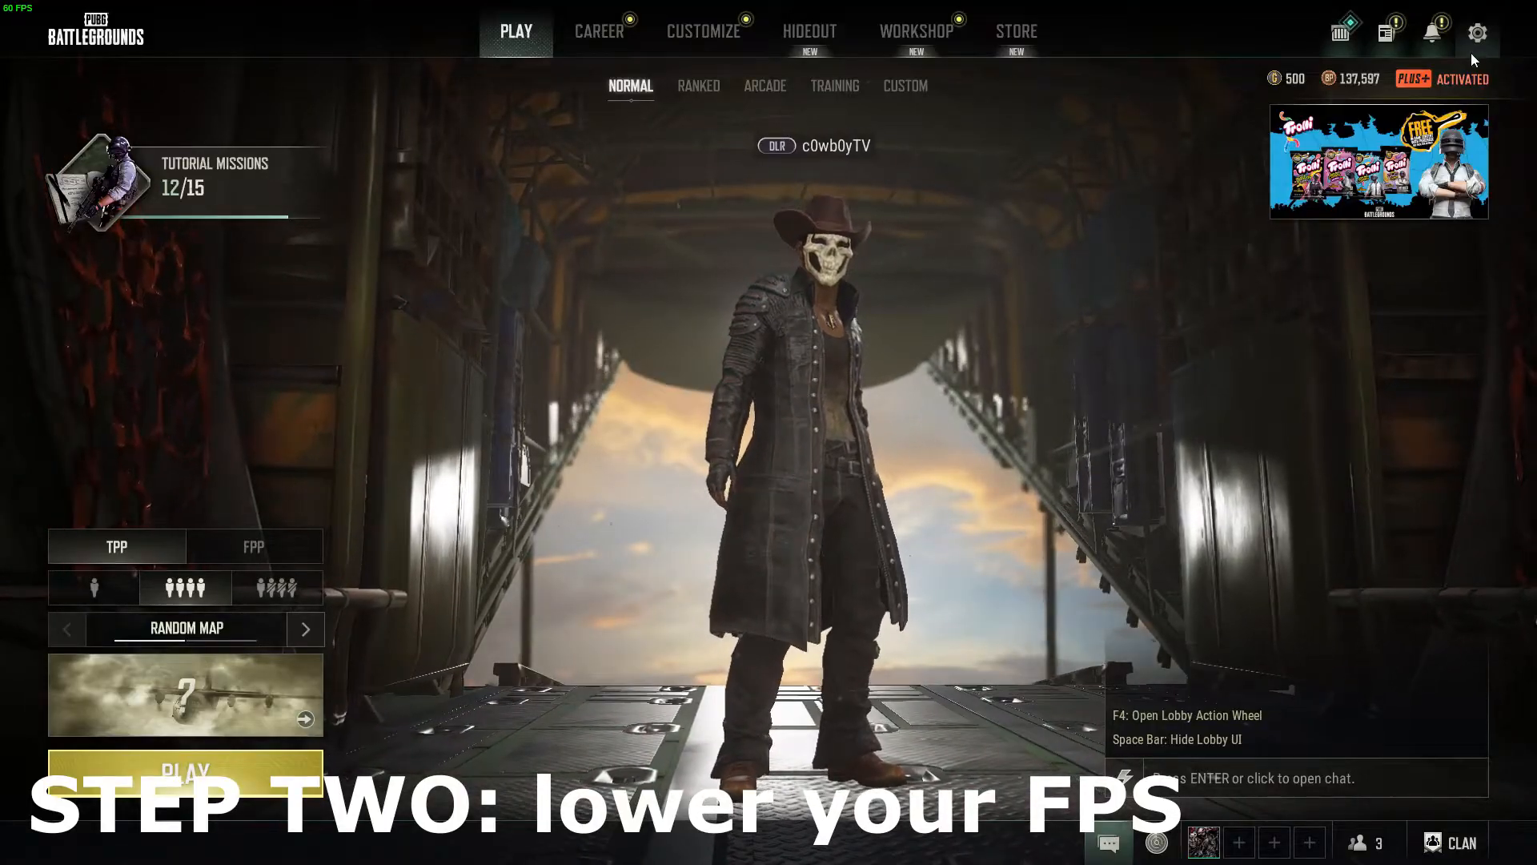
# - Open PUBG's Settings from the Esc menu to set a Custom FPS cap of 75
pyautogui.press('Escape')
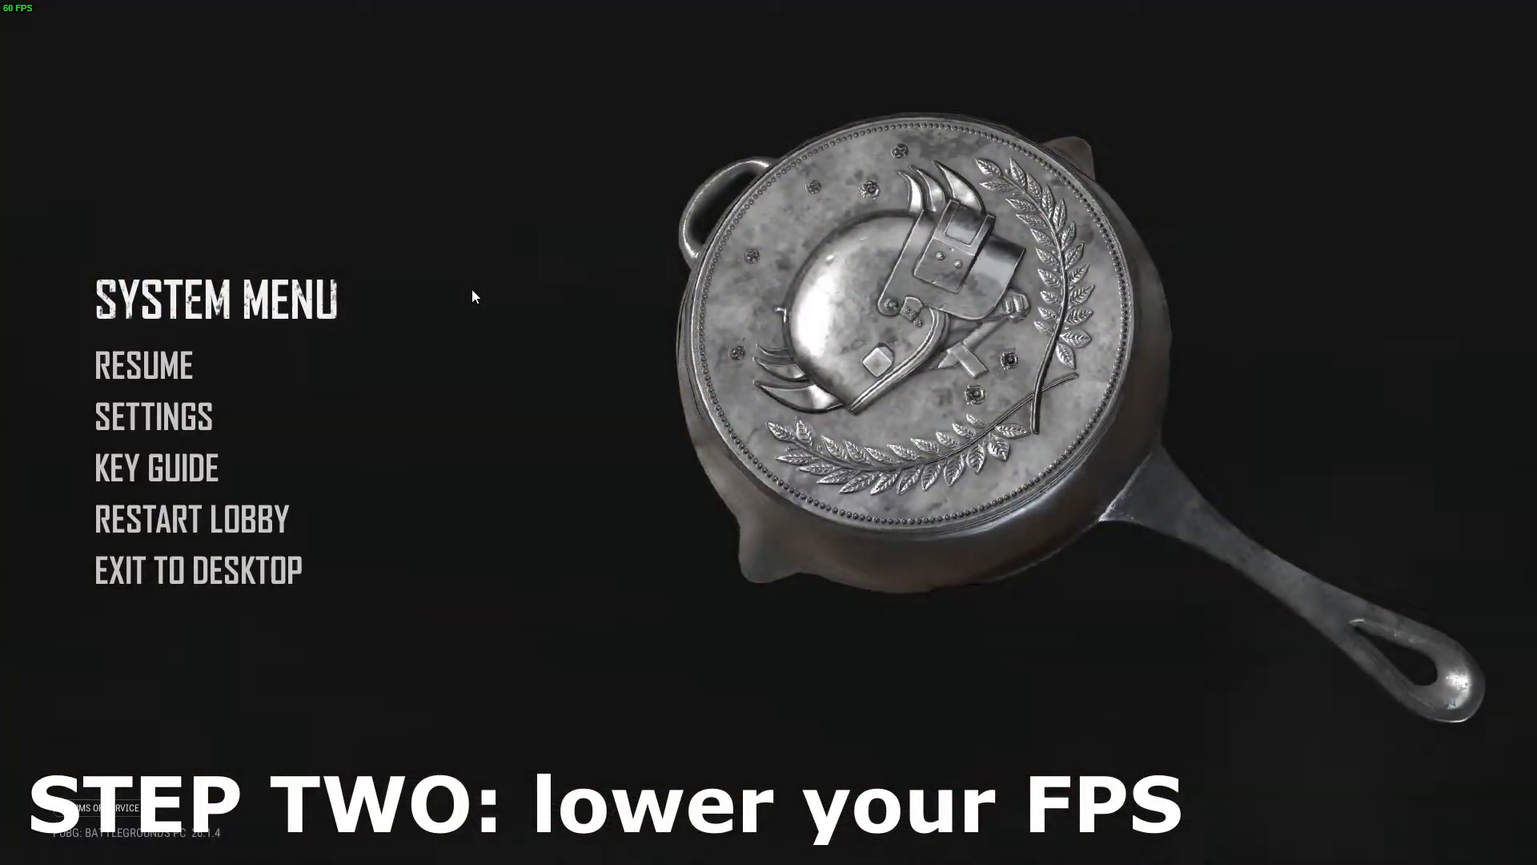
pyautogui.moveTo(153, 415)
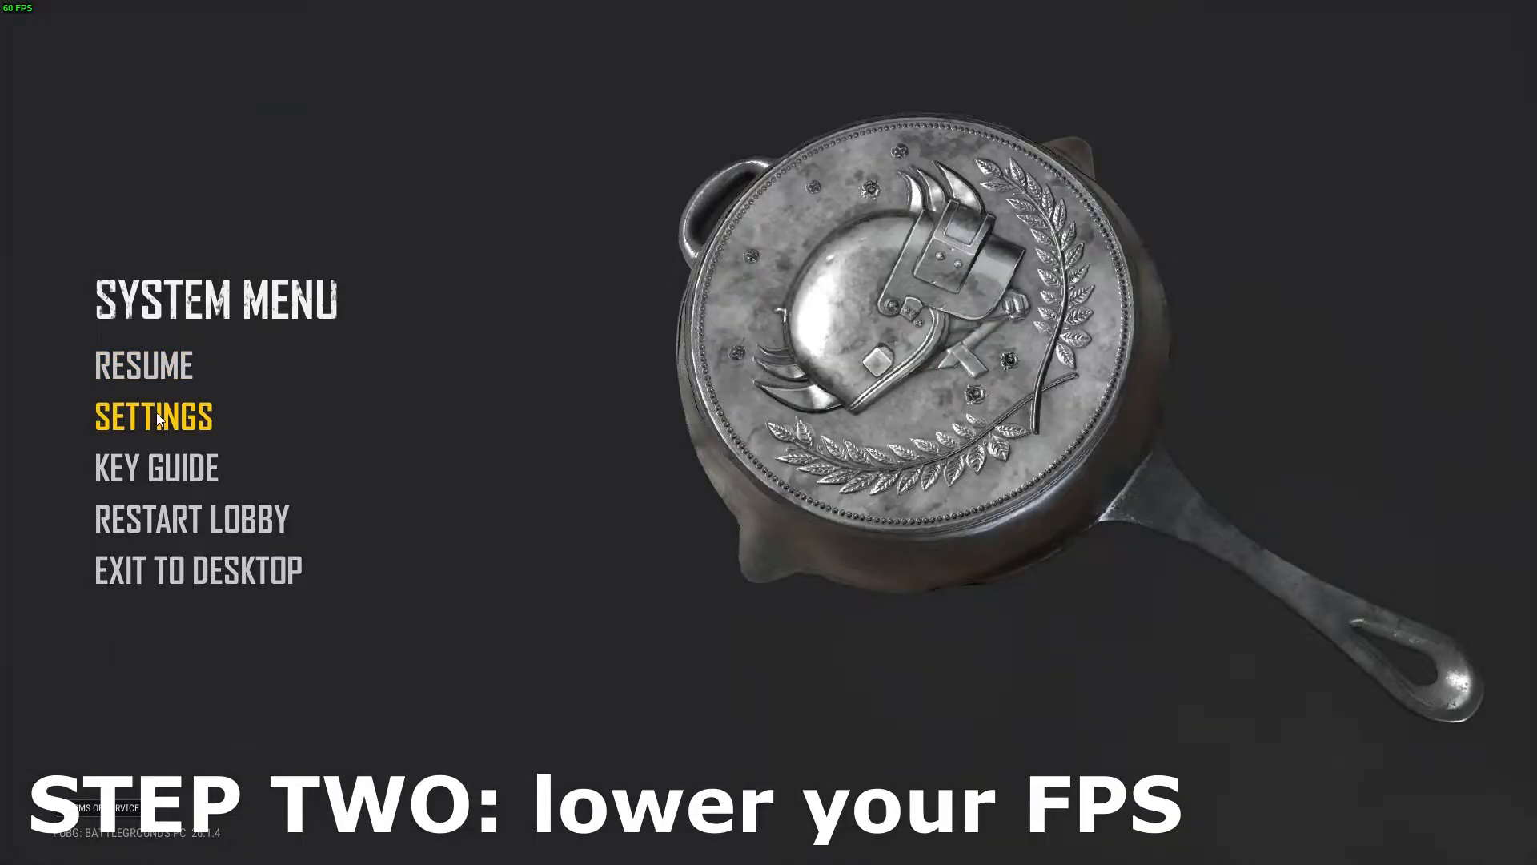
pyautogui.click(153, 415)
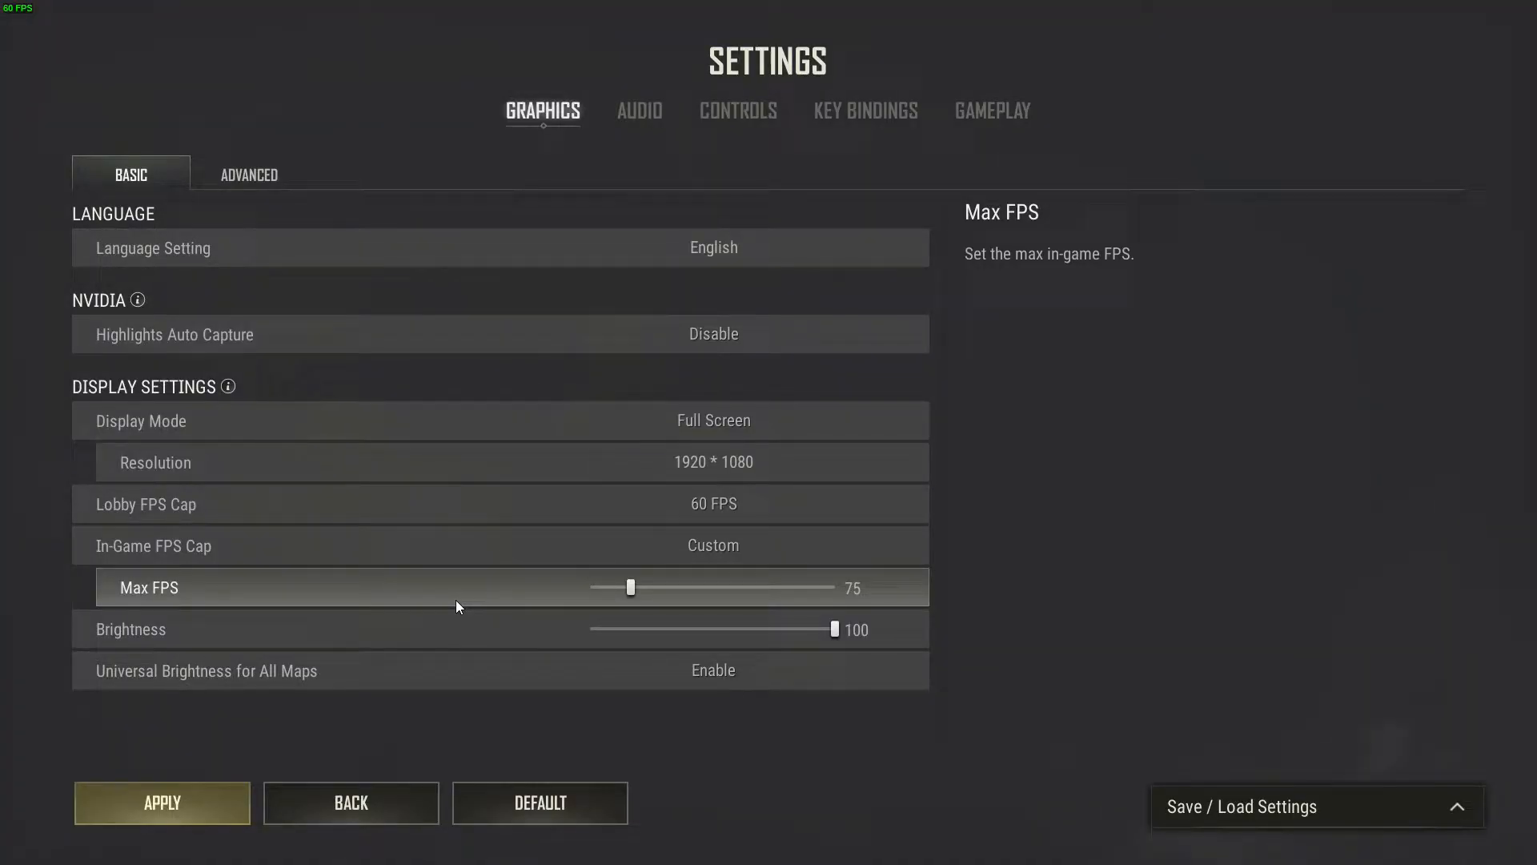
pyautogui.moveTo(1068, 576)
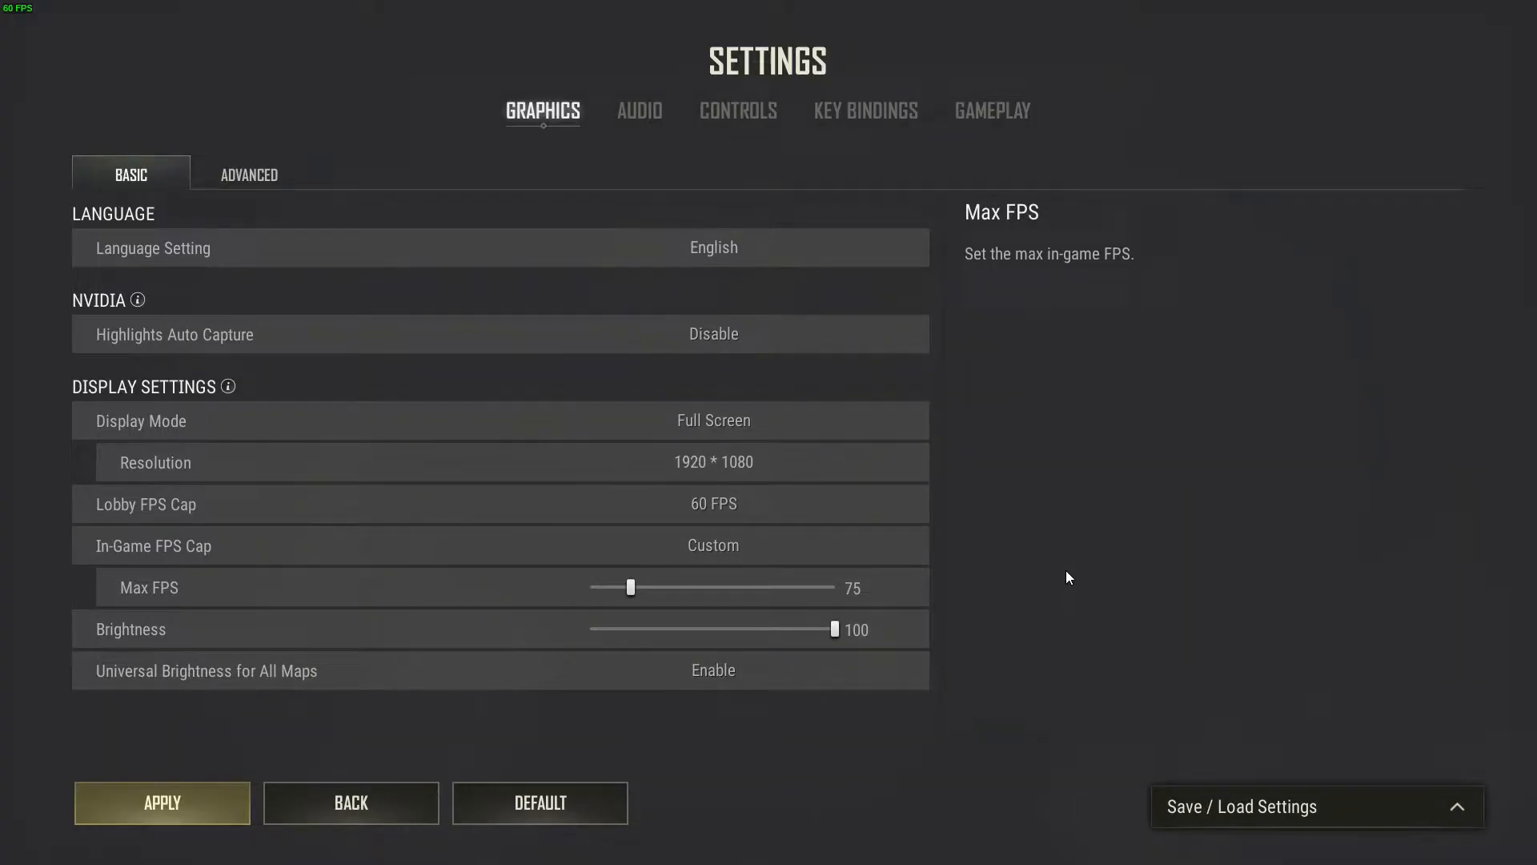
pyautogui.moveTo(1155, 526)
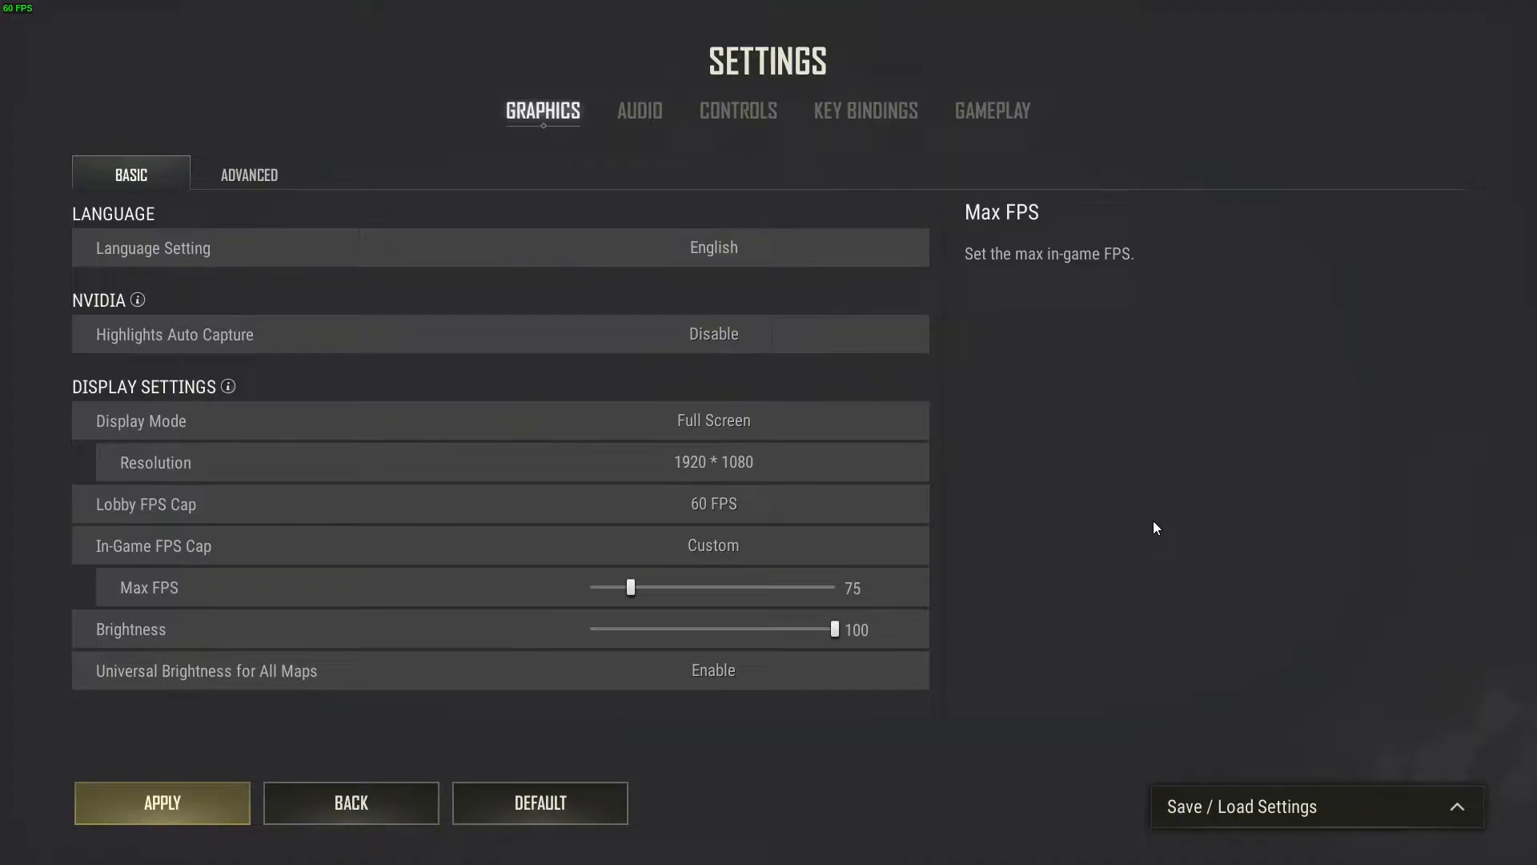
pyautogui.moveTo(1276, 527)
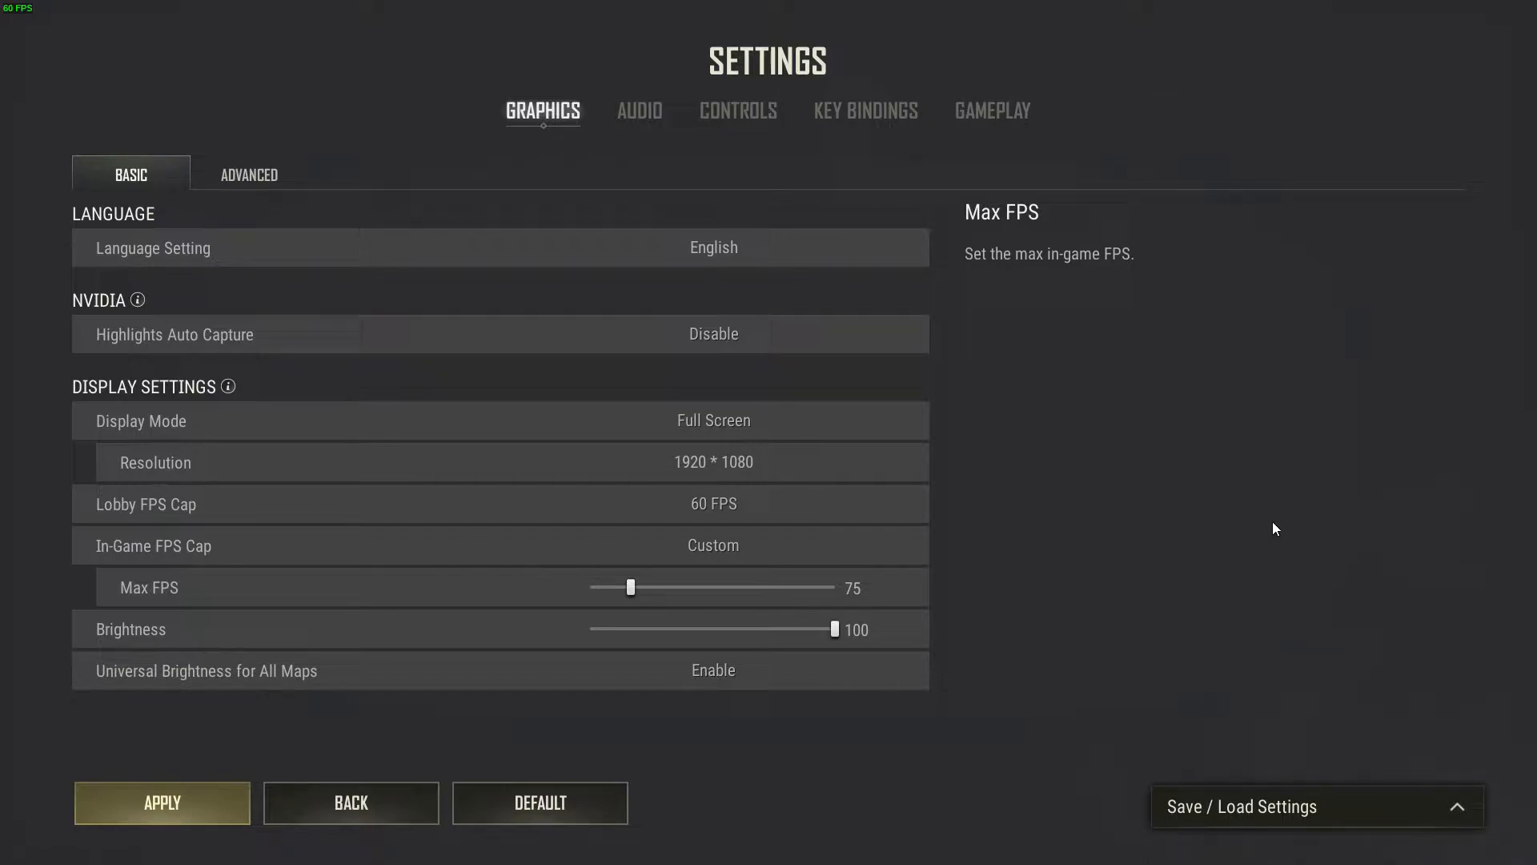
pyautogui.moveTo(1137, 533)
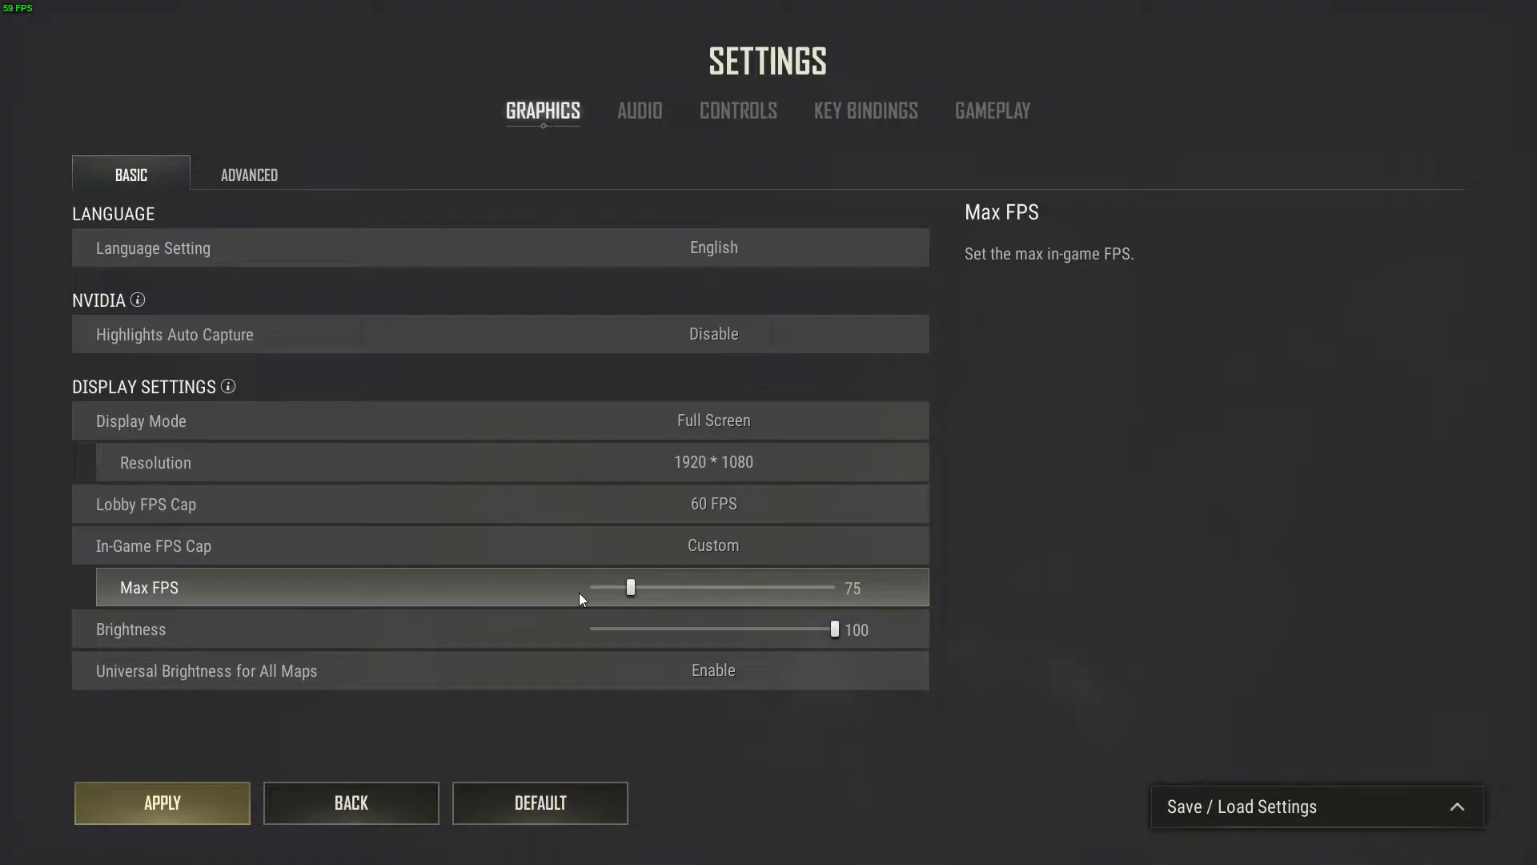
pyautogui.moveTo(546, 601)
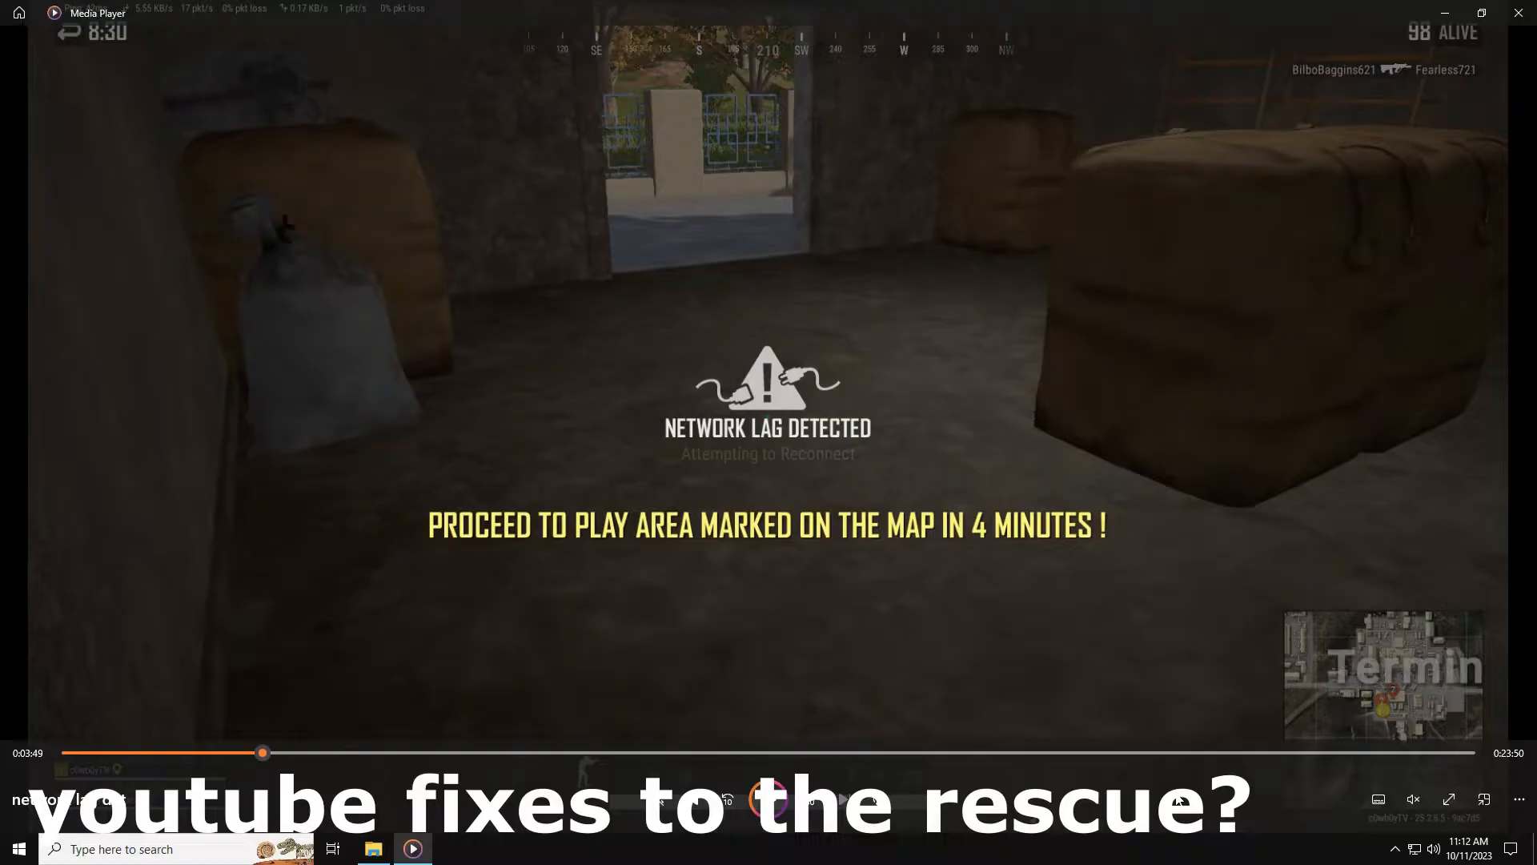
pyautogui.moveTo(1519, 18)
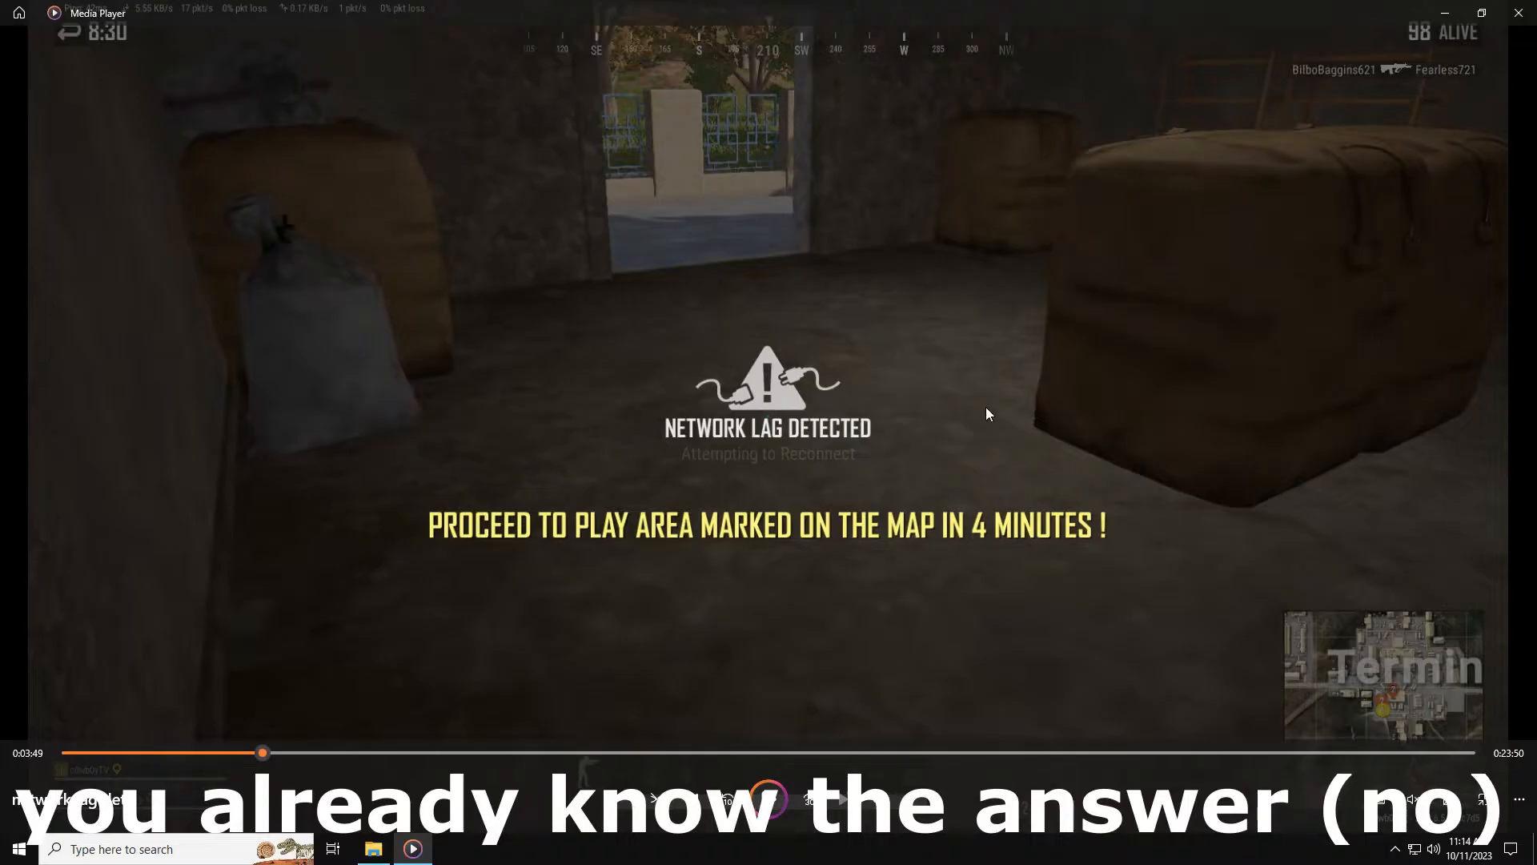
pyautogui.moveTo(730, 494)
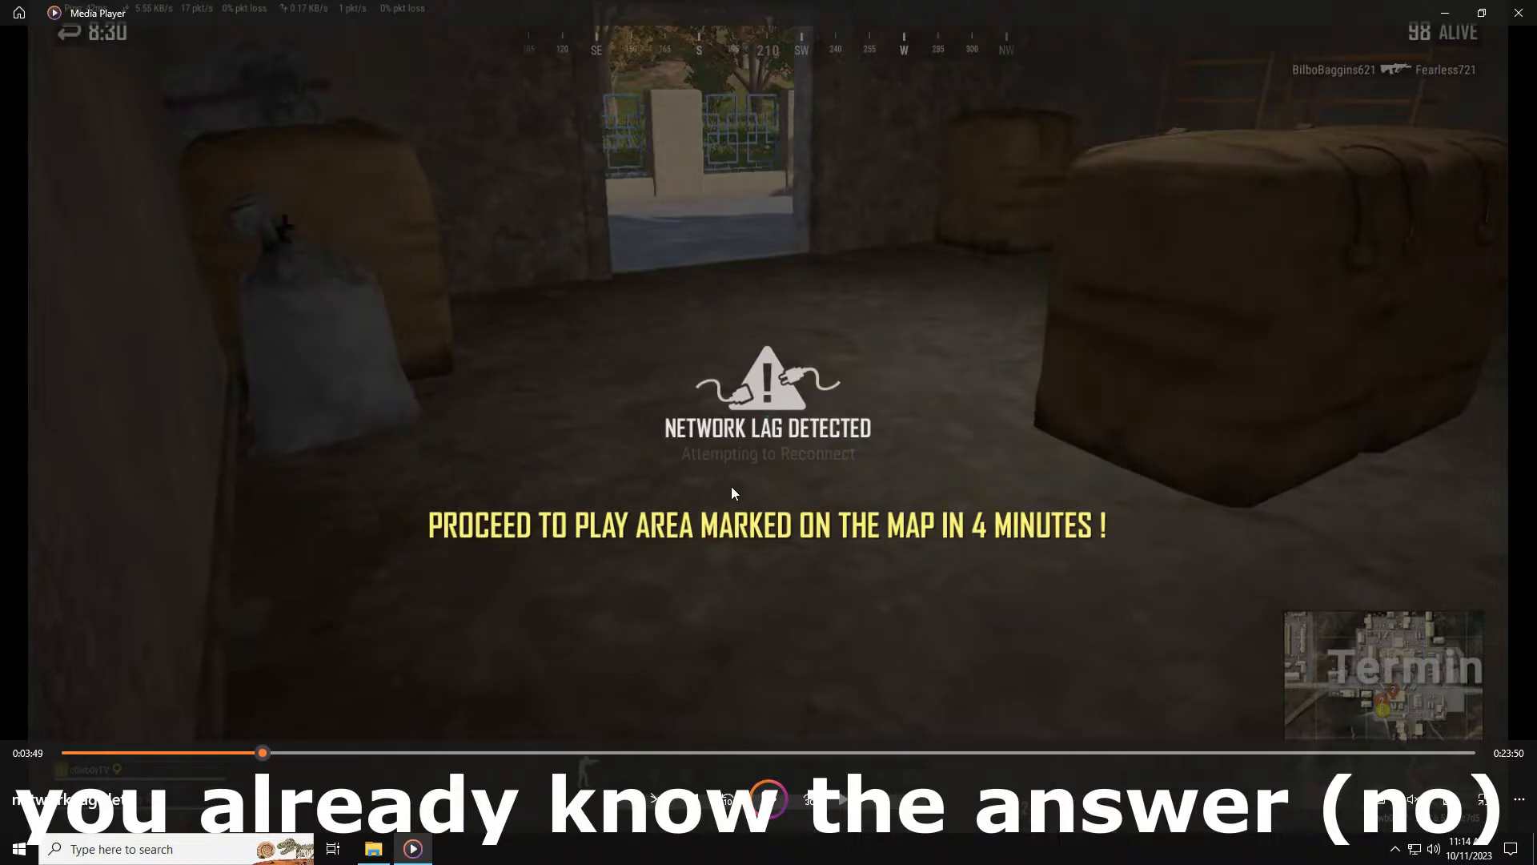
pyautogui.moveTo(1487, 588)
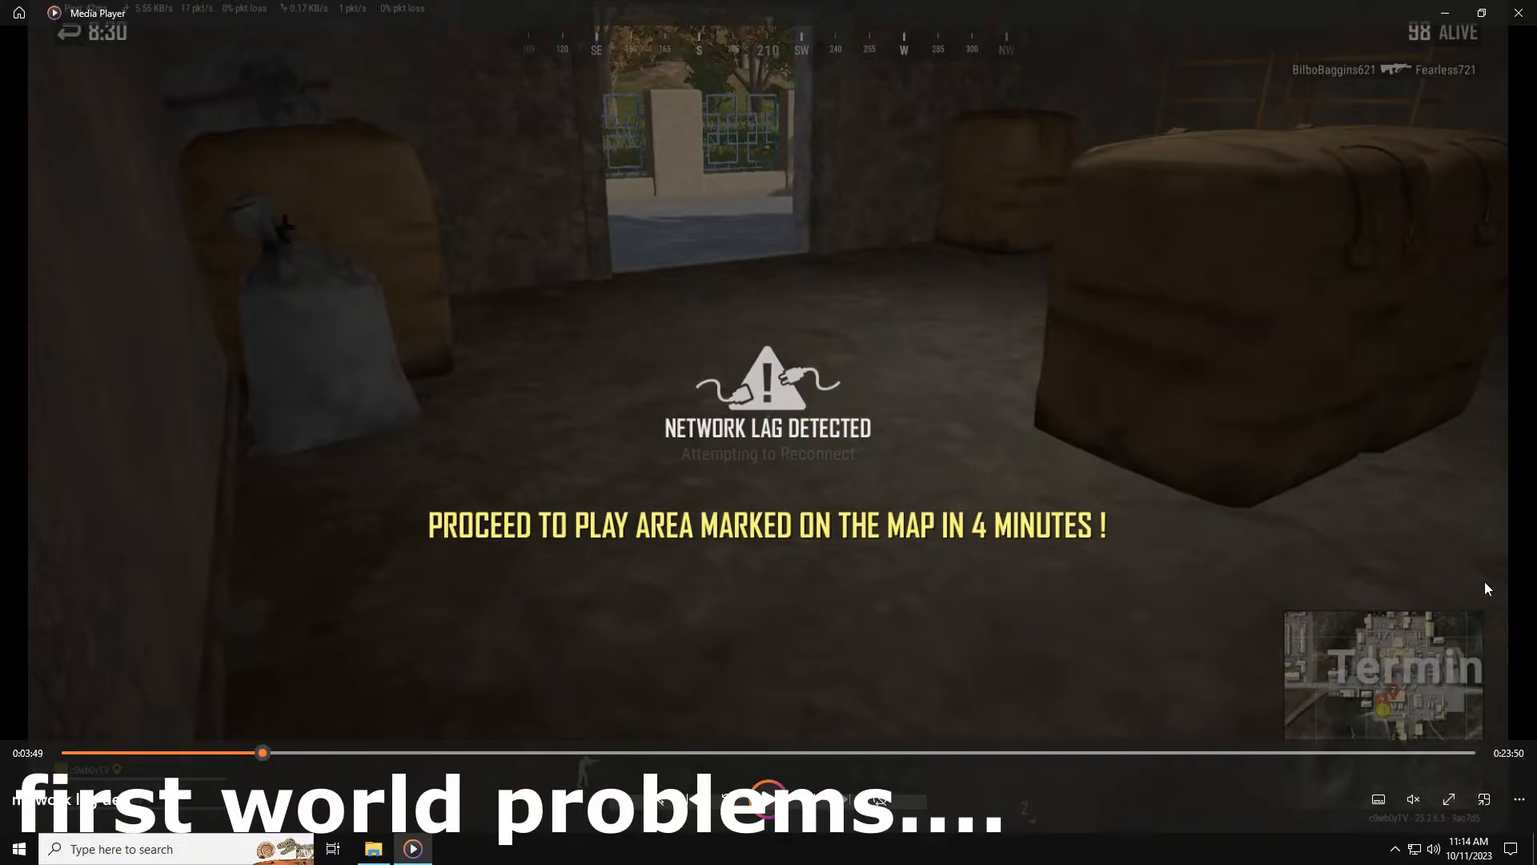
pyautogui.moveTo(1010, 390)
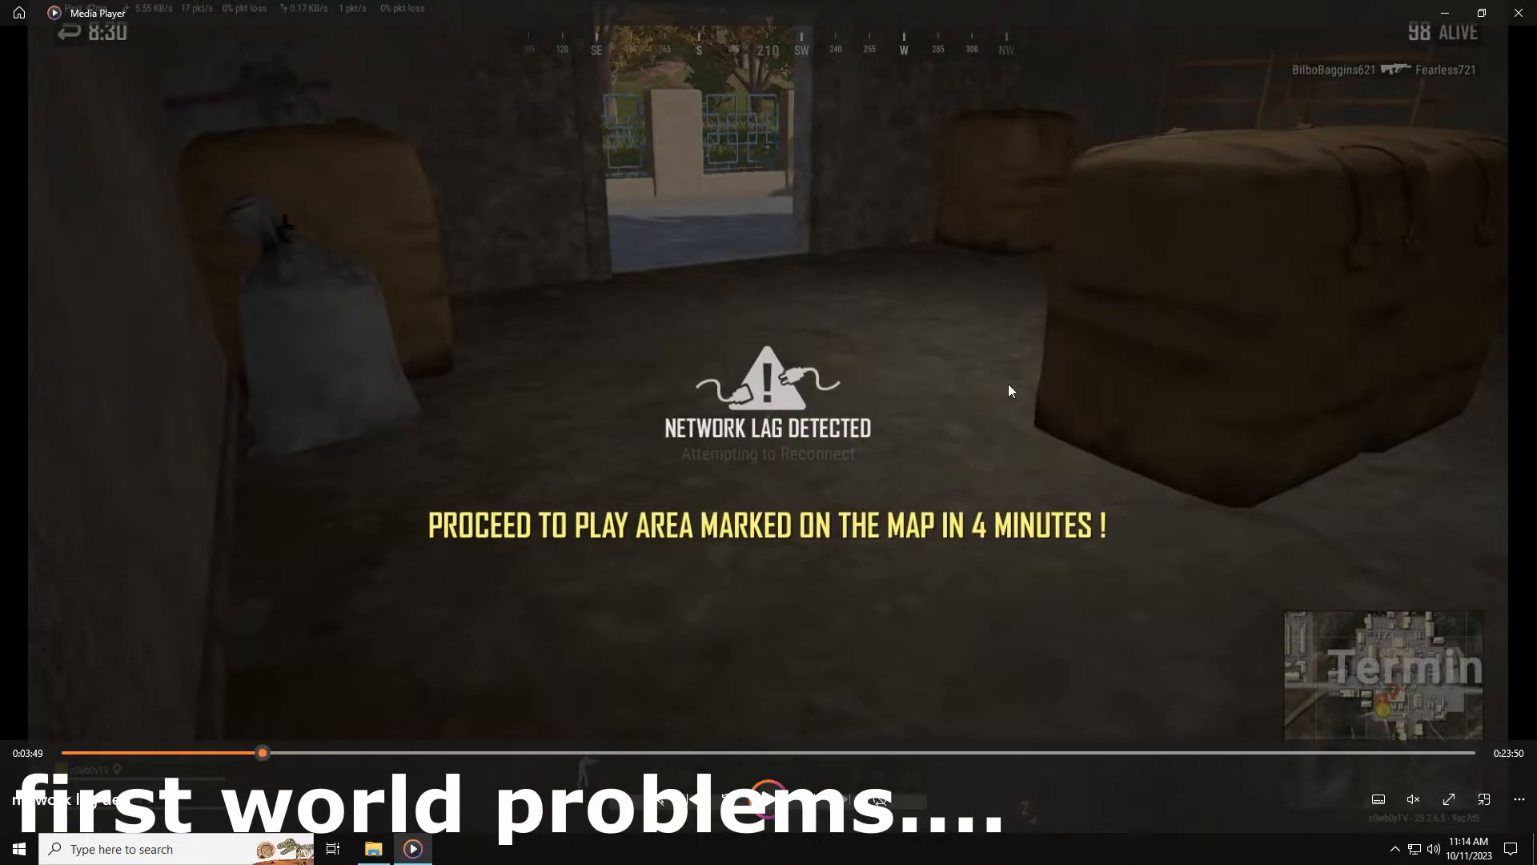
pyautogui.moveTo(1331, 394)
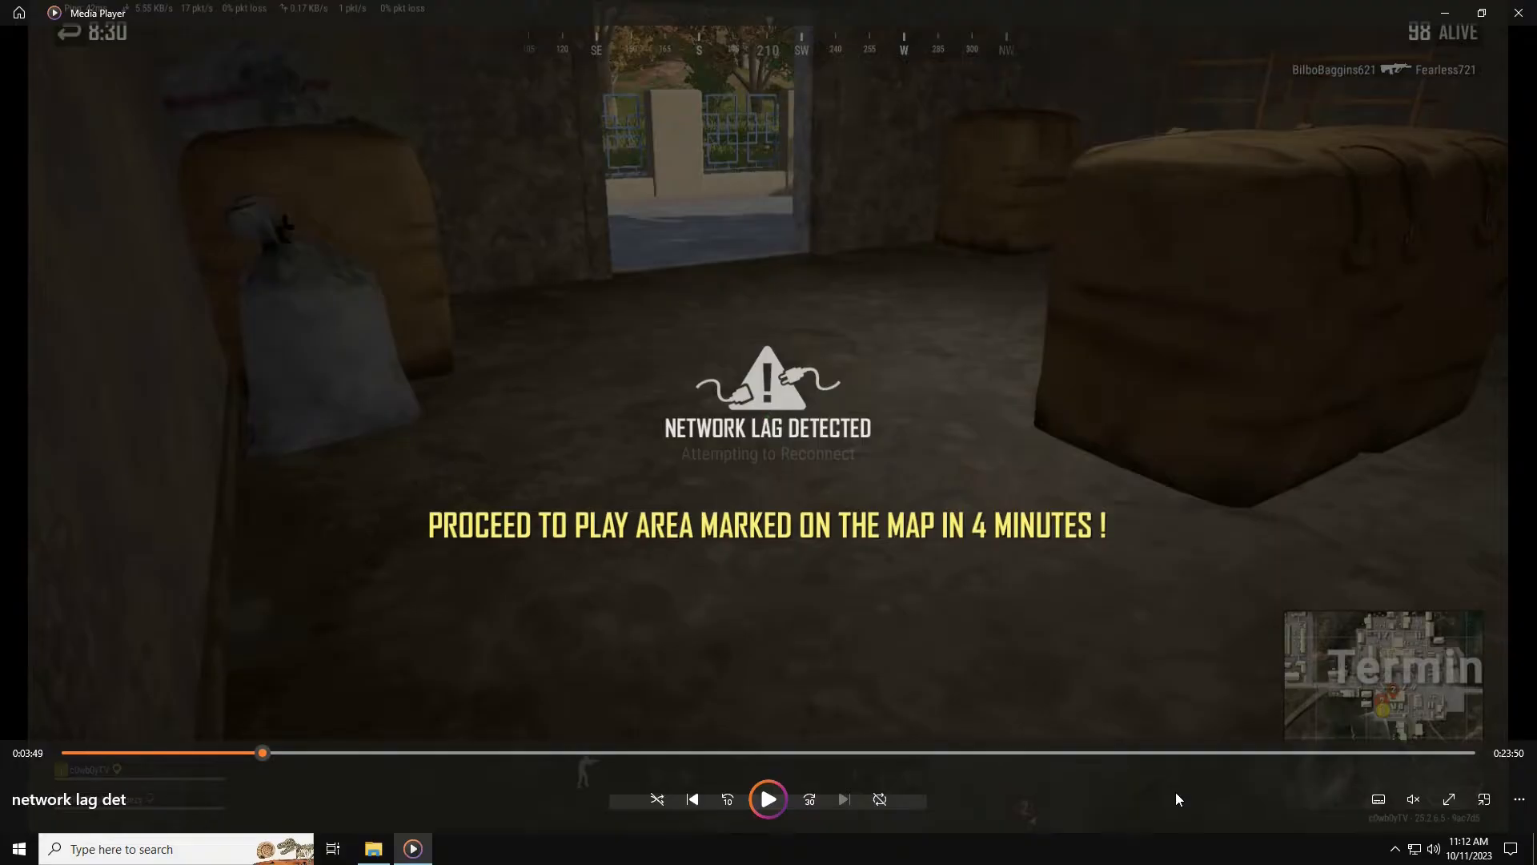
pyautogui.moveTo(674, 284)
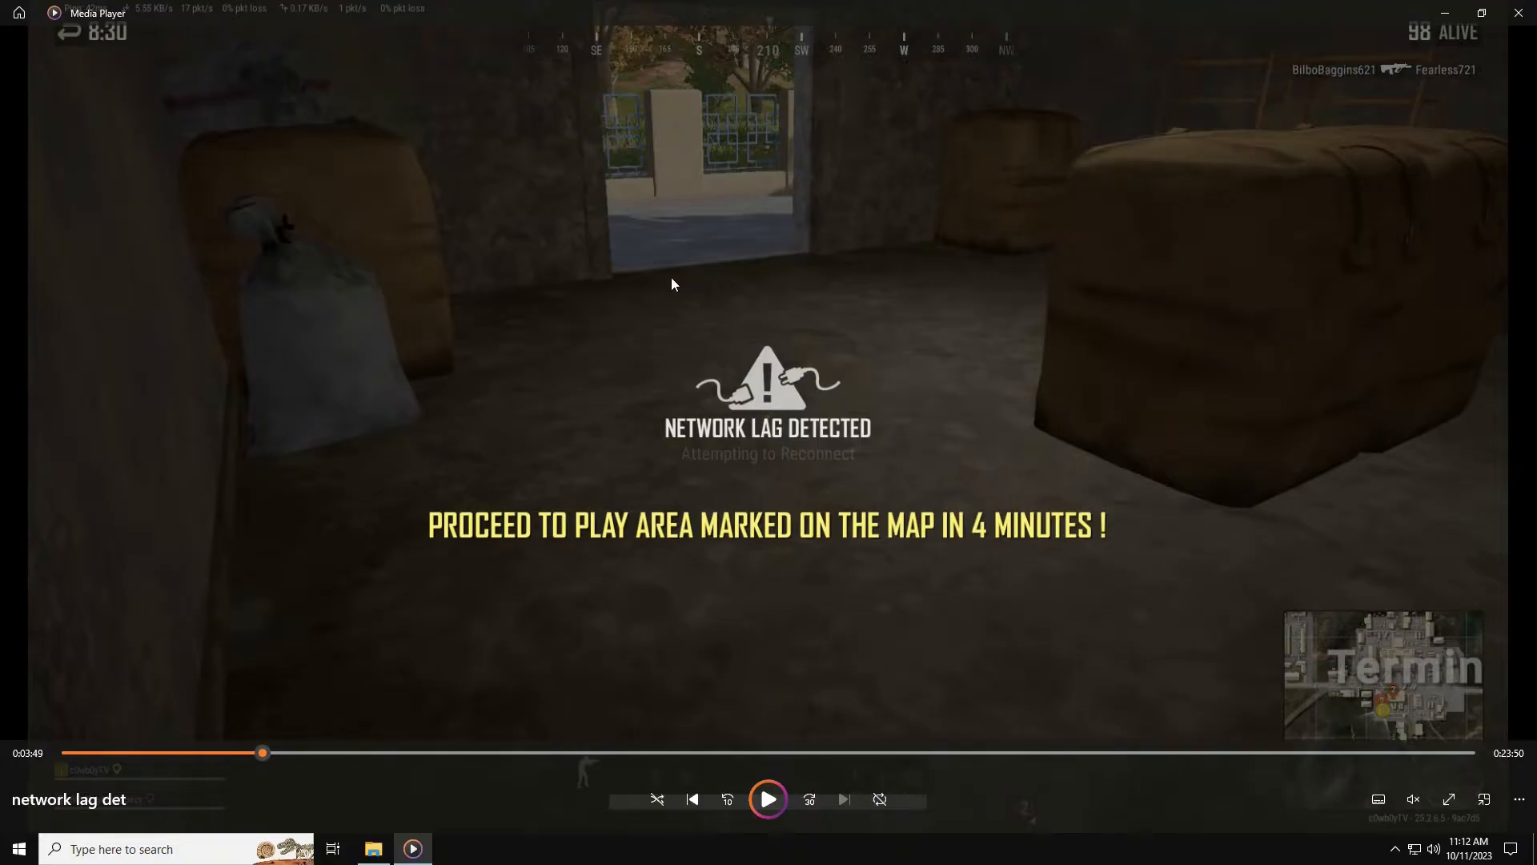
pyautogui.moveTo(1429, 486)
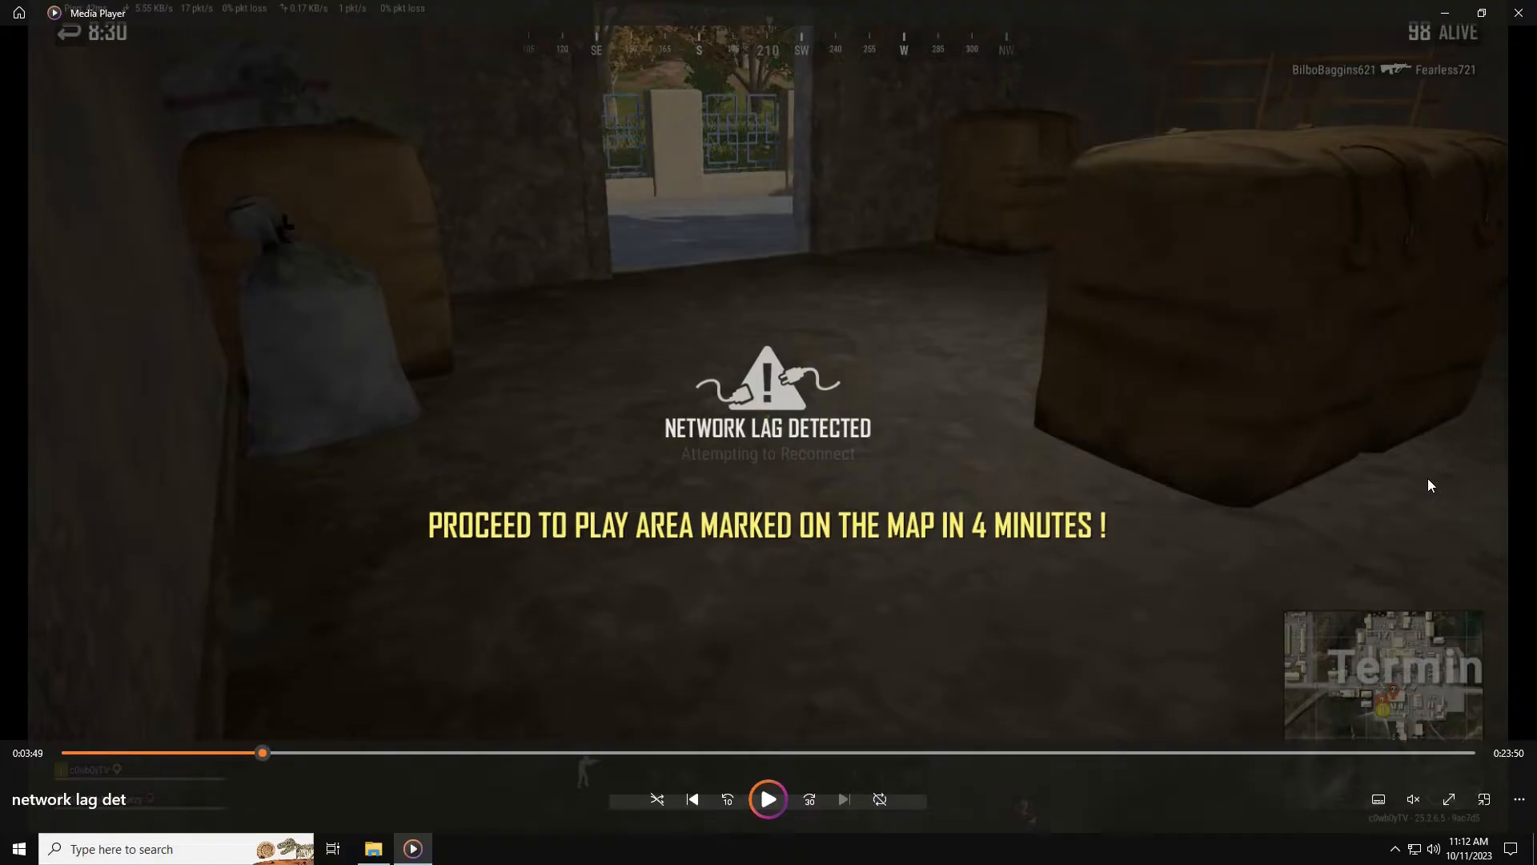
pyautogui.moveTo(1167, 462)
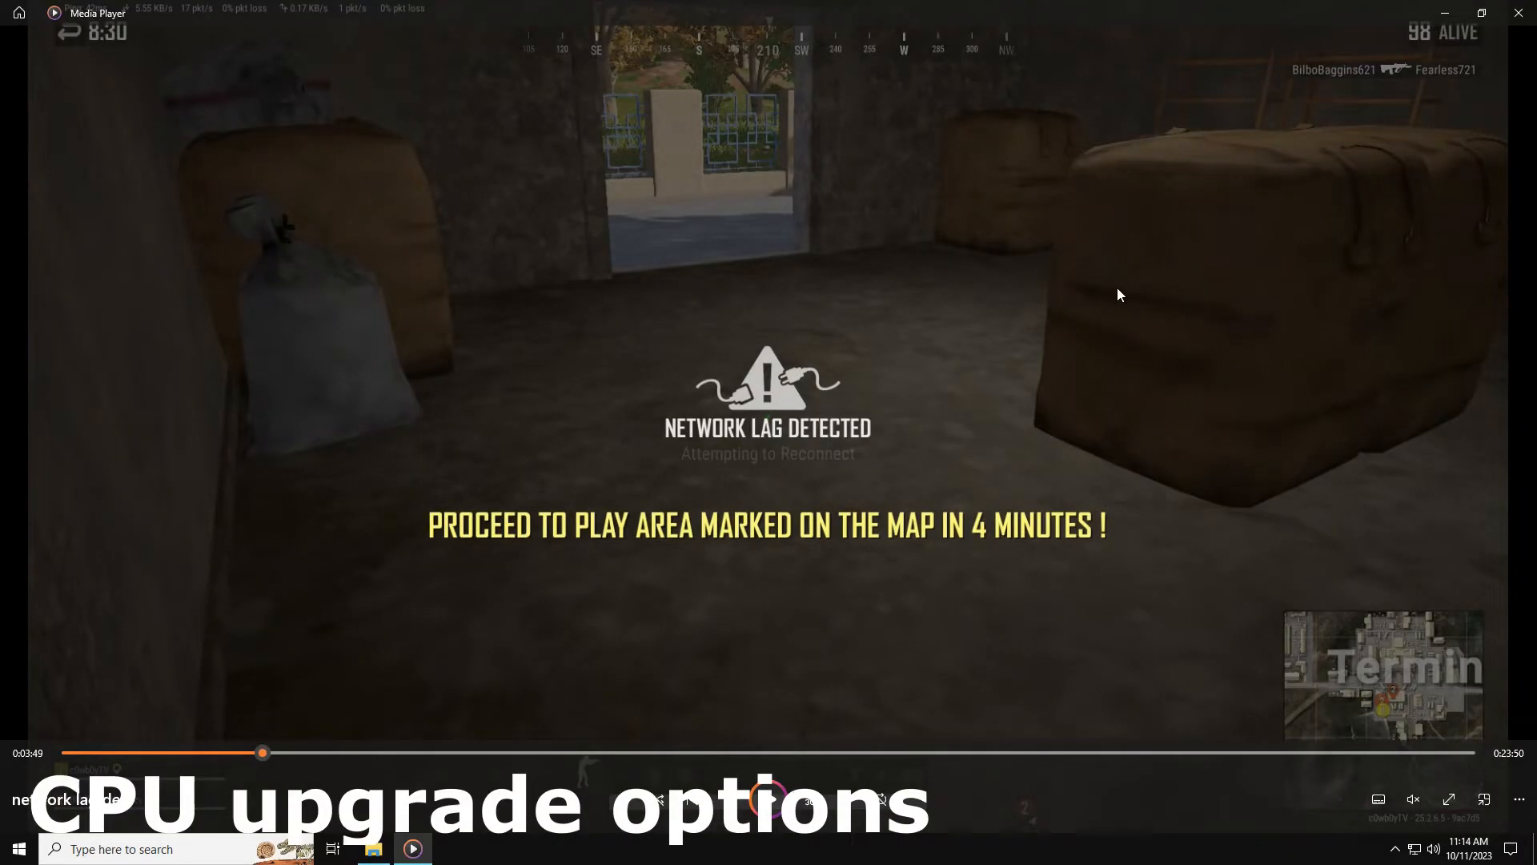
pyautogui.moveTo(1526, 13)
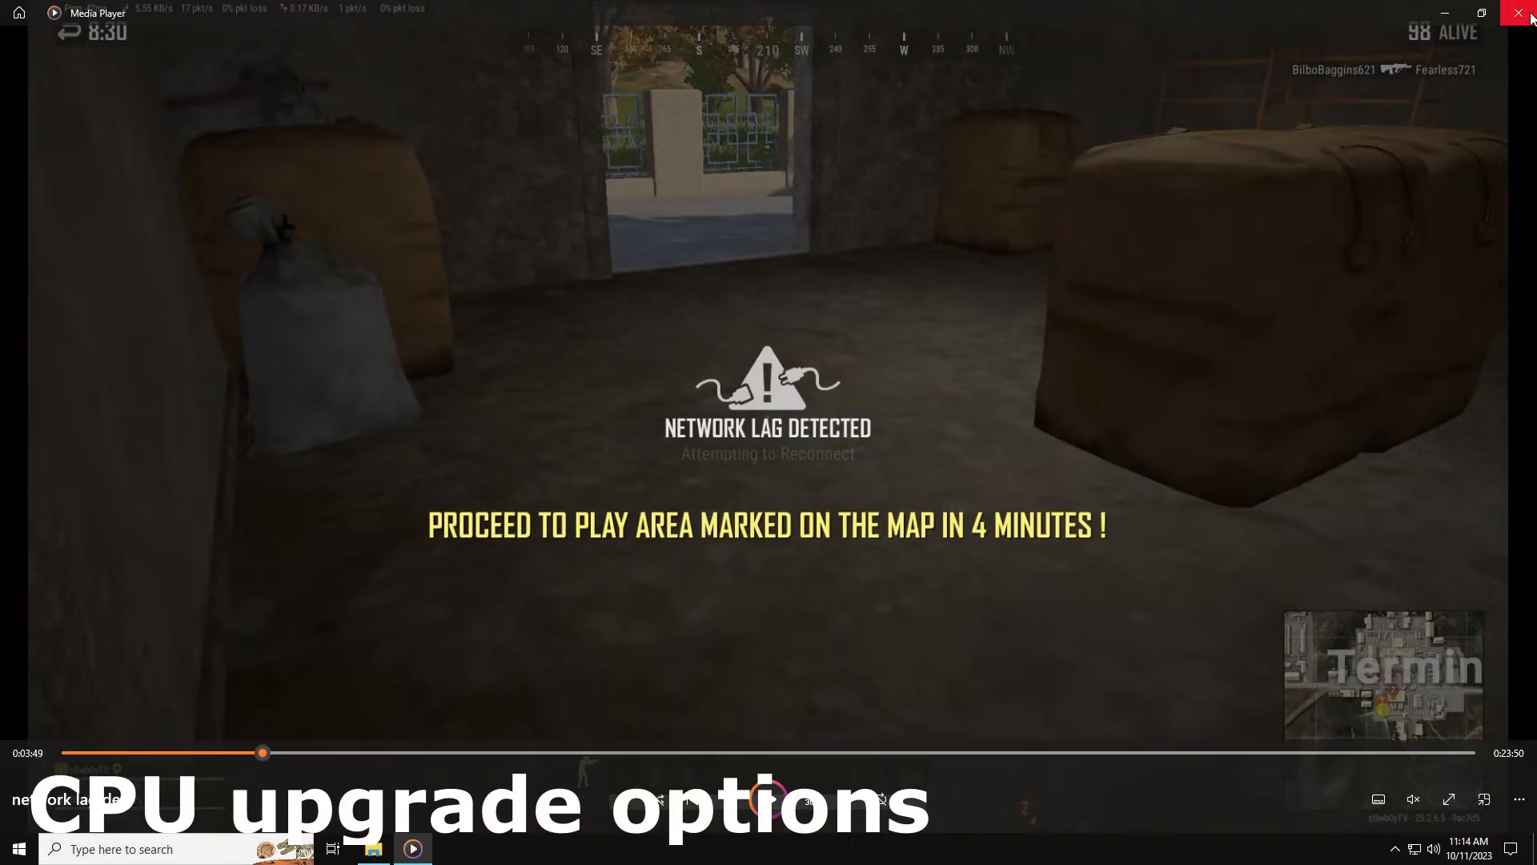
pyautogui.moveTo(1523, 14)
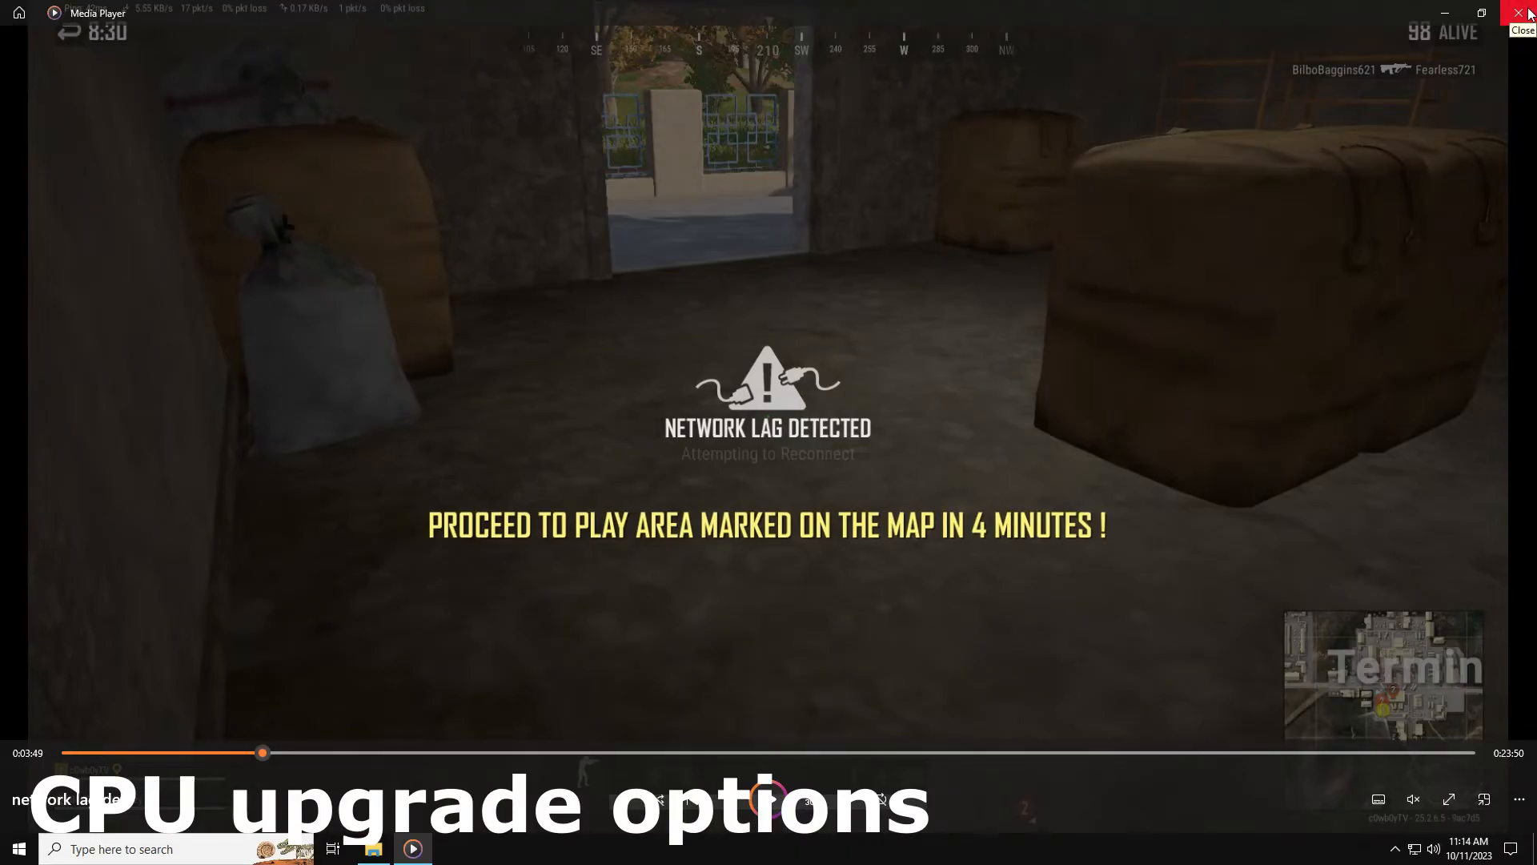
# - Close the paused PUBG gameplay video in Media Player
pyautogui.click(1523, 13)
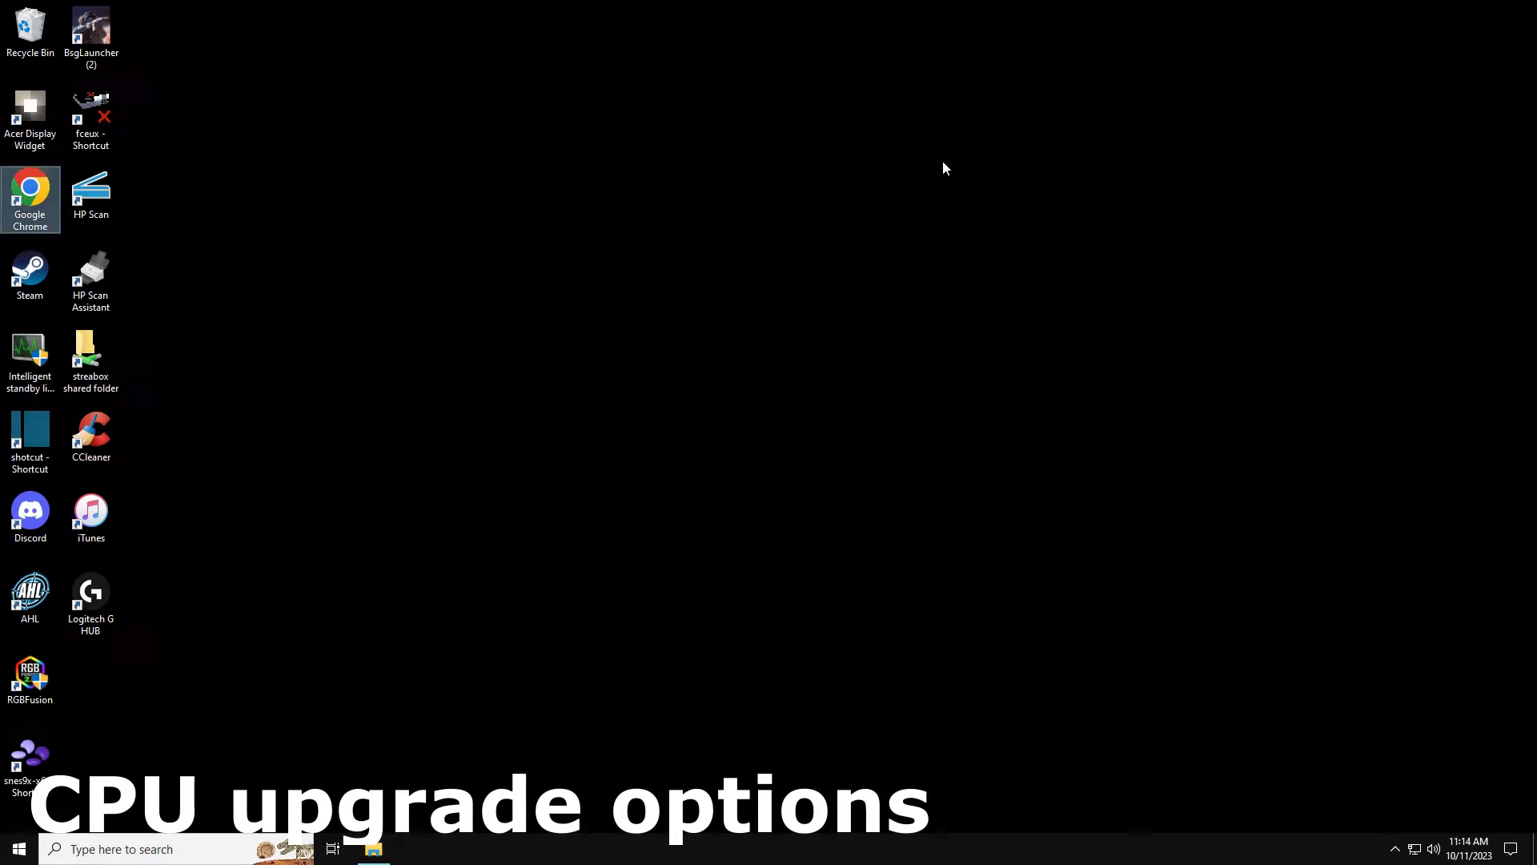
pyautogui.moveTo(29, 192)
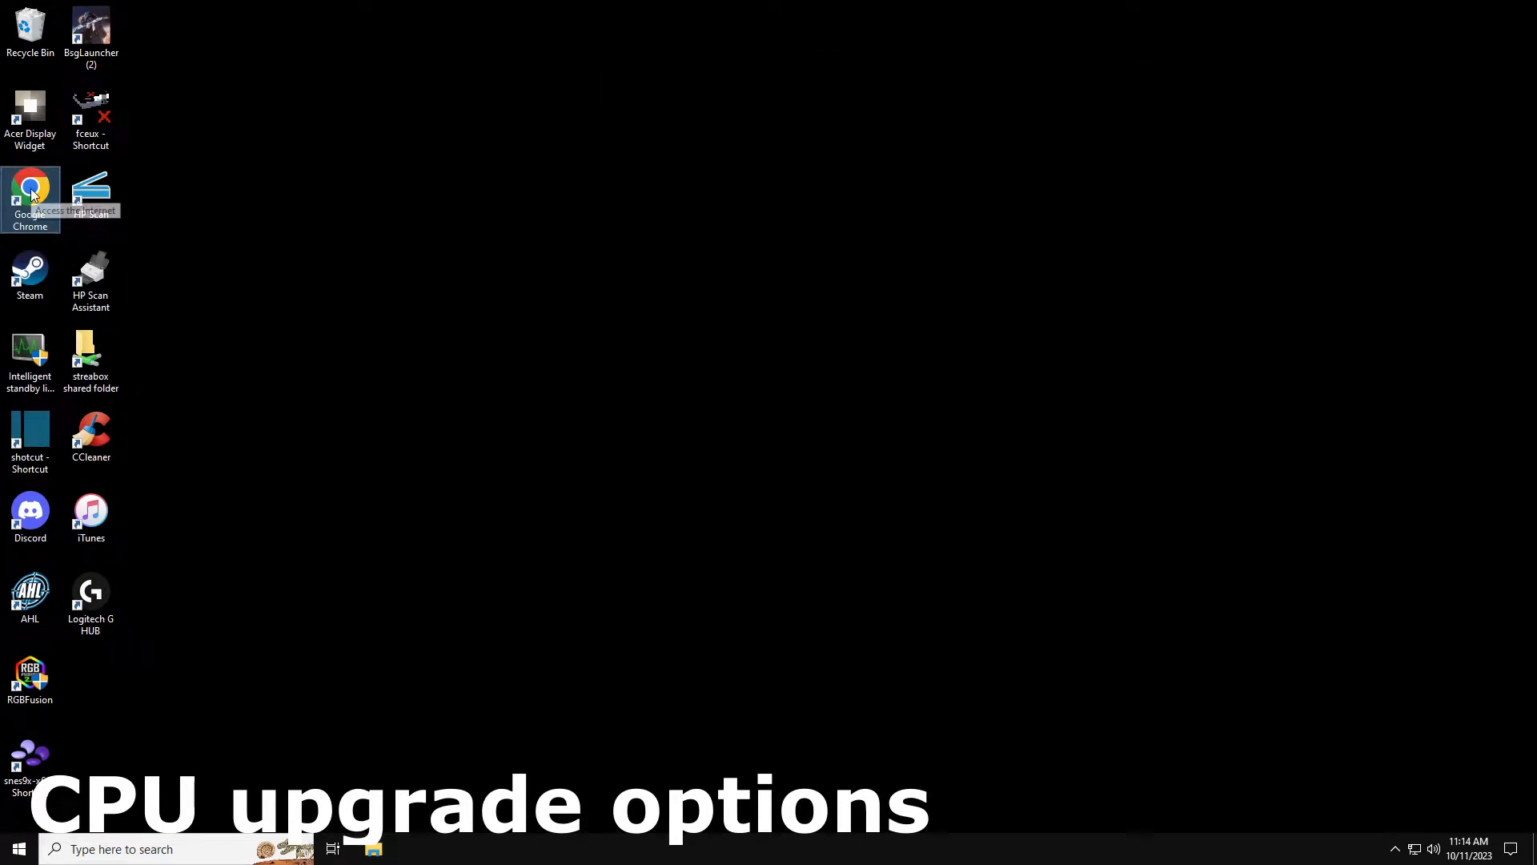
pyautogui.moveTo(1198, 171)
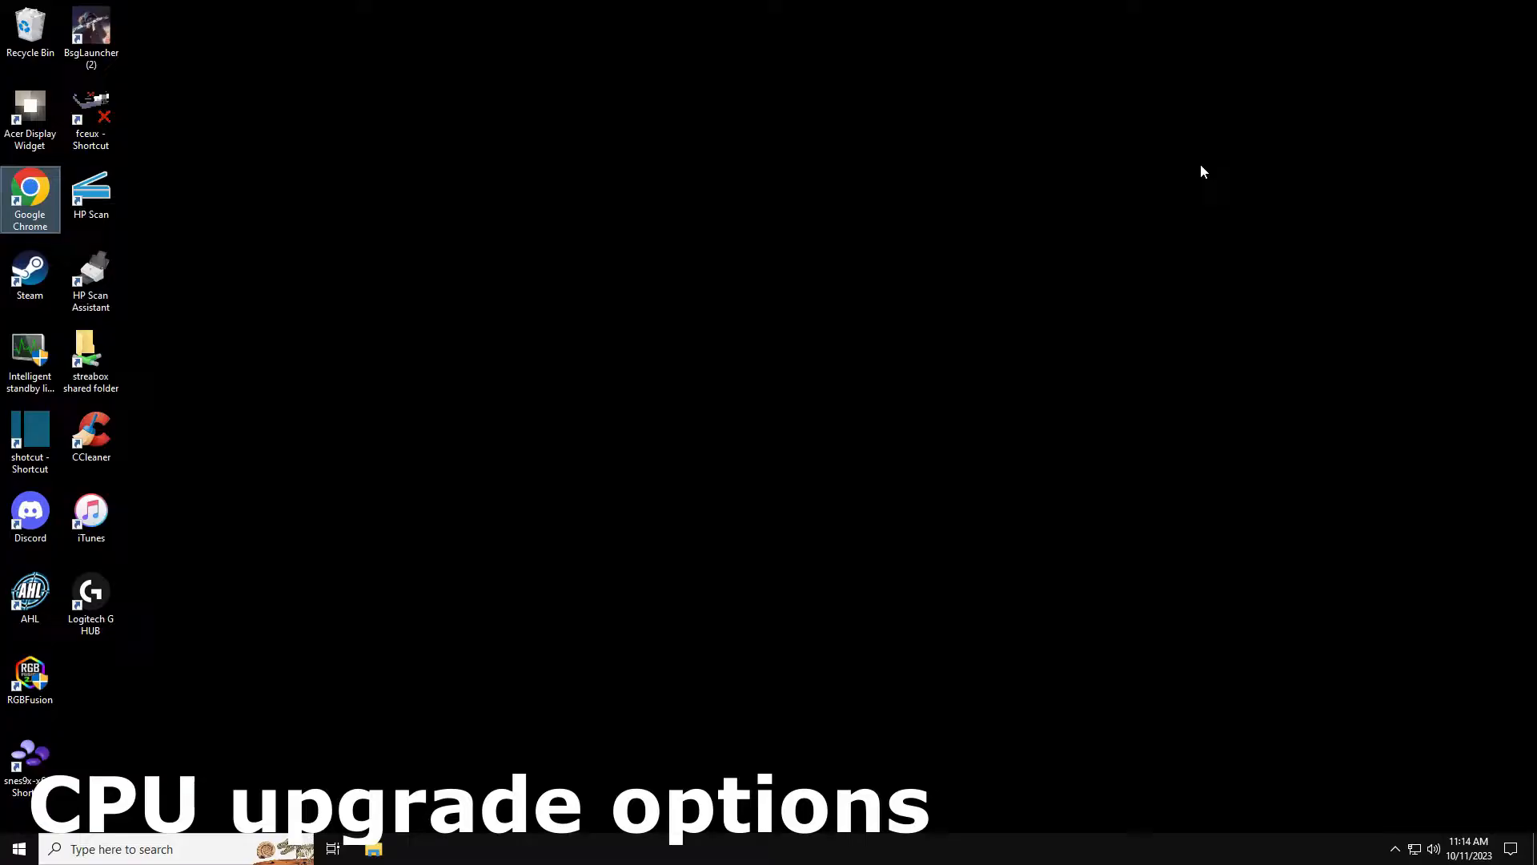
pyautogui.moveTo(774, 445)
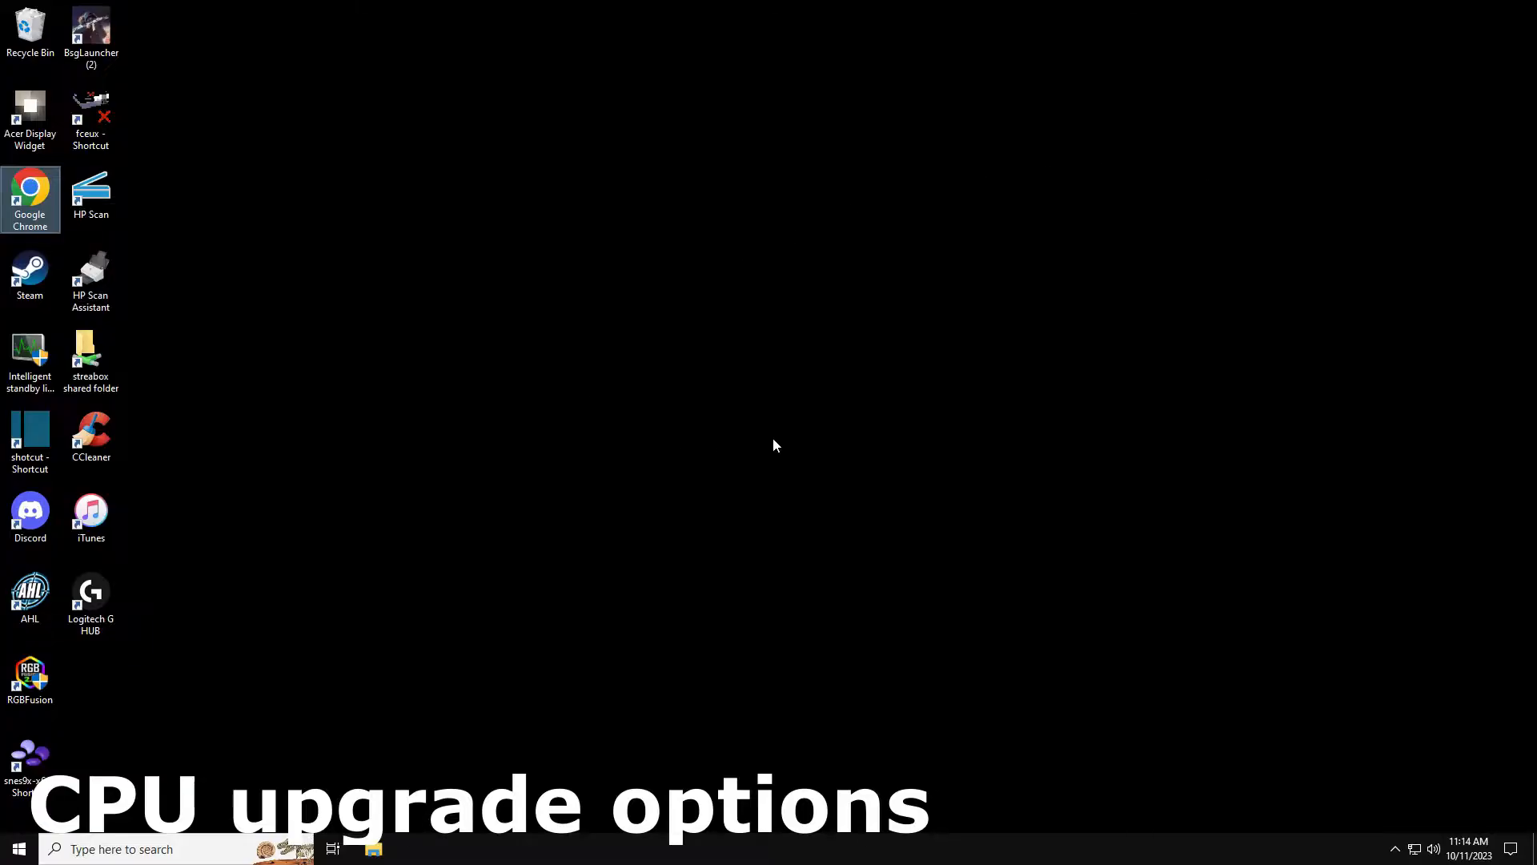
pyautogui.moveTo(236, 320)
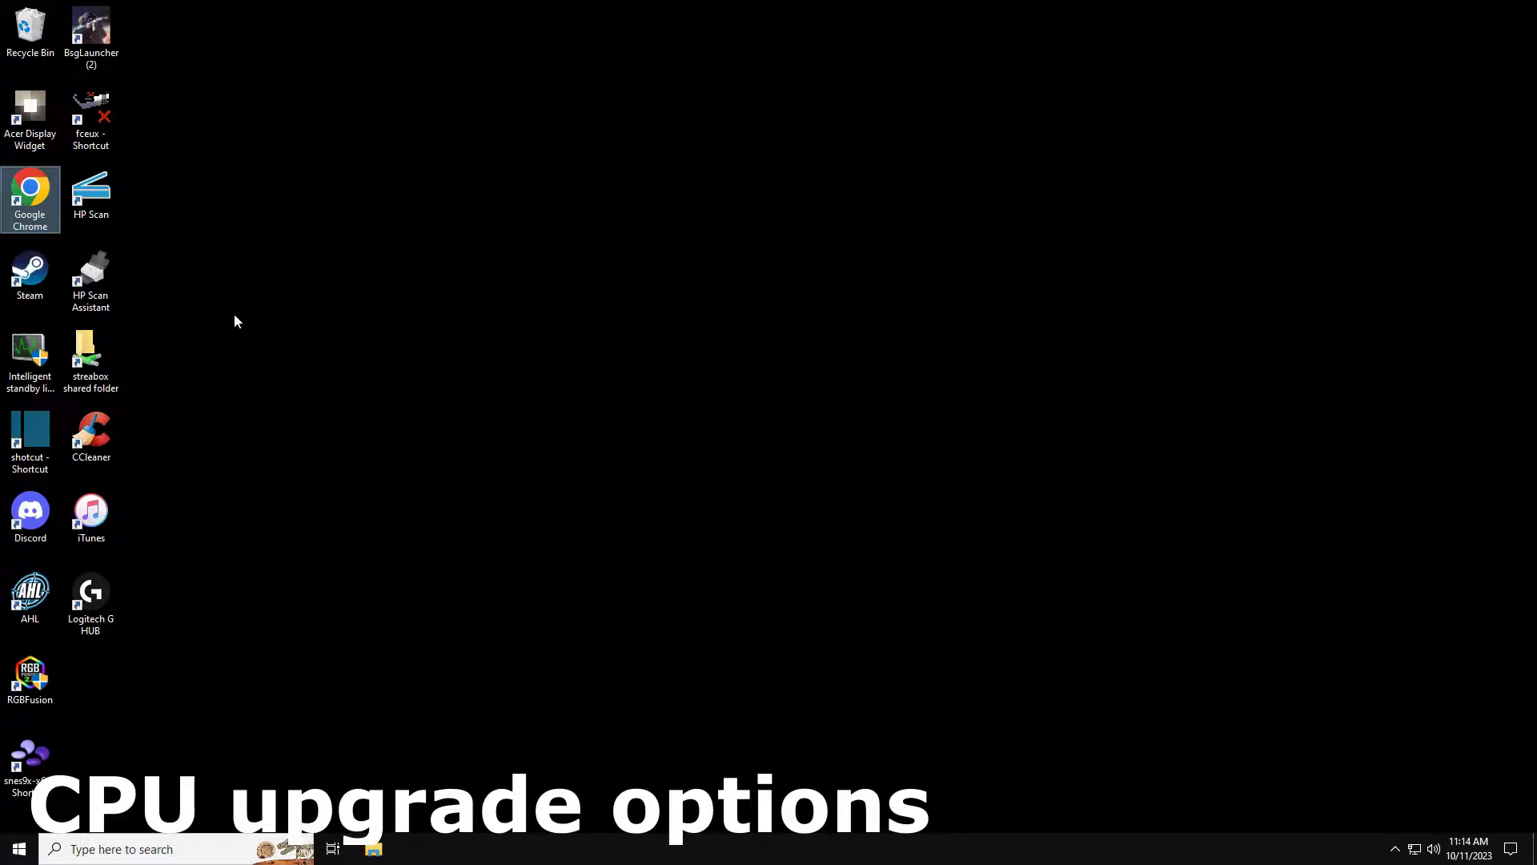
# - Launch Chrome, check i7-7700 Amazon prices, and open the UserBenchmark i5-7600K vs i7-7700 result
pyautogui.doubleClick(29, 191)
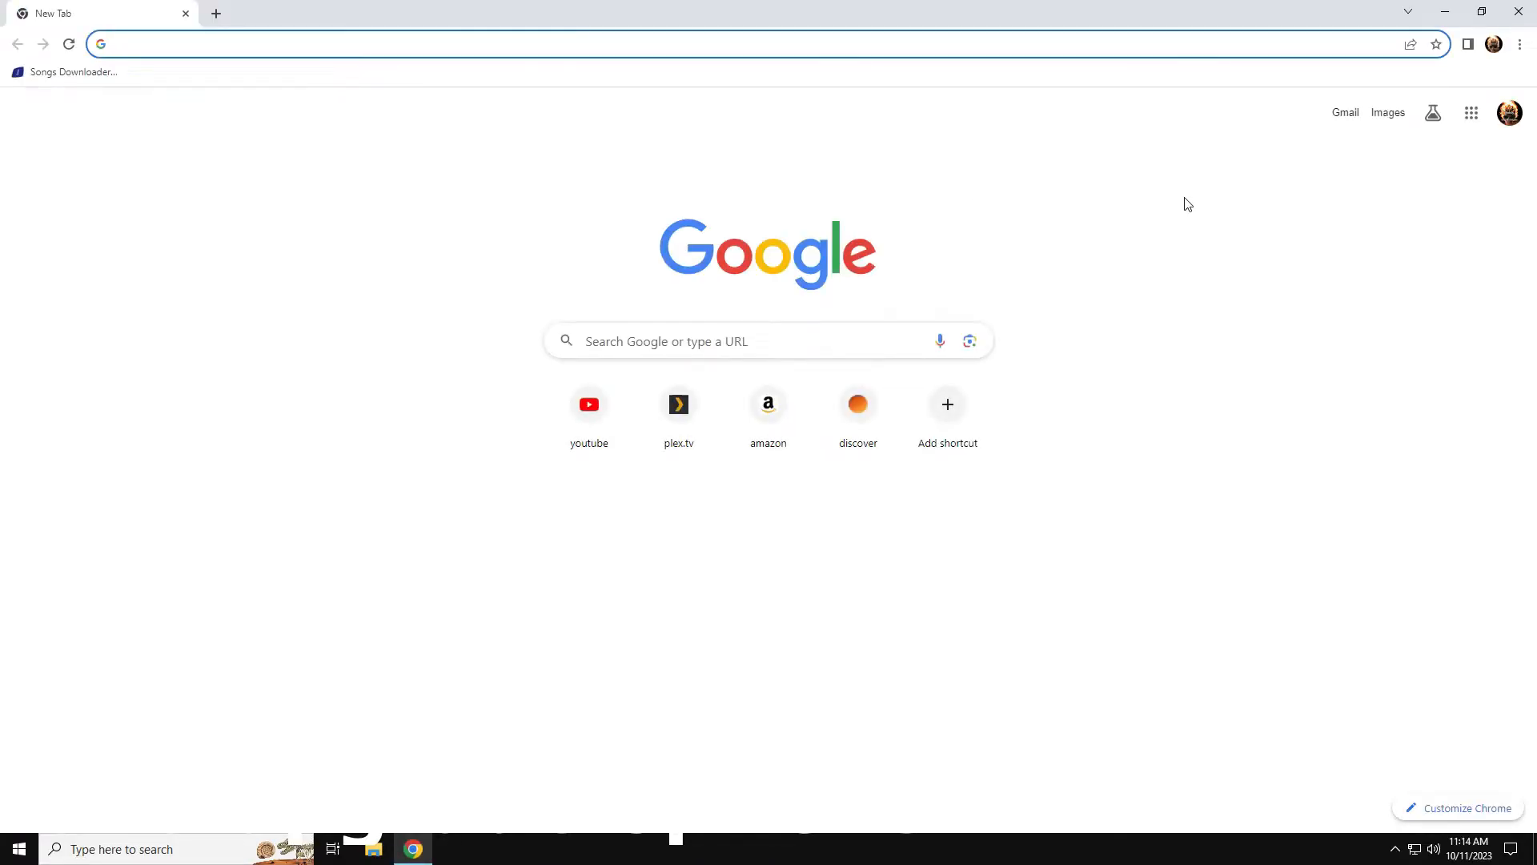
pyautogui.moveTo(1298, 193)
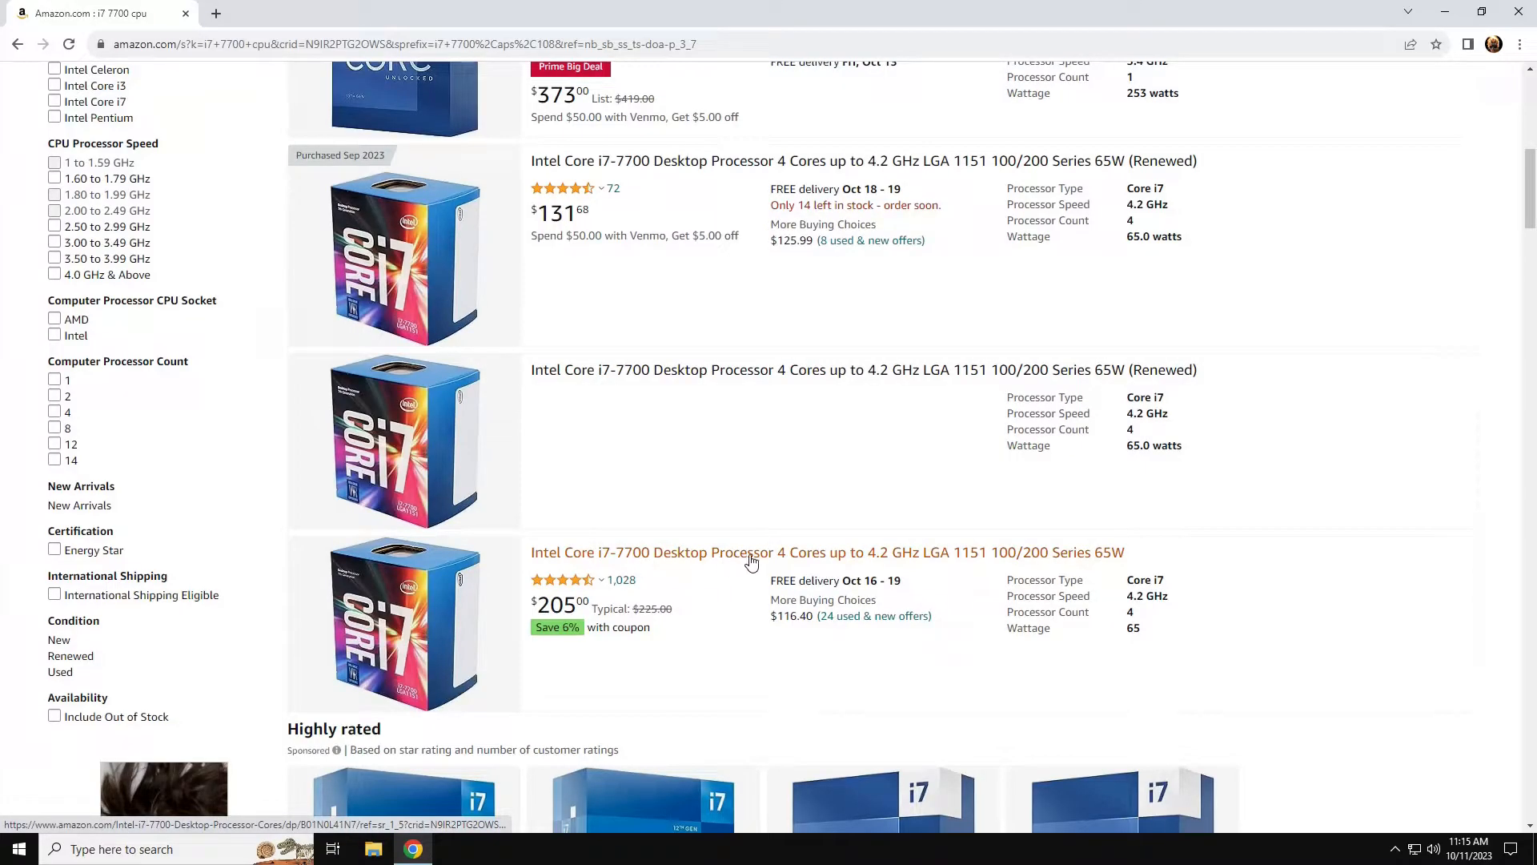
pyautogui.moveTo(610, 624)
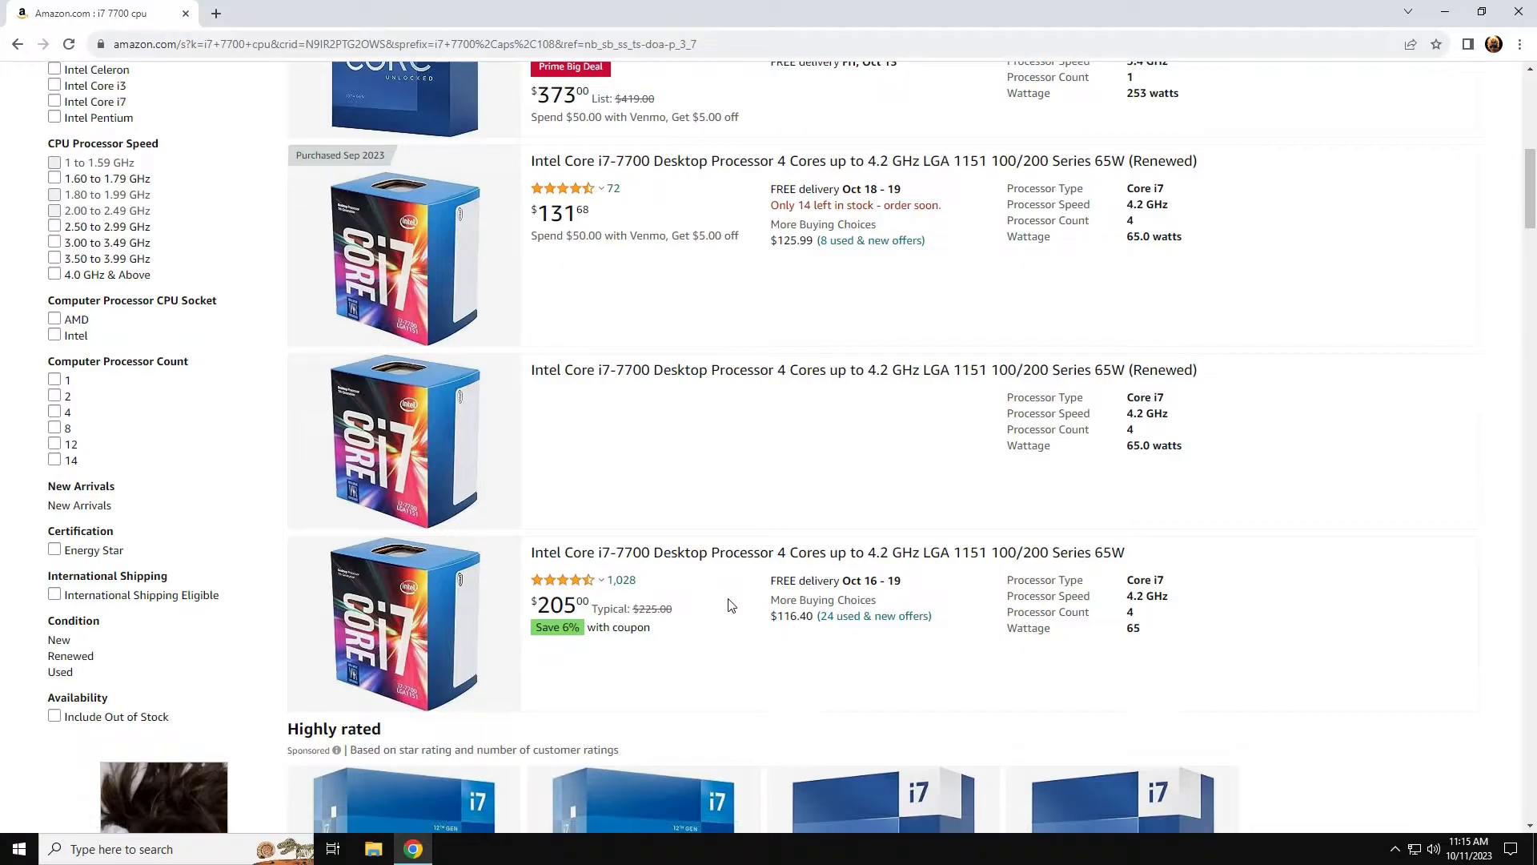
pyautogui.moveTo(509, 184)
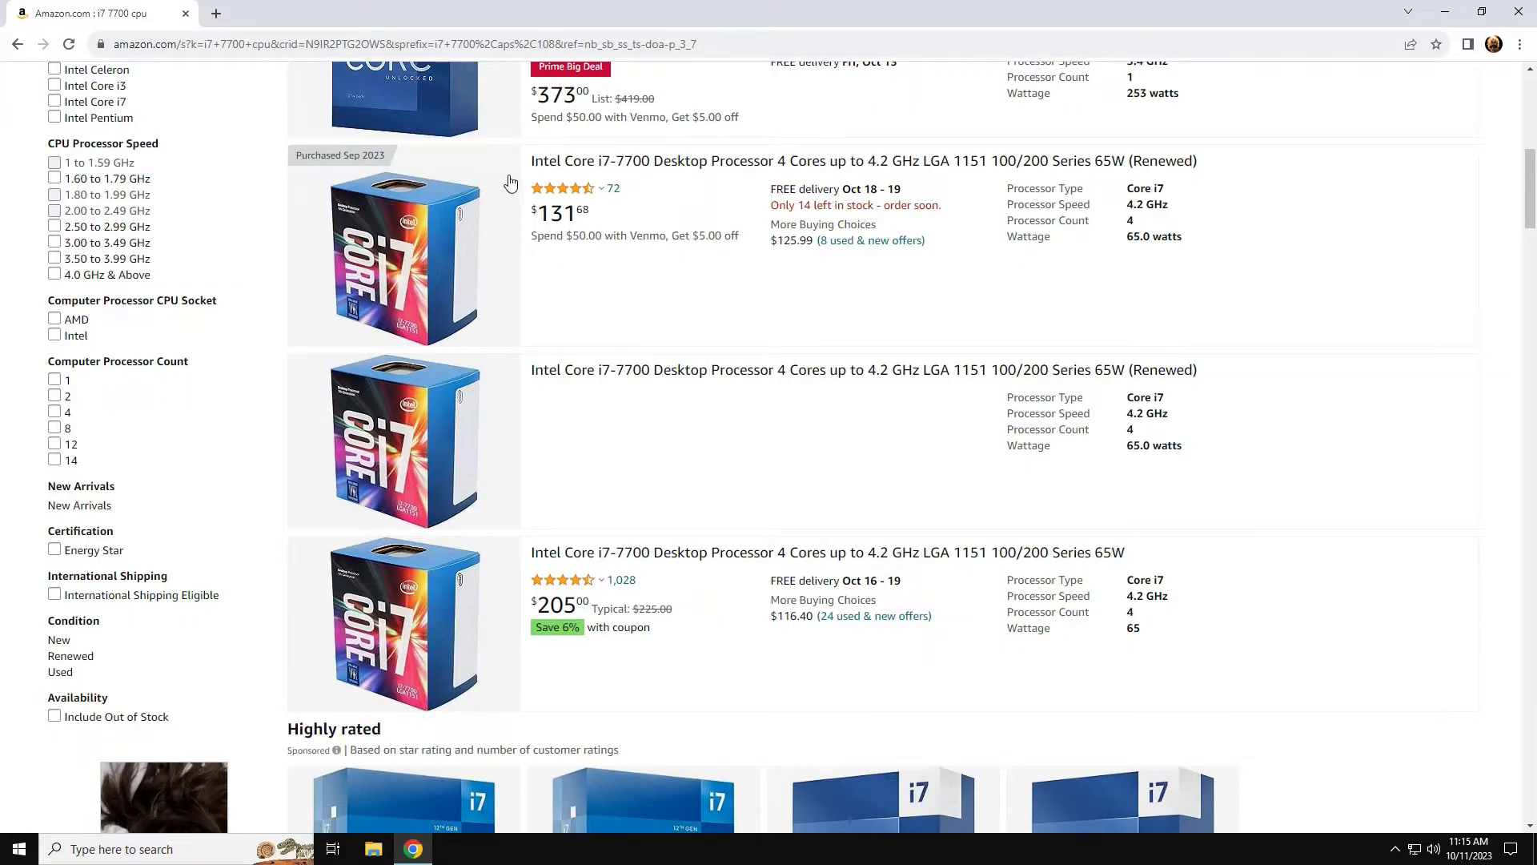
pyautogui.moveTo(659, 176)
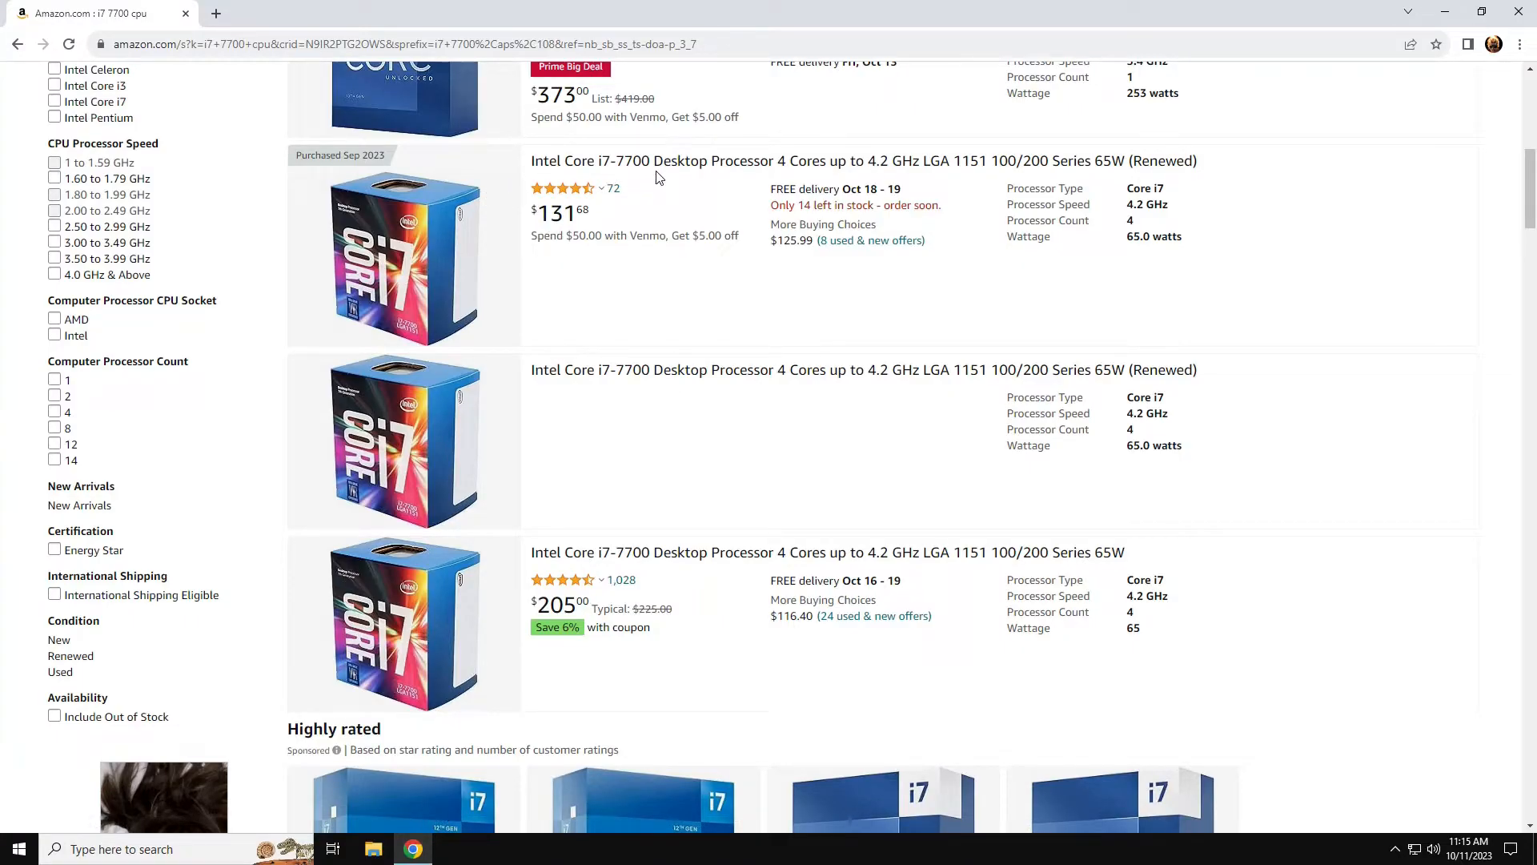
pyautogui.moveTo(978, 187)
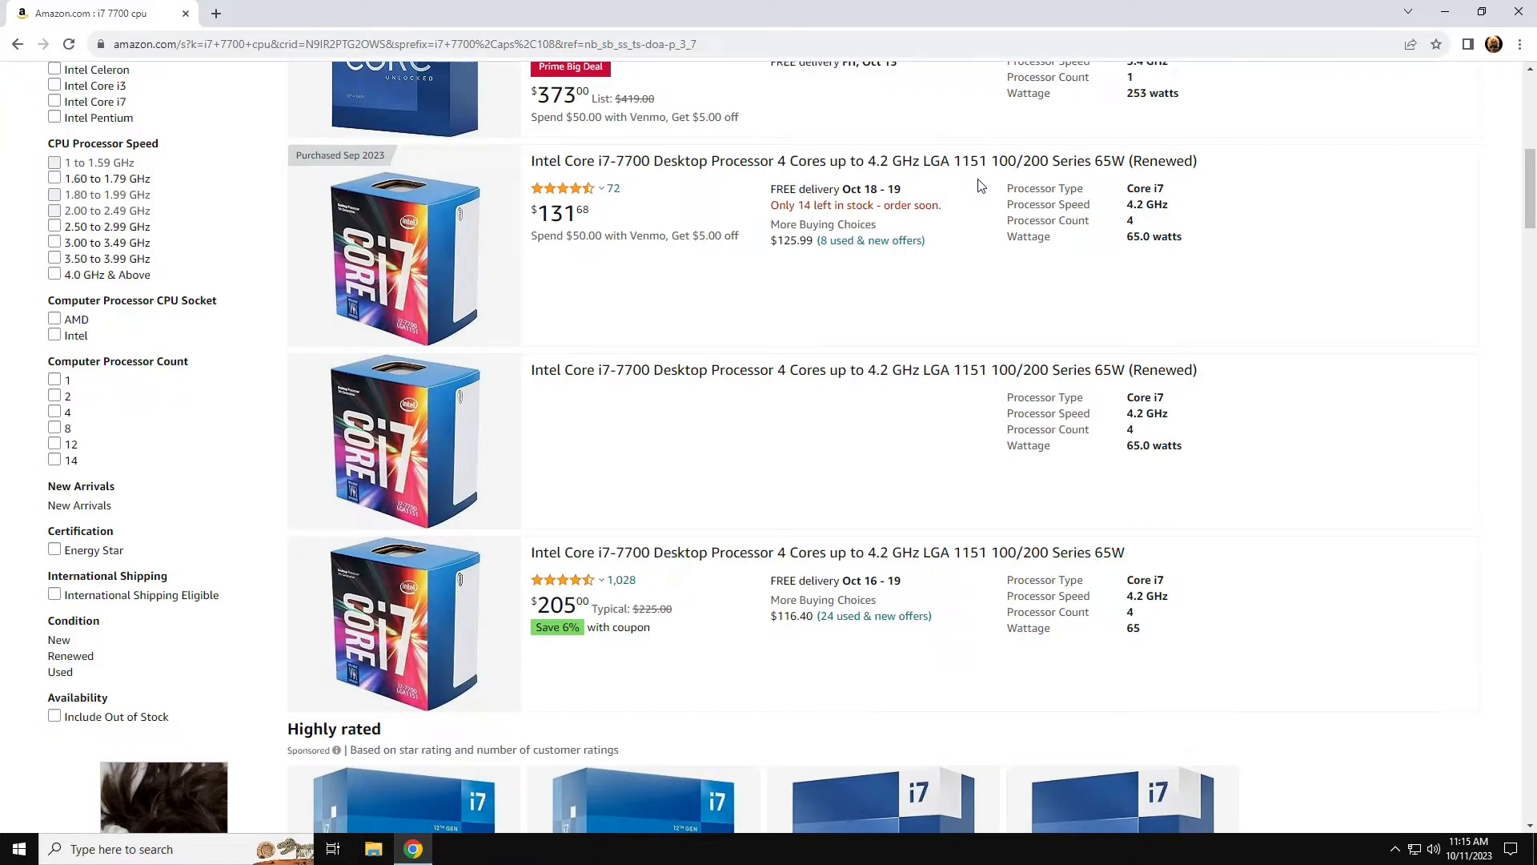
pyautogui.moveTo(1147, 178)
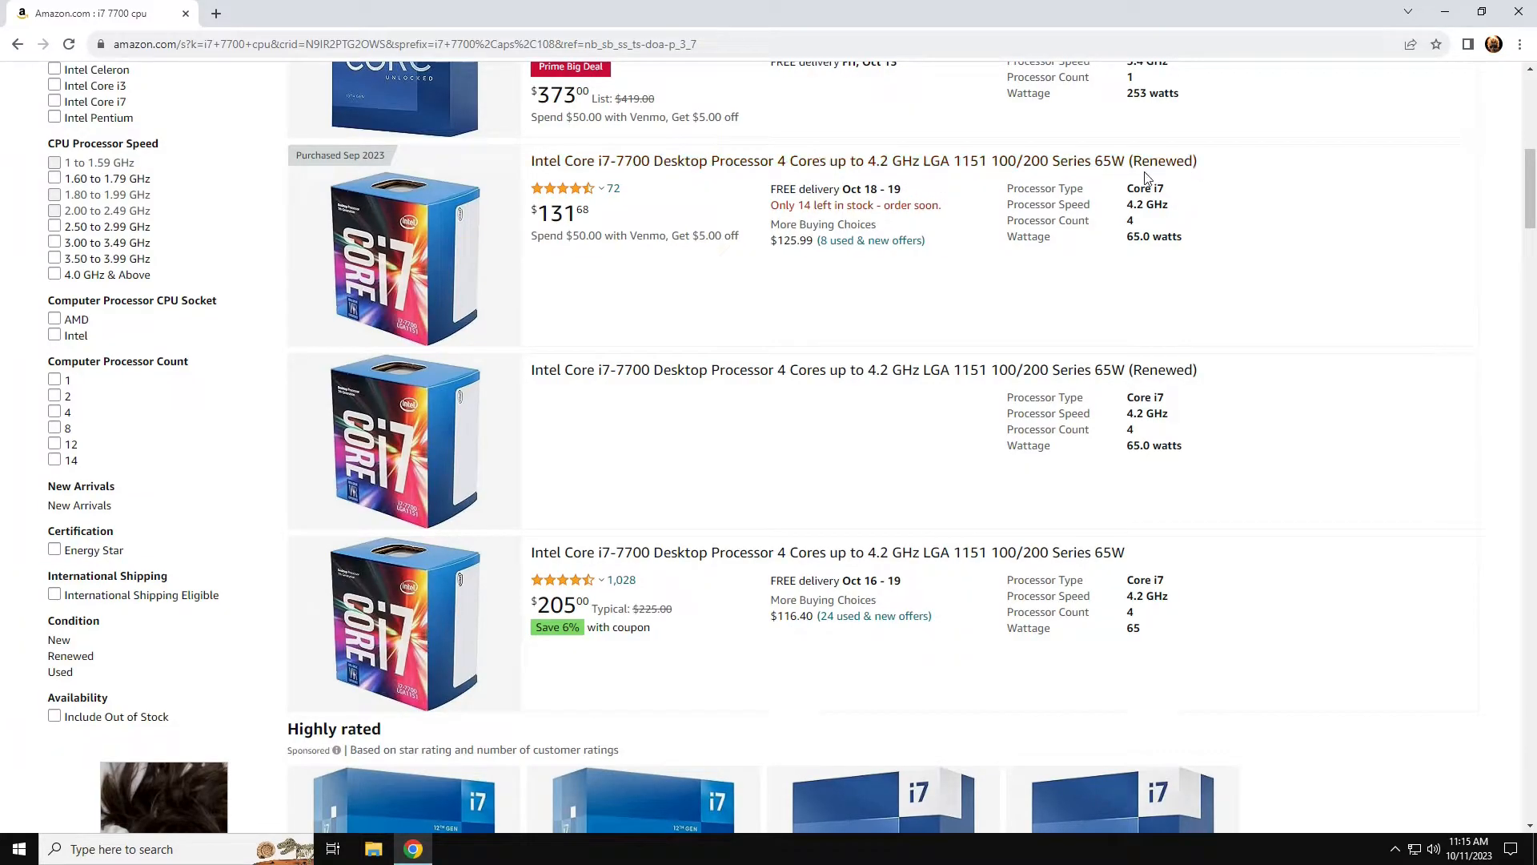
pyautogui.moveTo(593, 232)
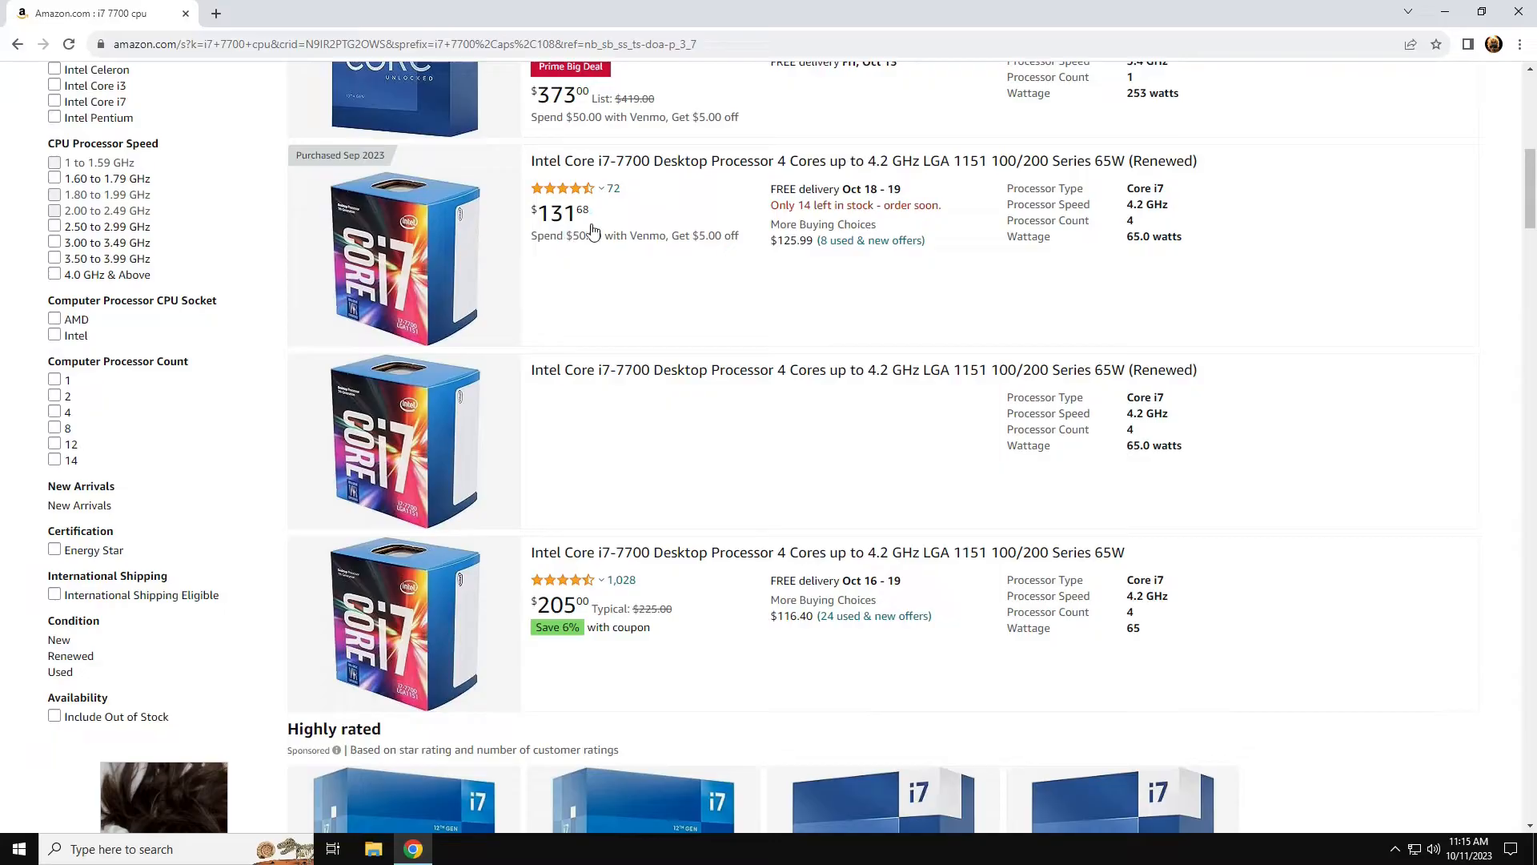
pyautogui.moveTo(391, 178)
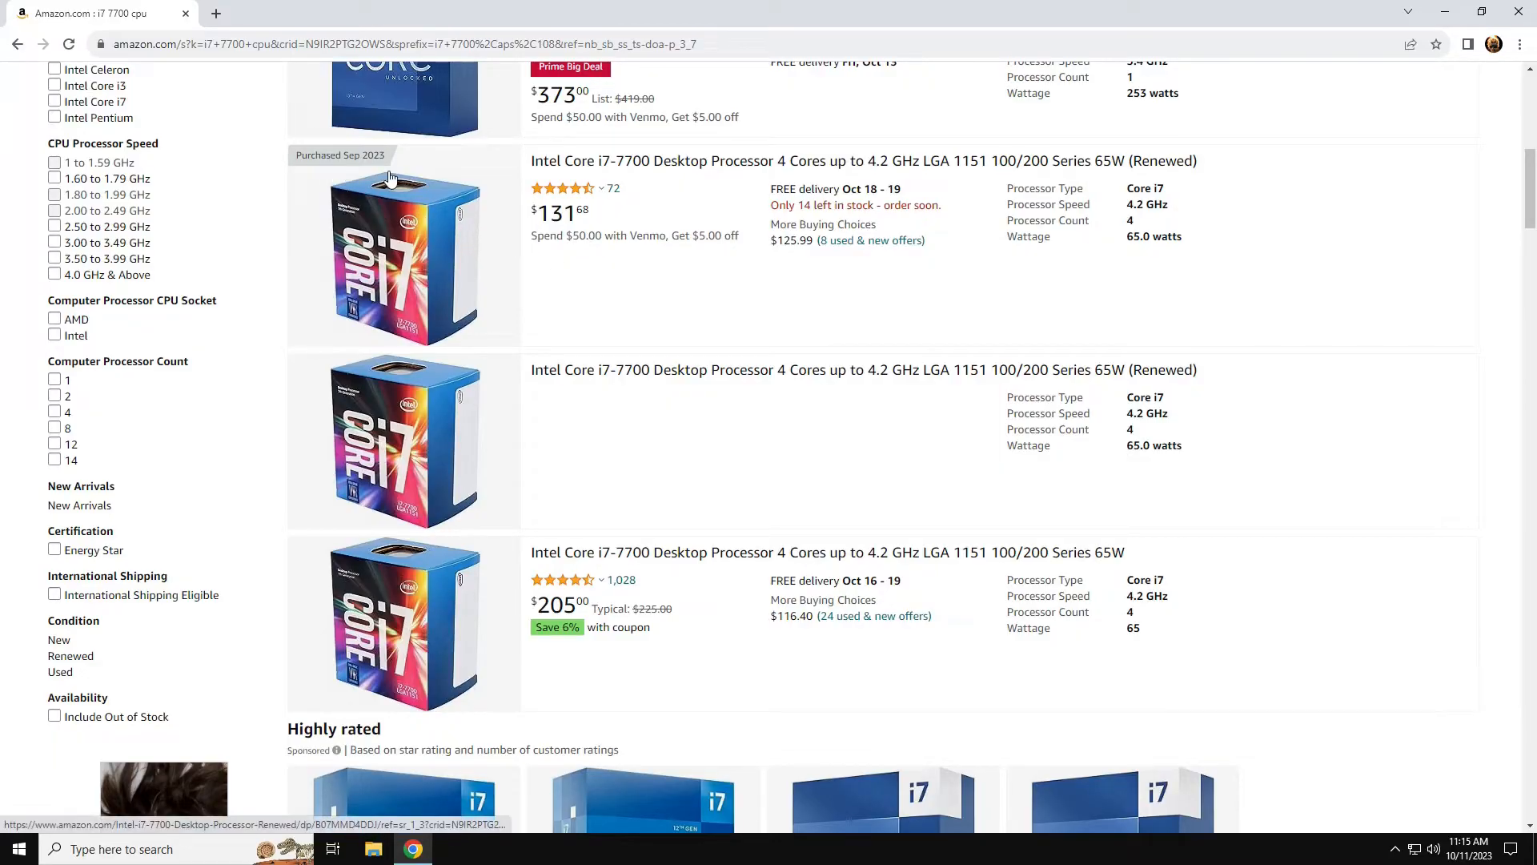
pyautogui.moveTo(715, 283)
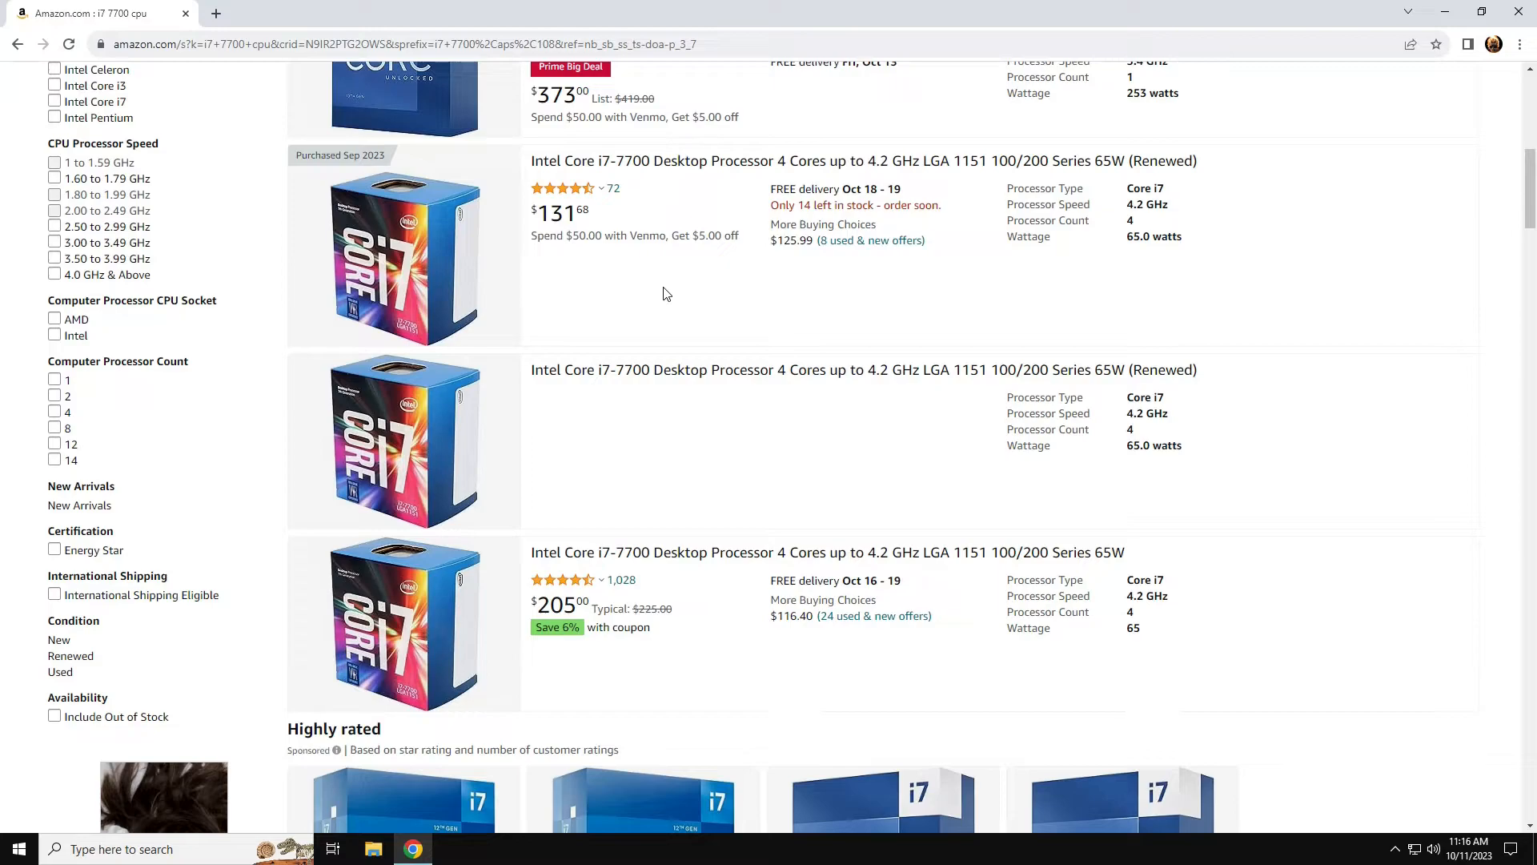
pyautogui.moveTo(904, 307)
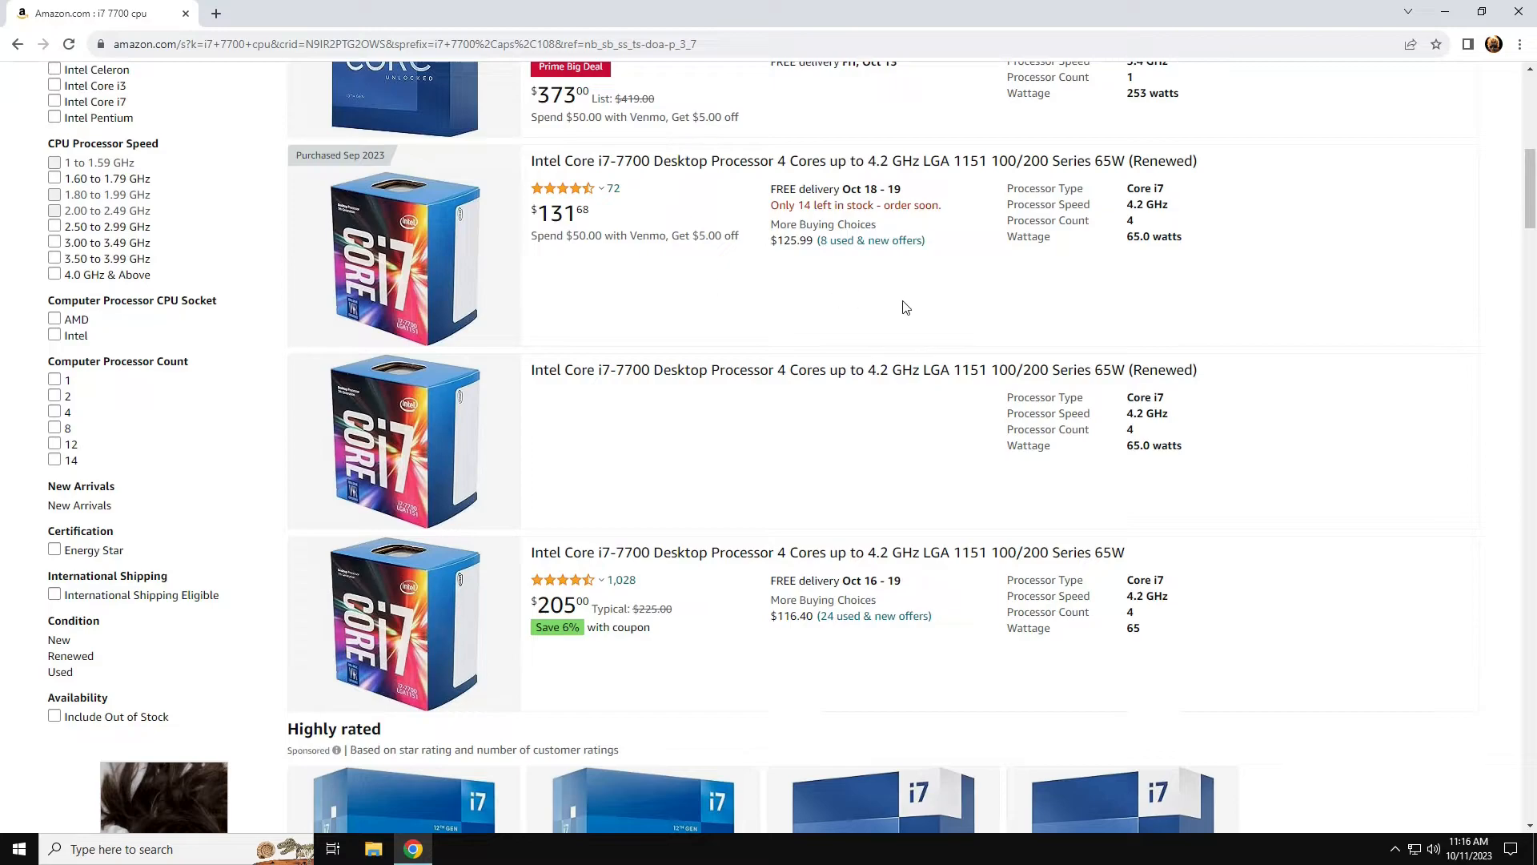
pyautogui.moveTo(751, 284)
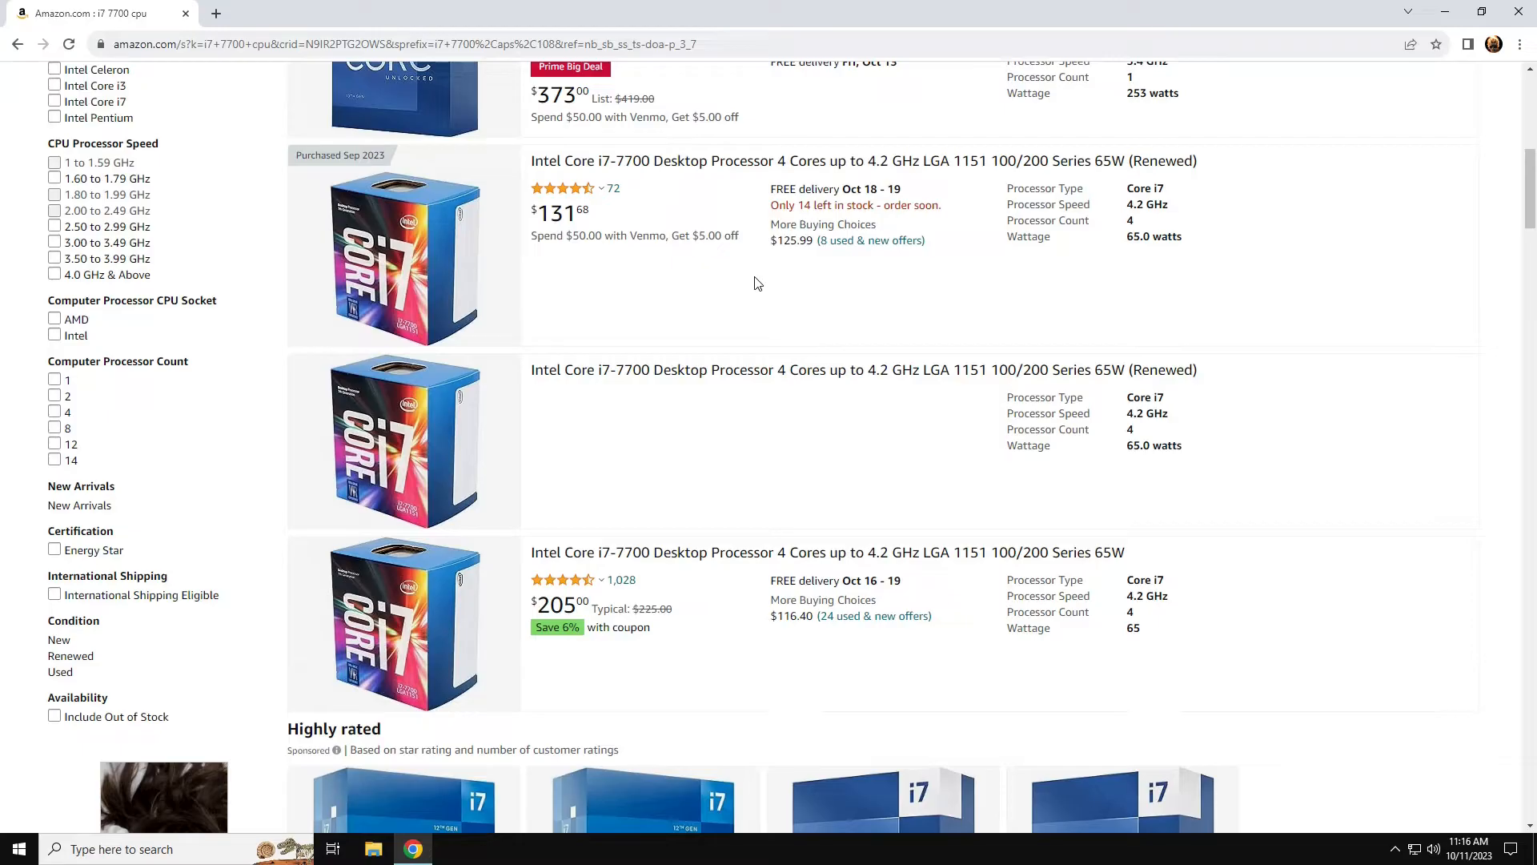
pyautogui.moveTo(657, 267)
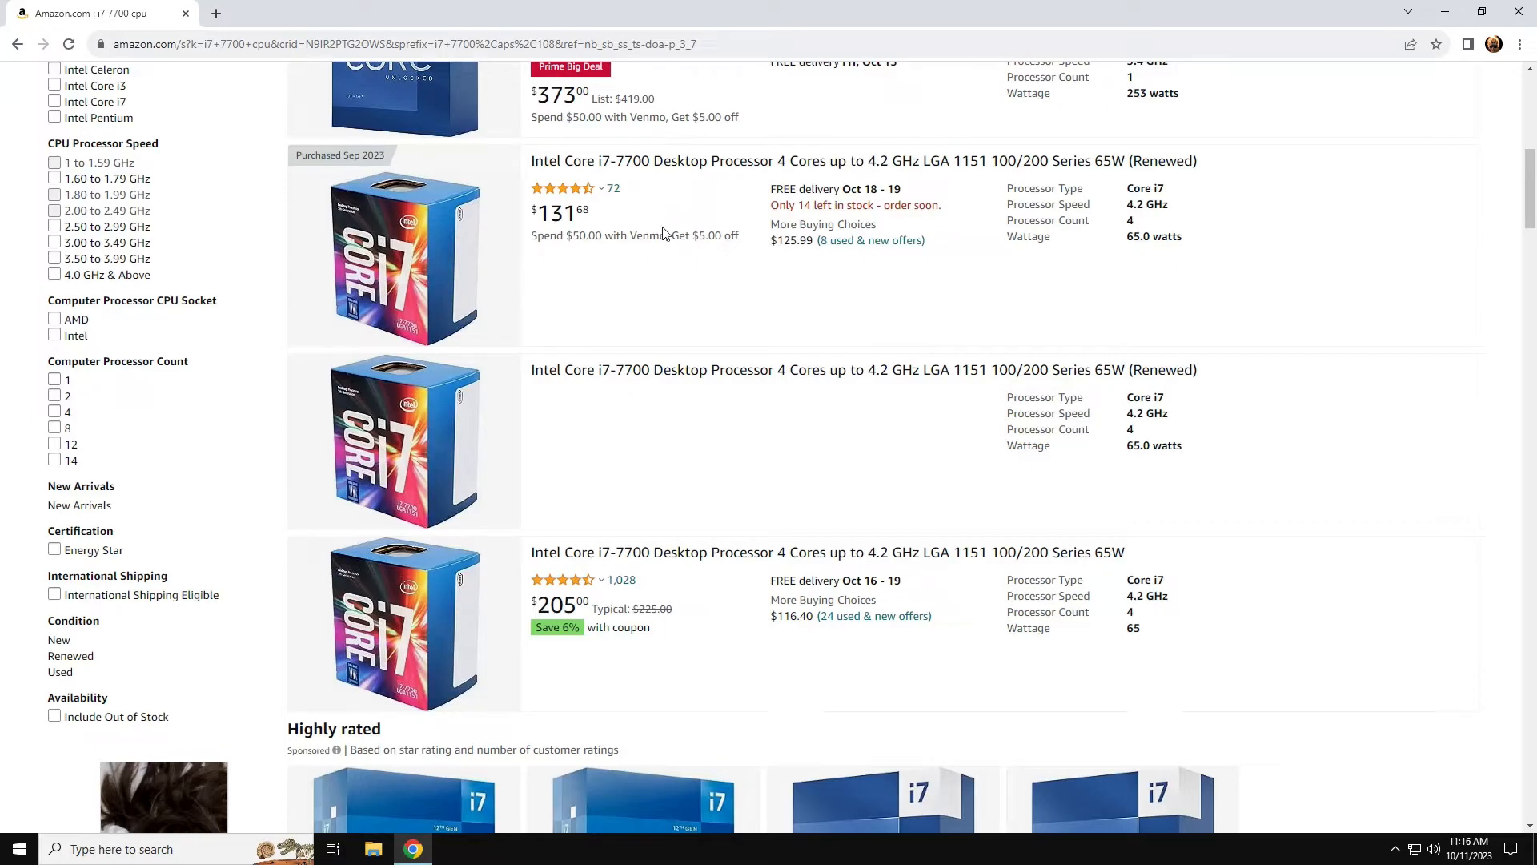
pyautogui.moveTo(971, 272)
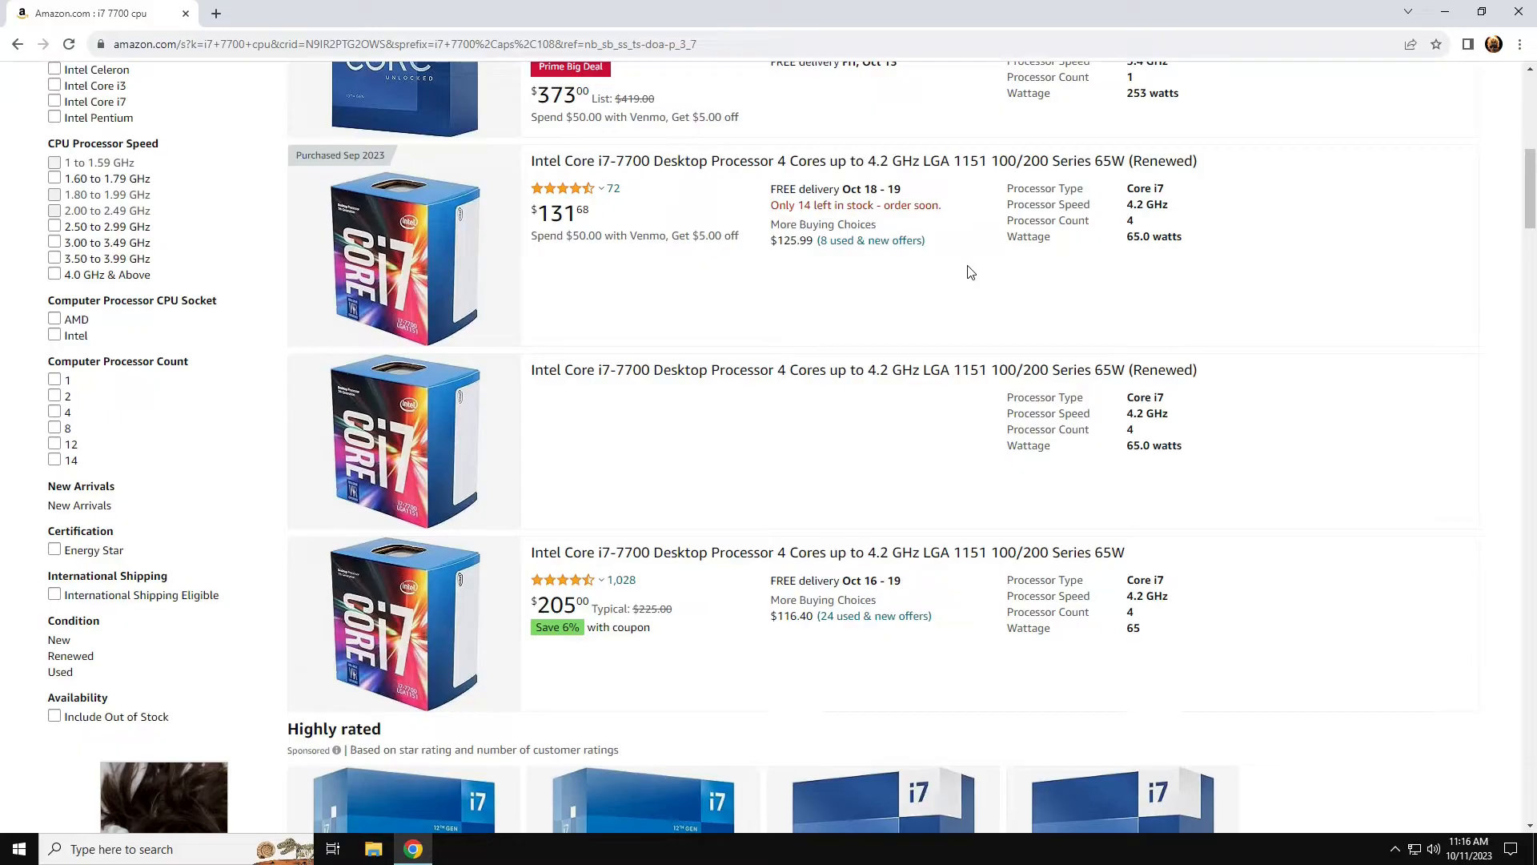
pyautogui.moveTo(1262, 258)
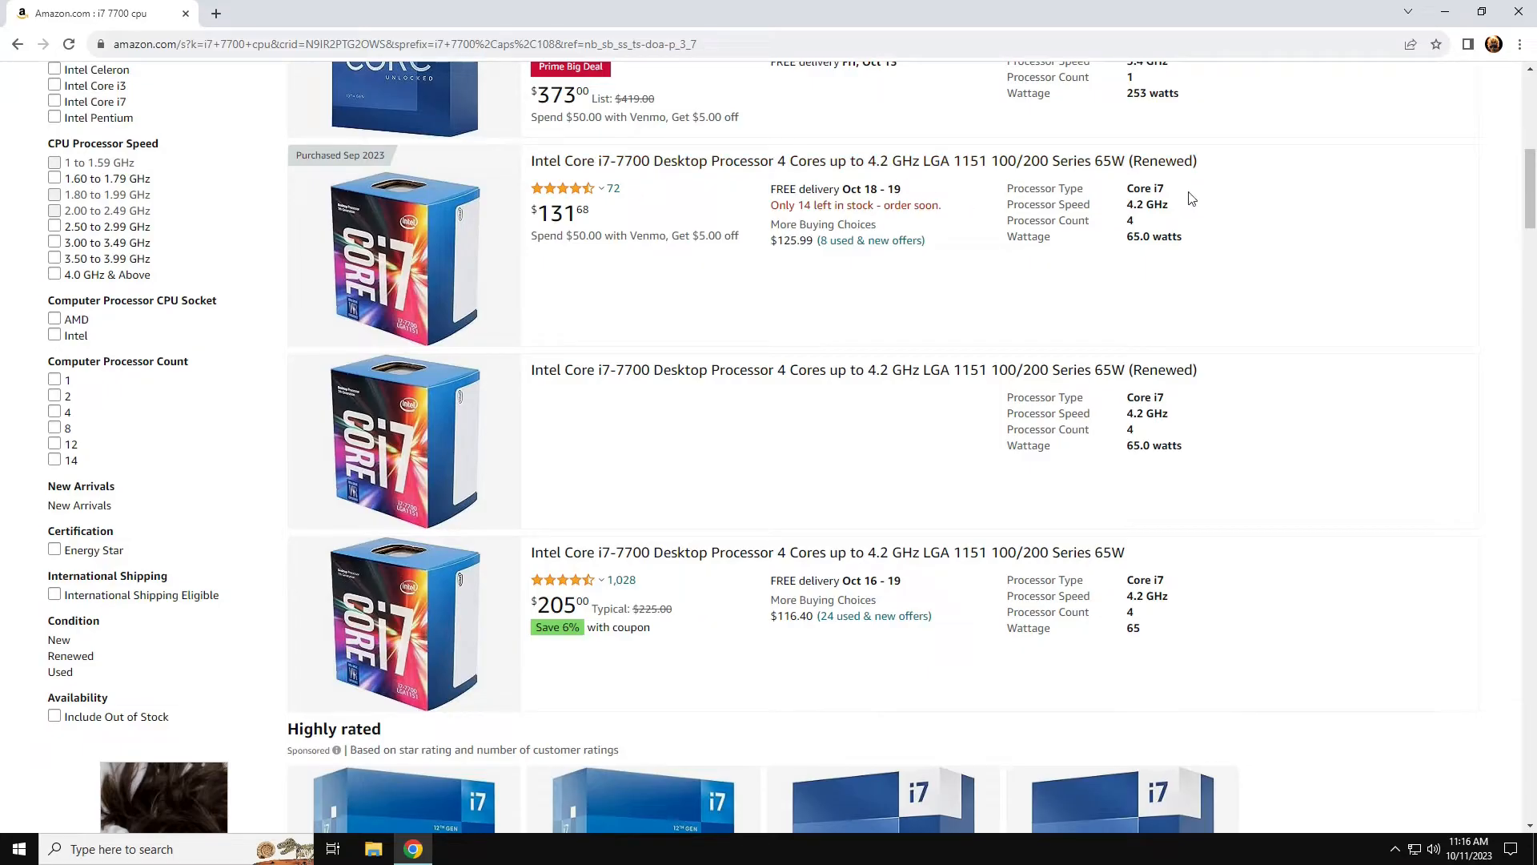
pyautogui.moveTo(1297, 302)
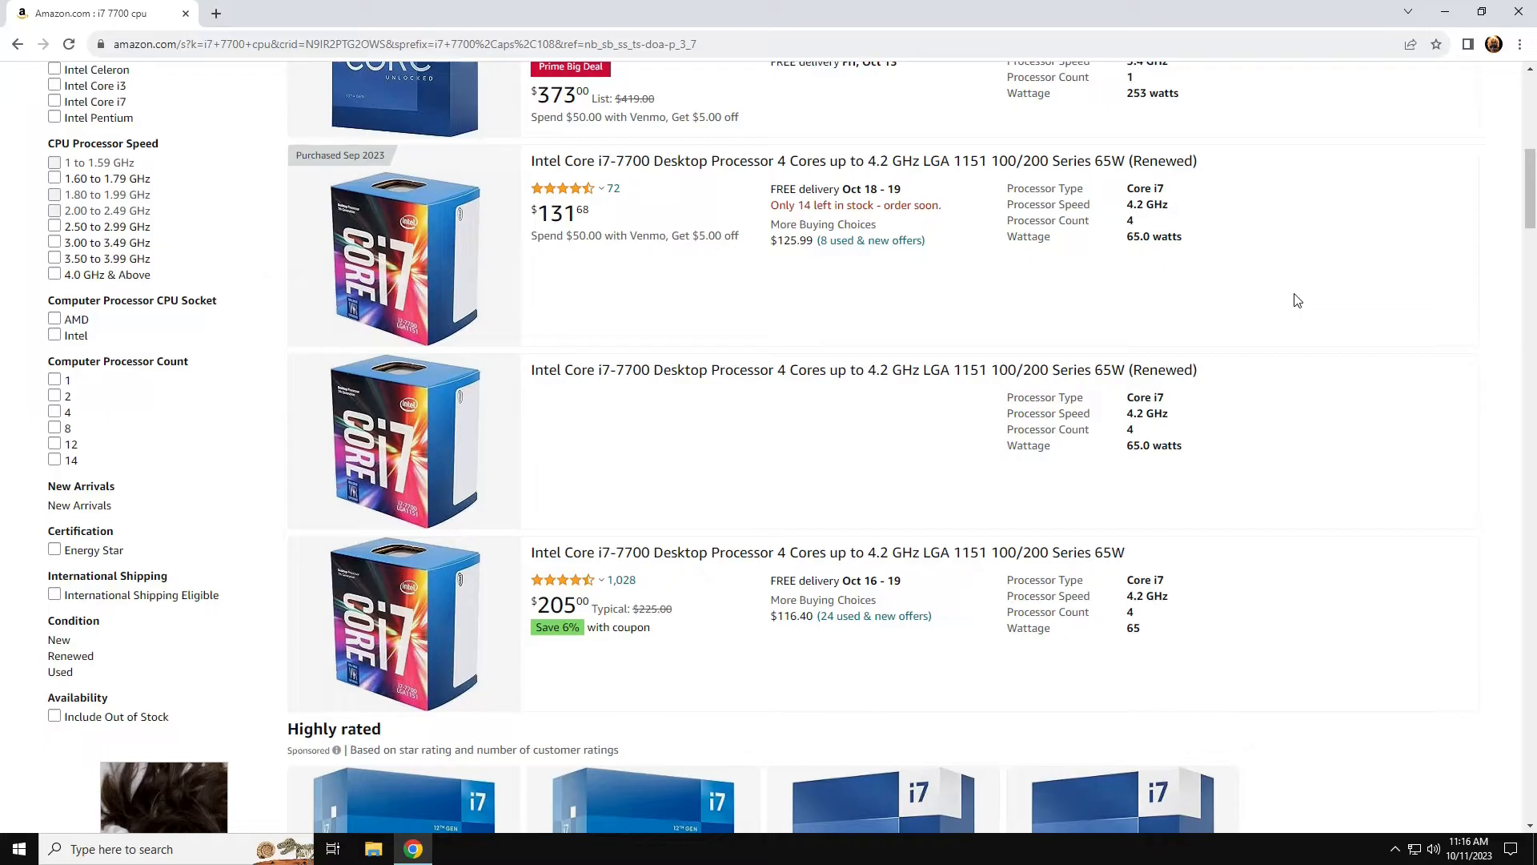
pyautogui.moveTo(1011, 266)
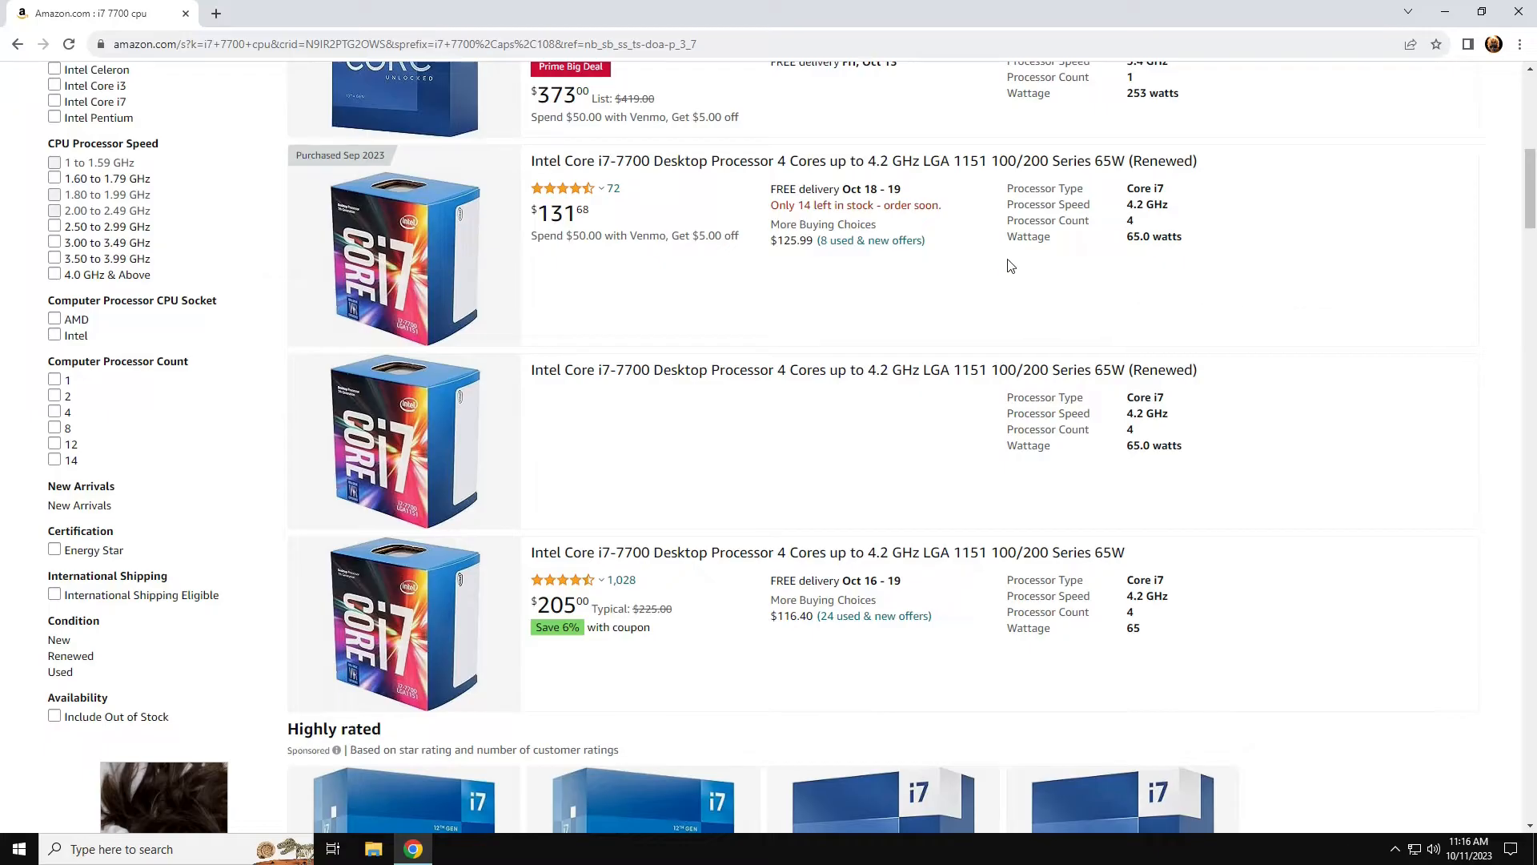
pyautogui.moveTo(762, 273)
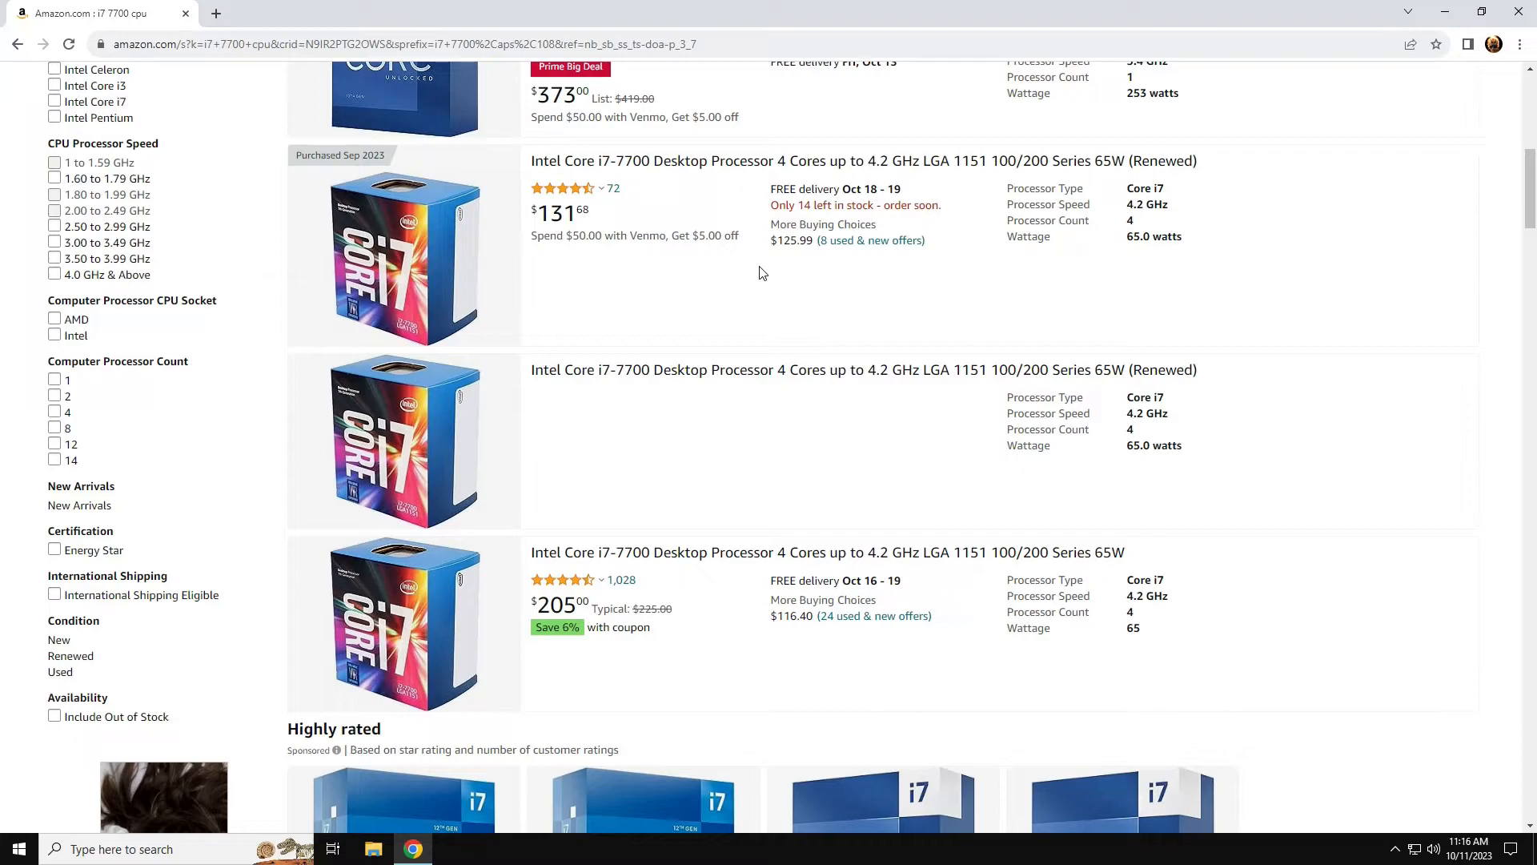
pyautogui.moveTo(774, 305)
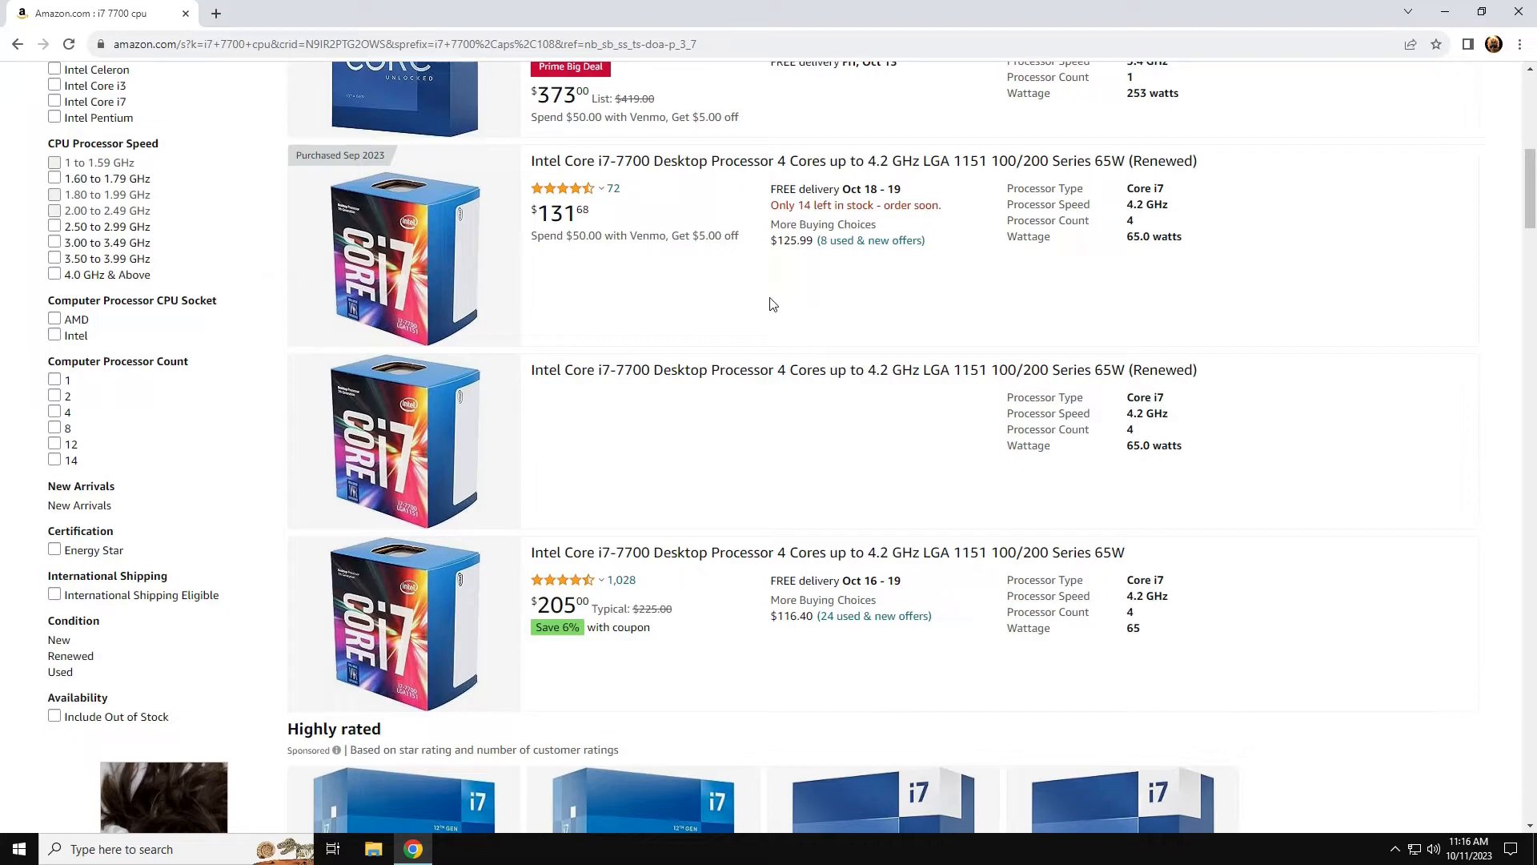
pyautogui.moveTo(619, 534)
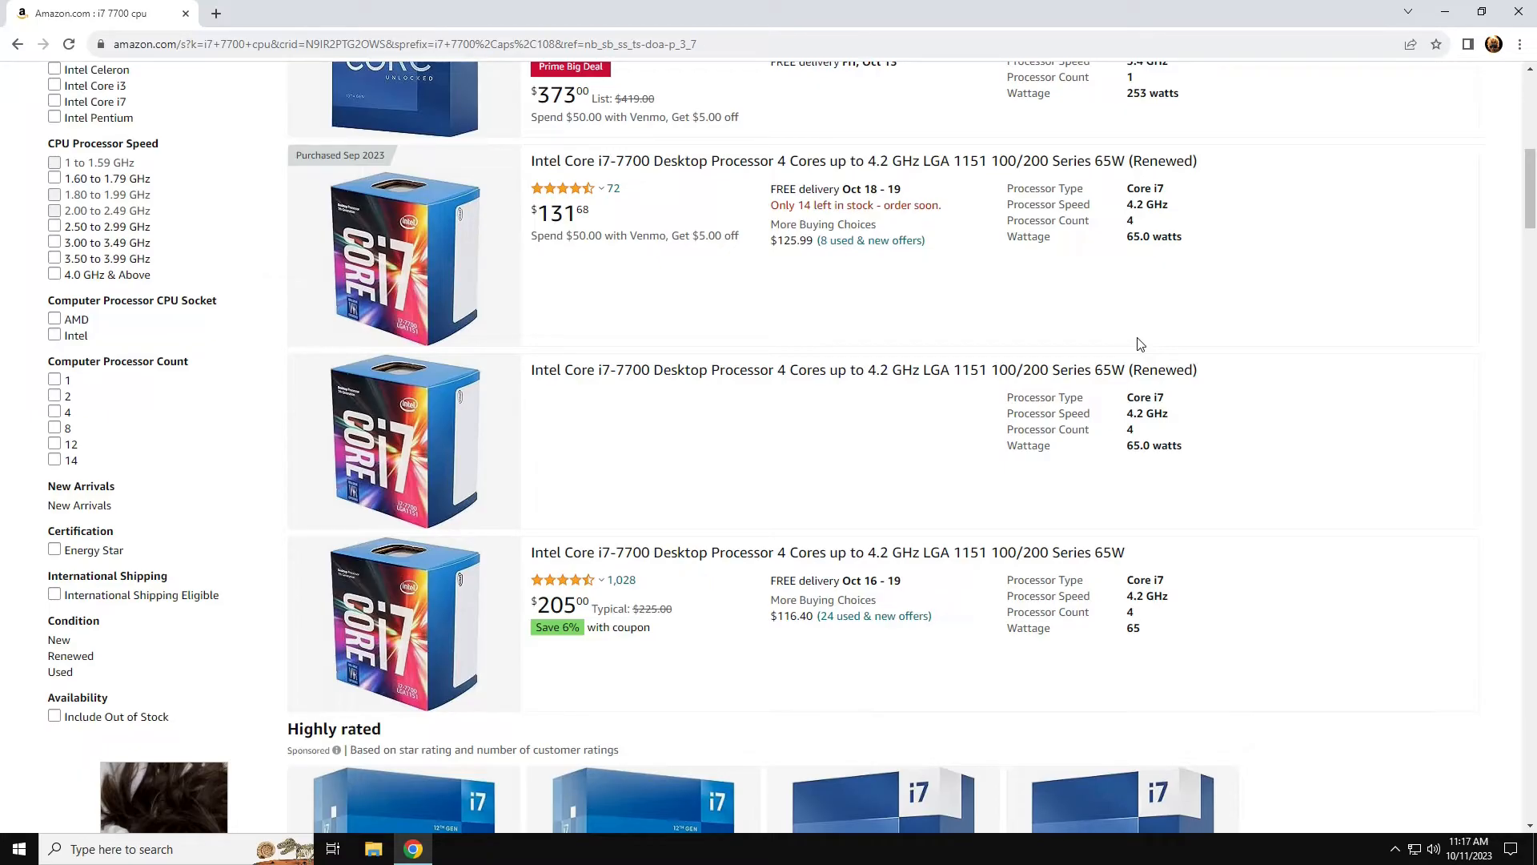
pyautogui.moveTo(1100, 218)
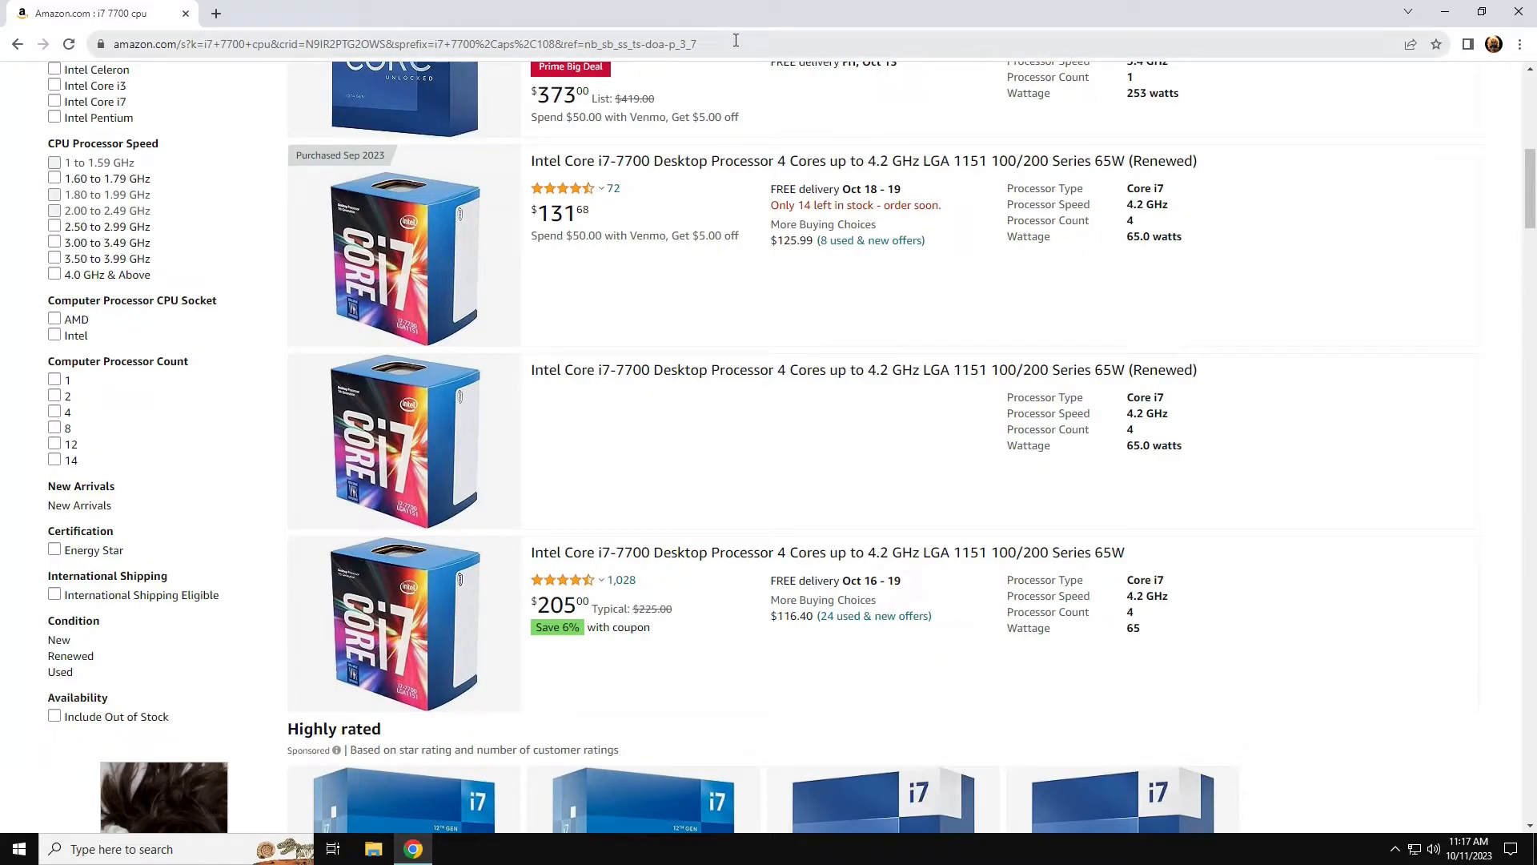
pyautogui.moveTo(1519, 12)
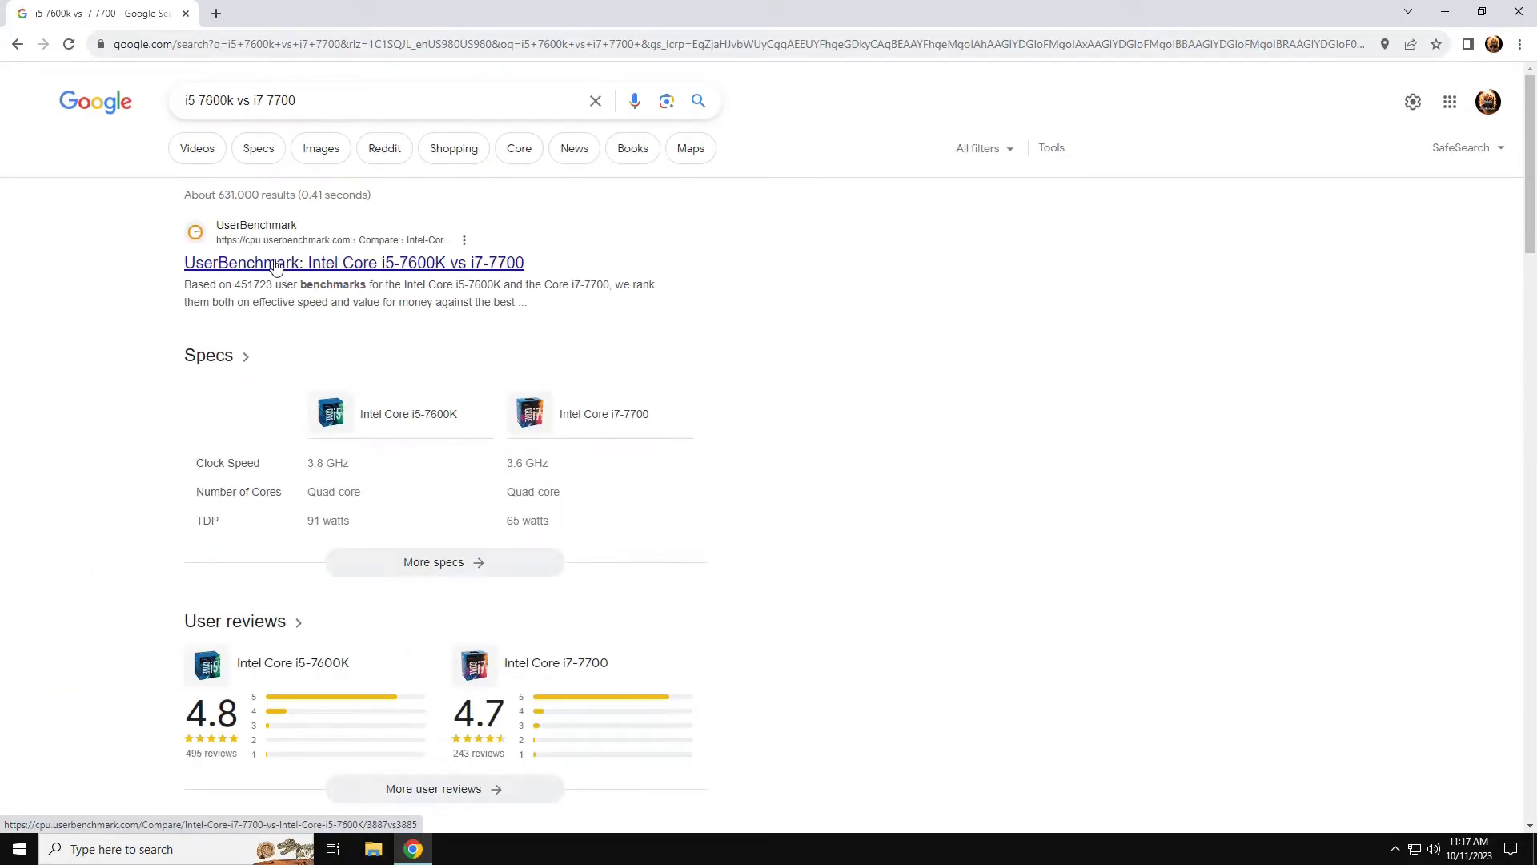
pyautogui.click(354, 262)
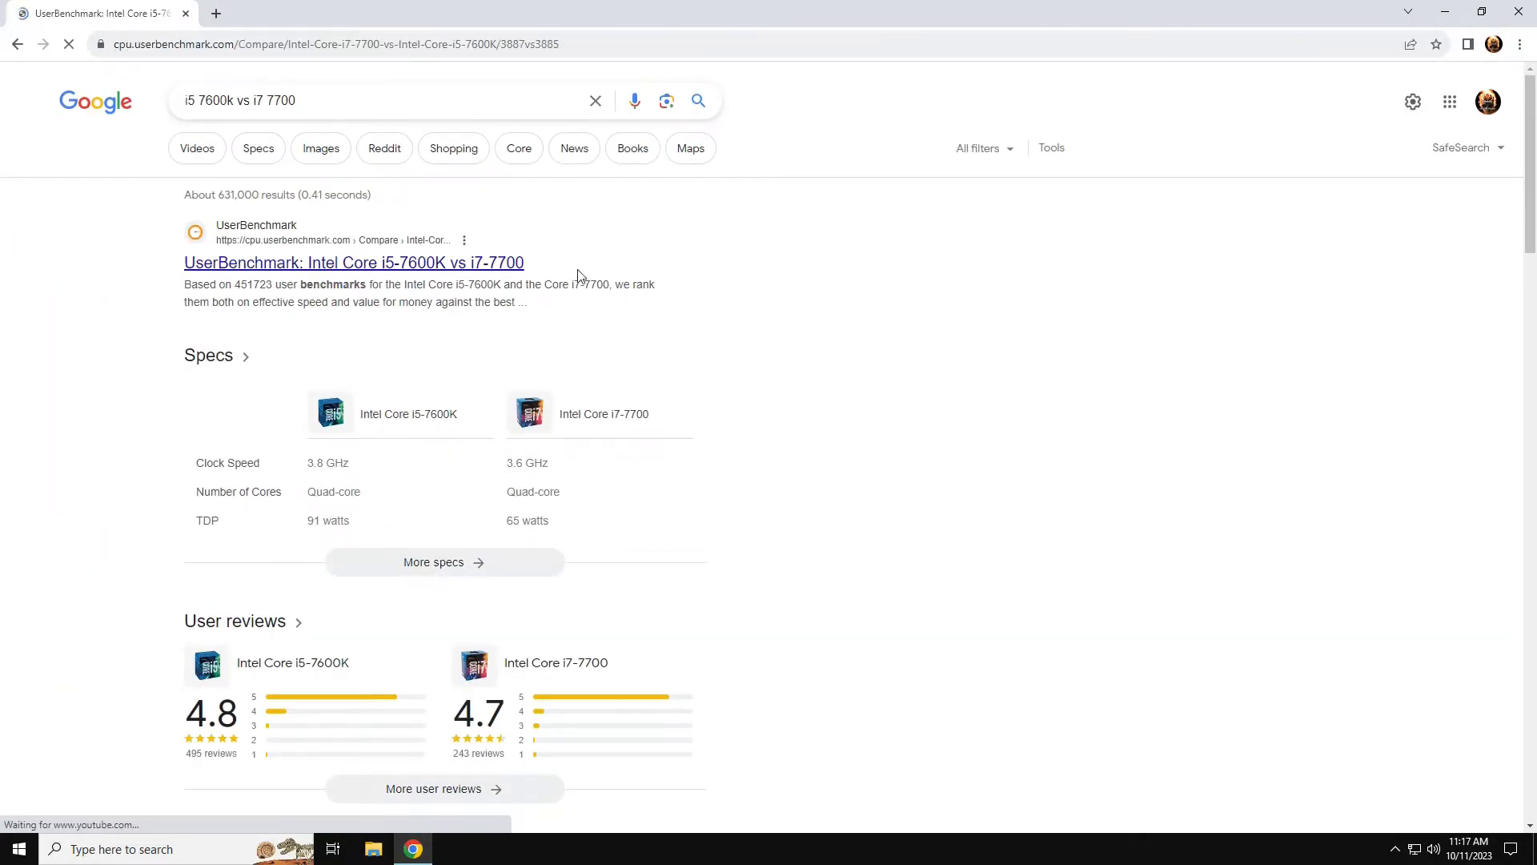
# - Scroll the i7-7700 vs i5-7600K comparison to Effective Speed: 76.2% vs 75.8%
pyautogui.click(354, 262)
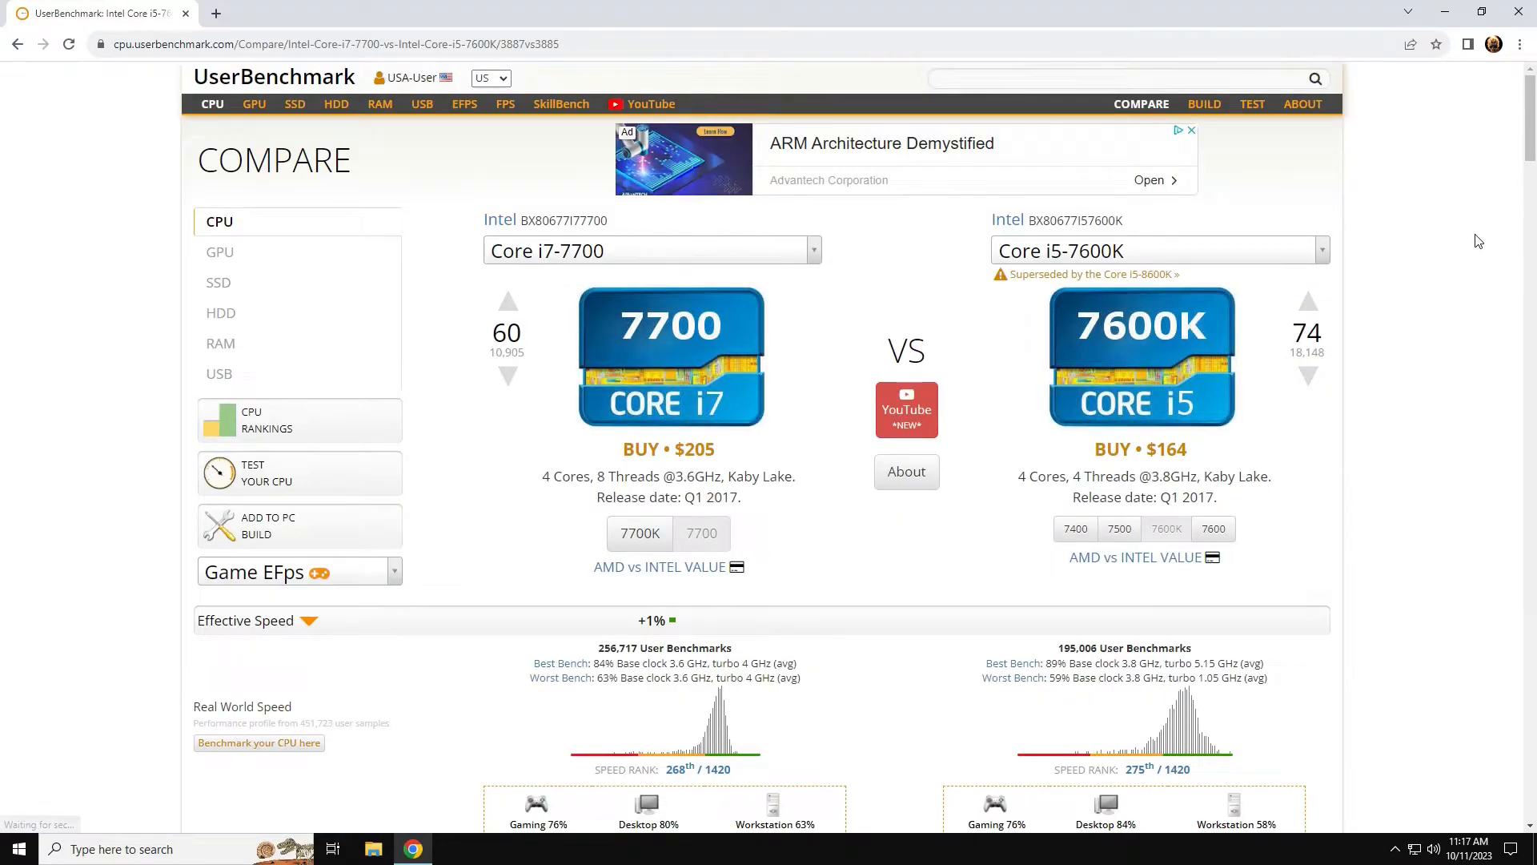
pyautogui.moveTo(978, 337)
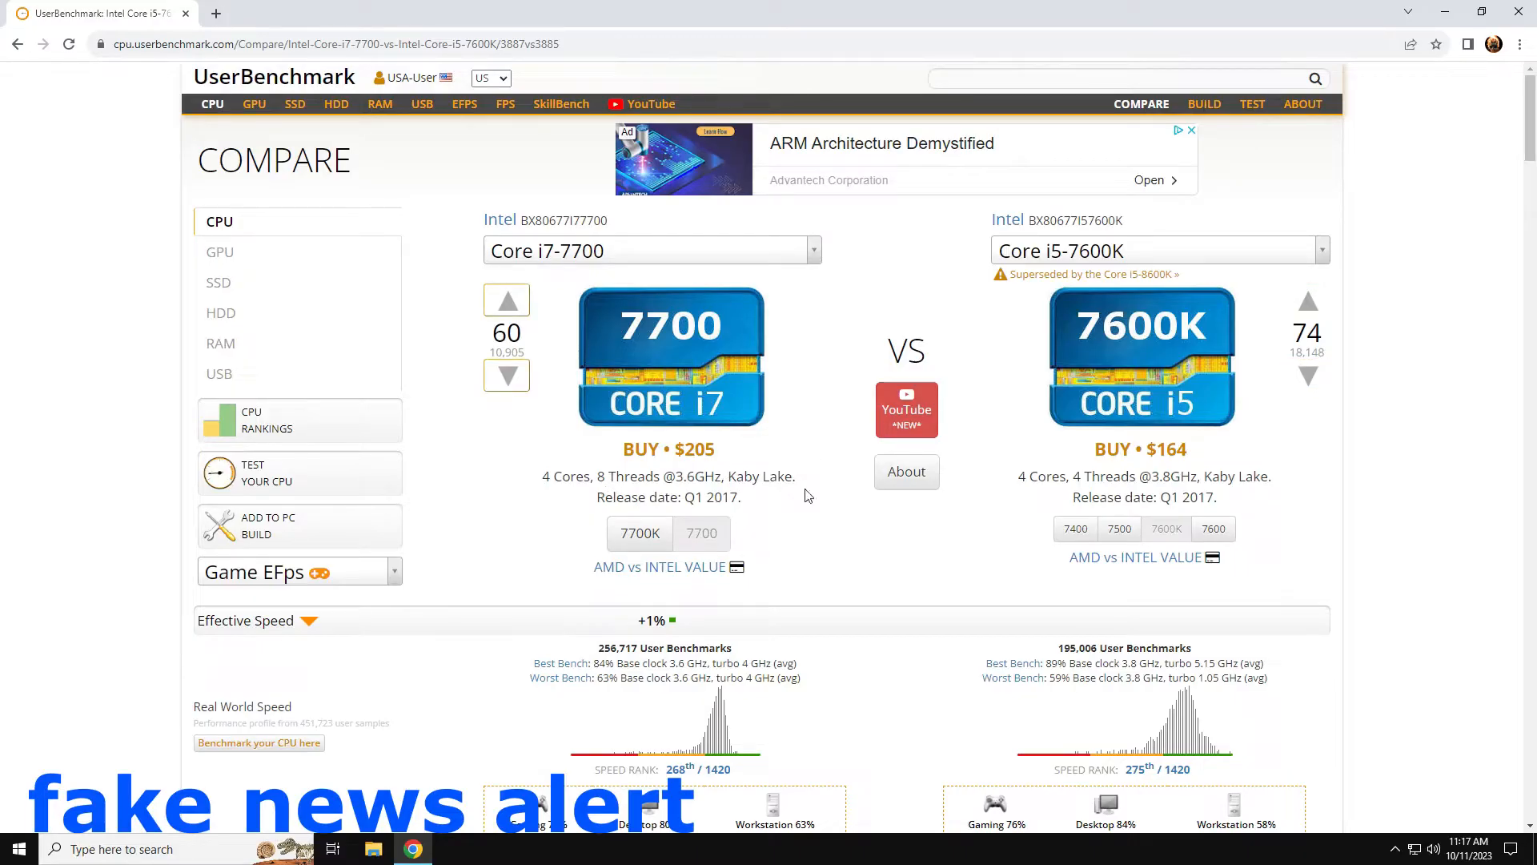
pyautogui.moveTo(885, 523)
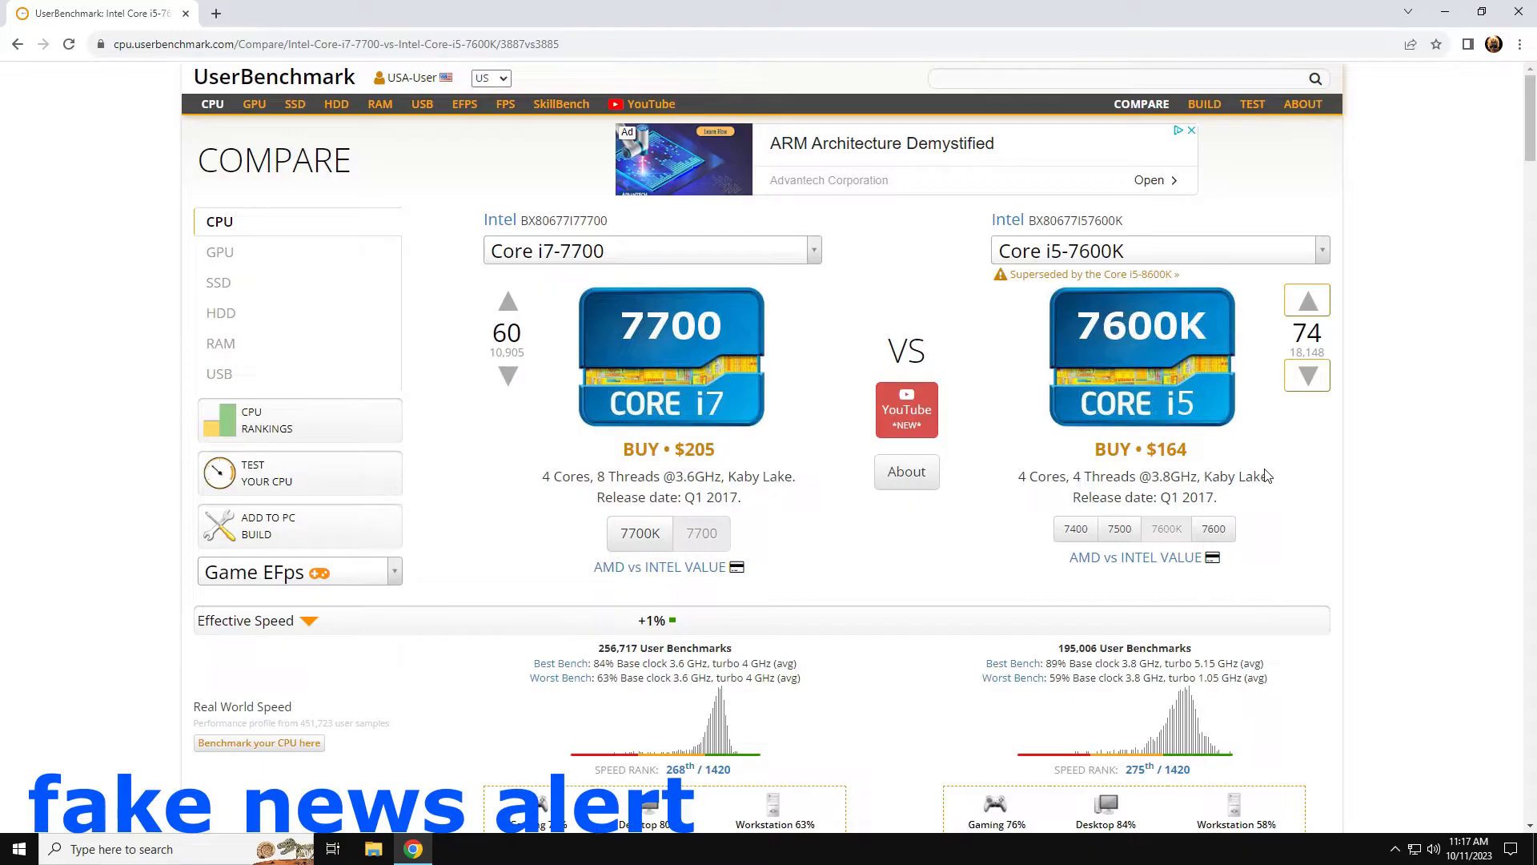
pyautogui.scroll(-3)
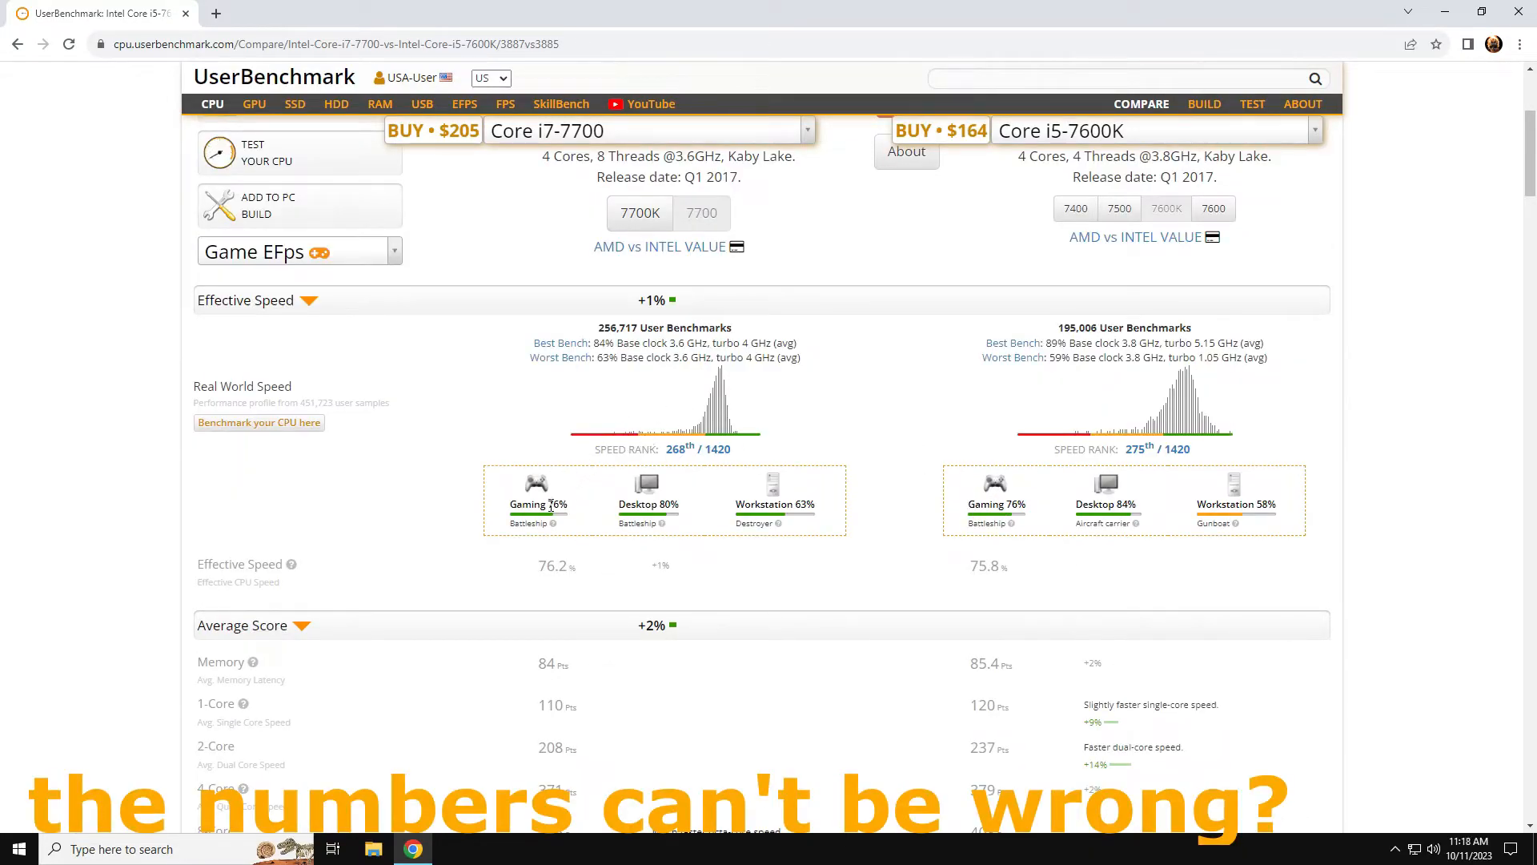
pyautogui.moveTo(892, 388)
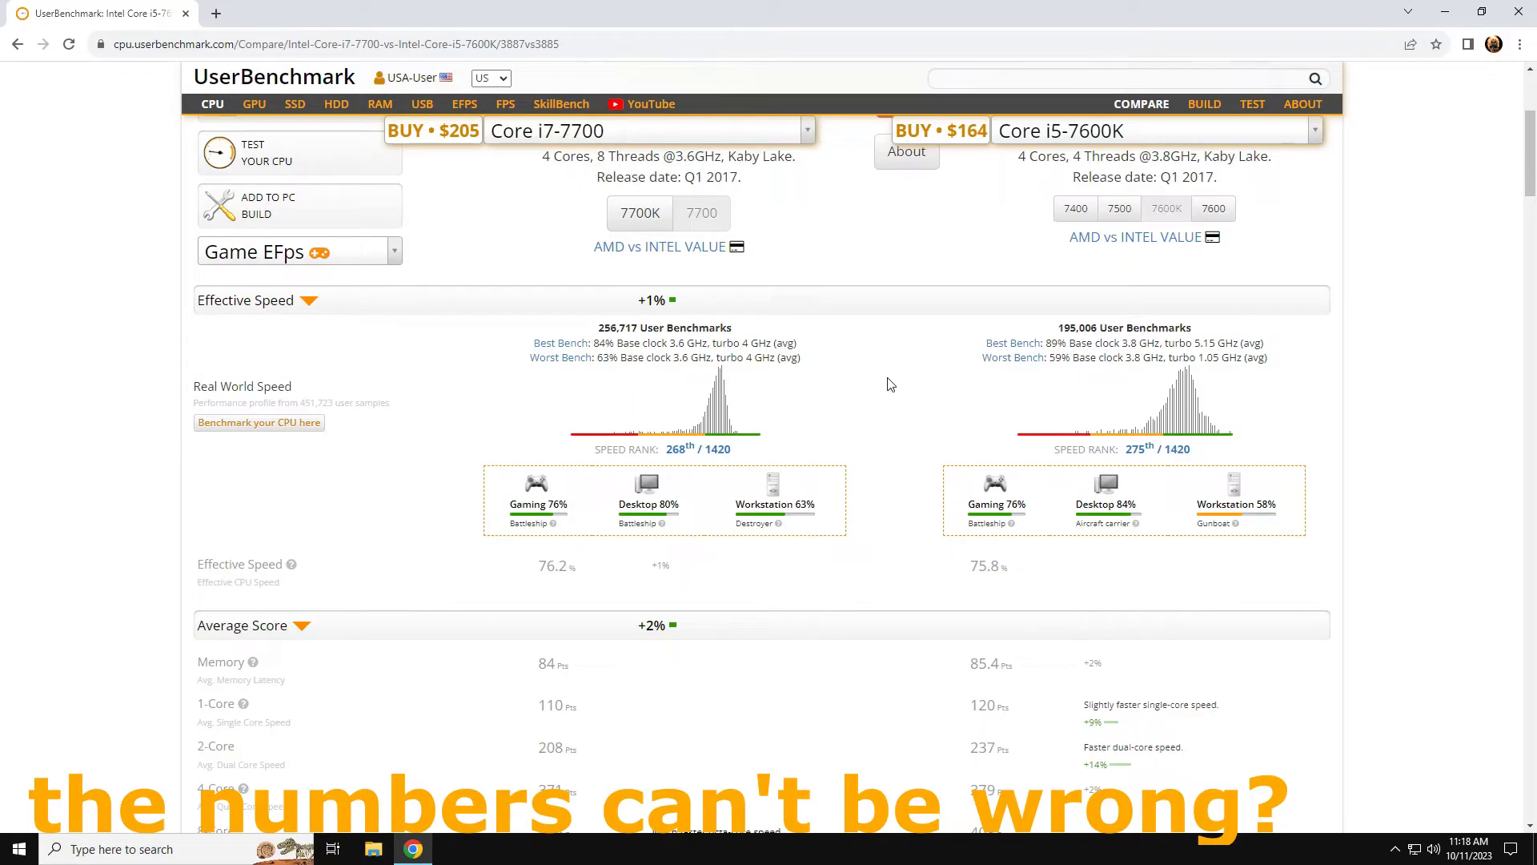
pyautogui.moveTo(957, 344)
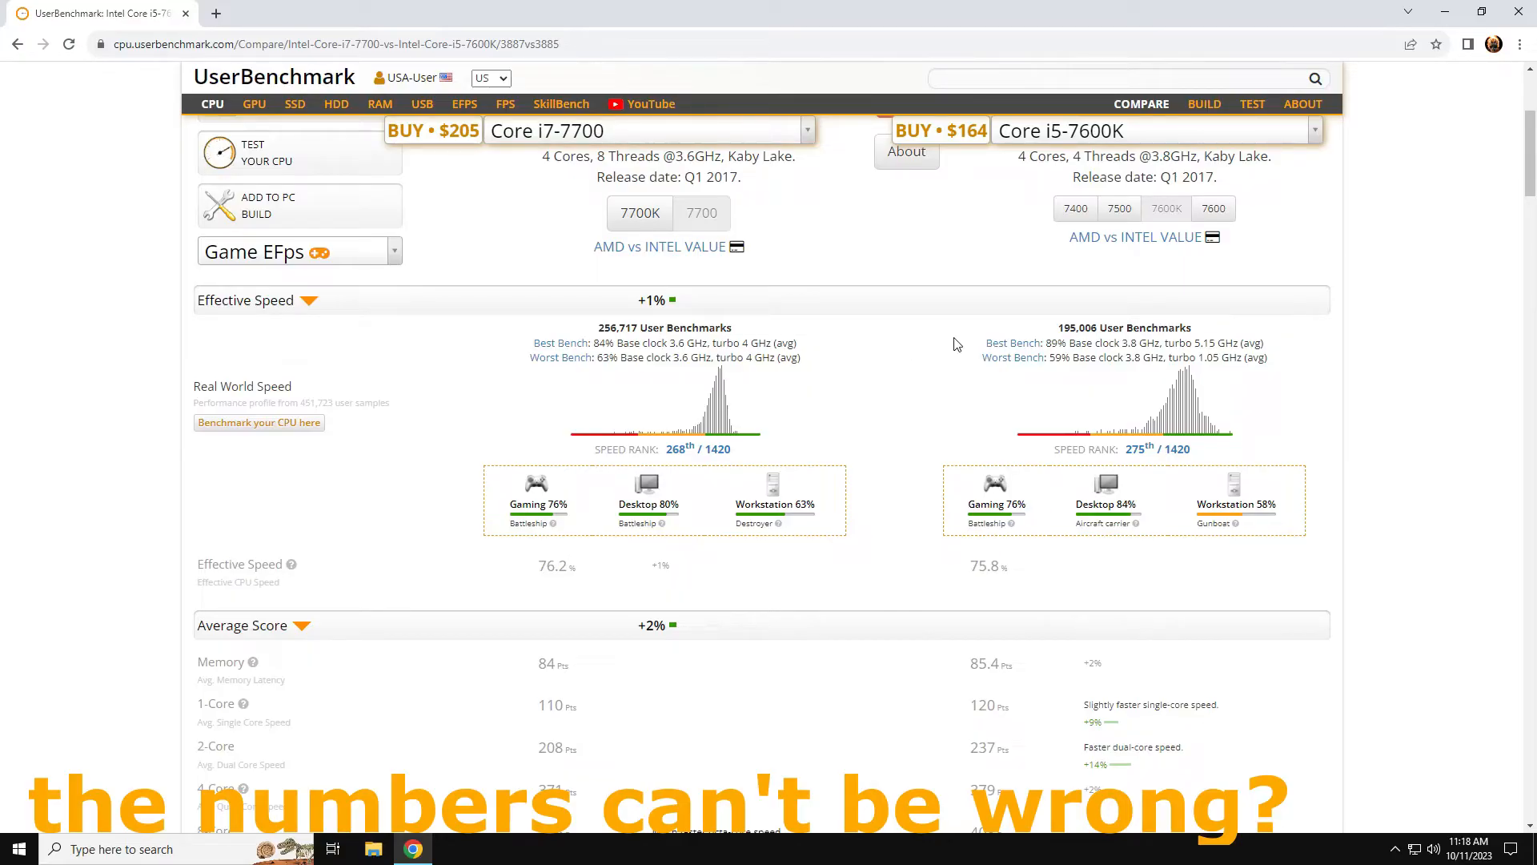
pyautogui.moveTo(1013, 357)
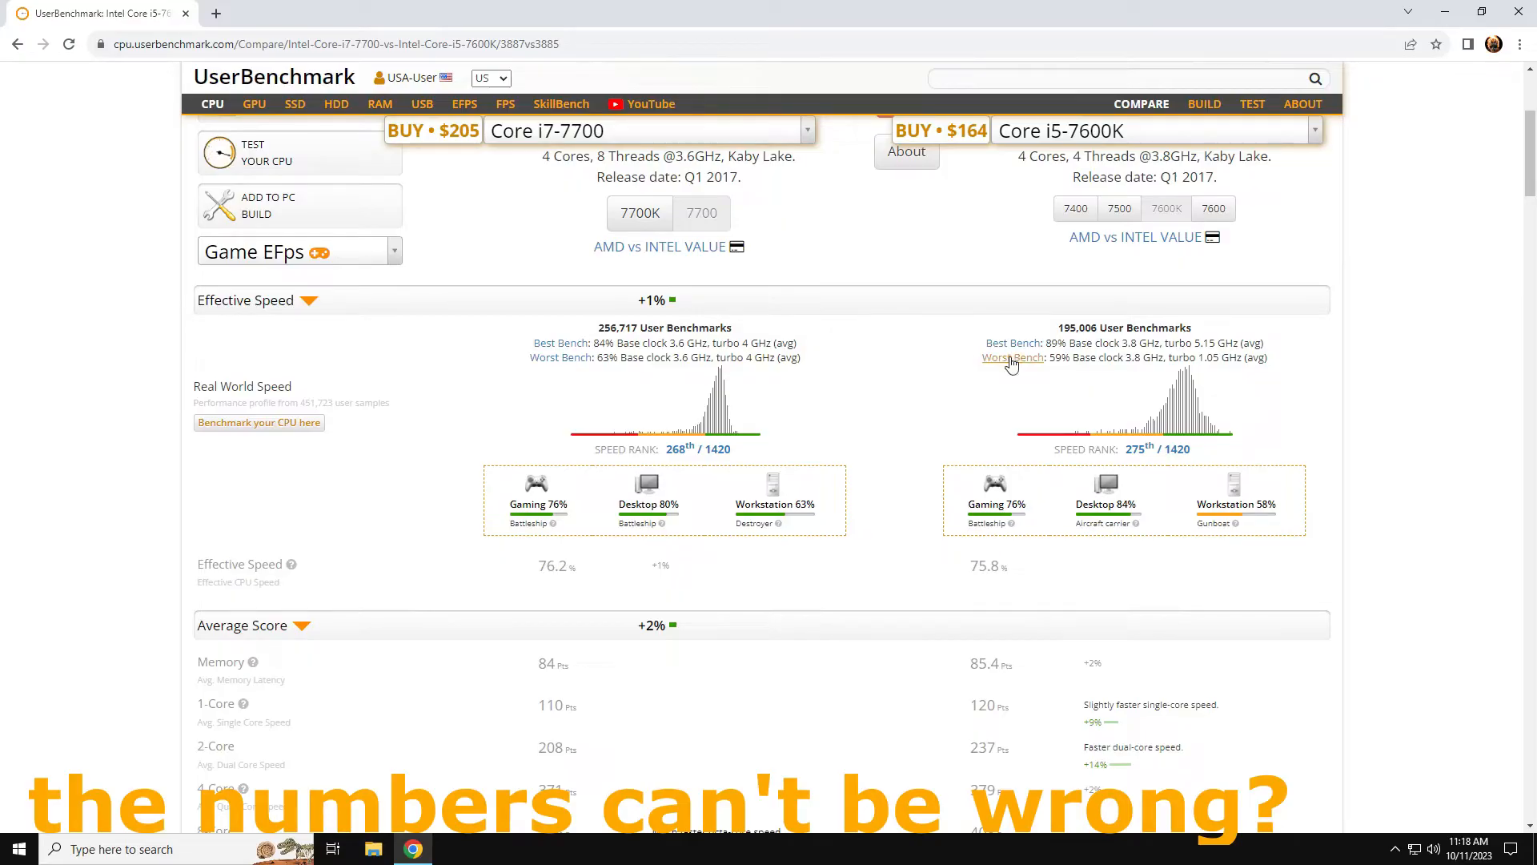
pyautogui.moveTo(721, 473)
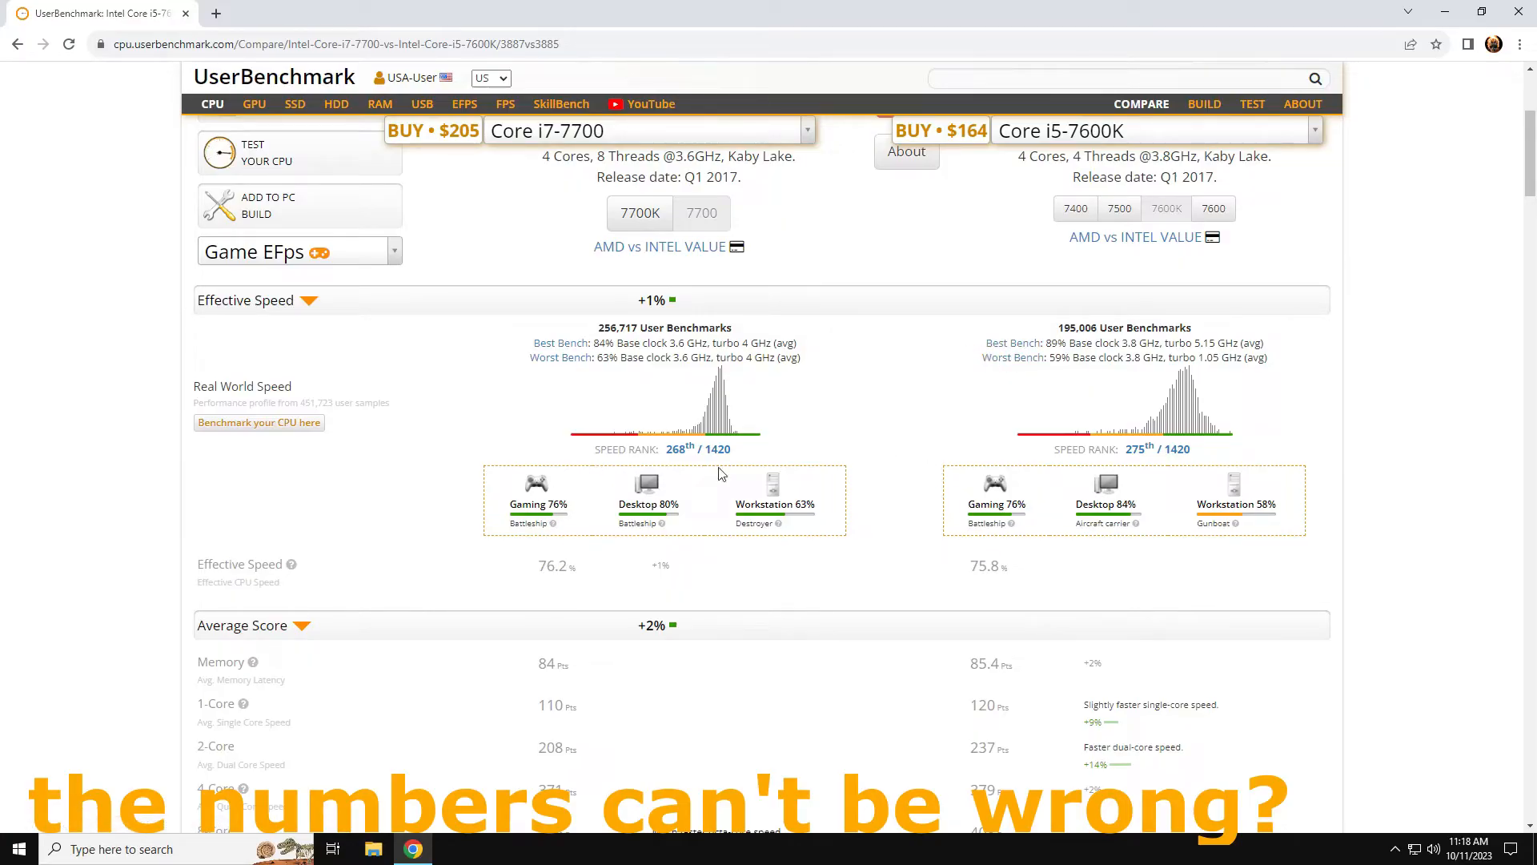
pyautogui.moveTo(939, 495)
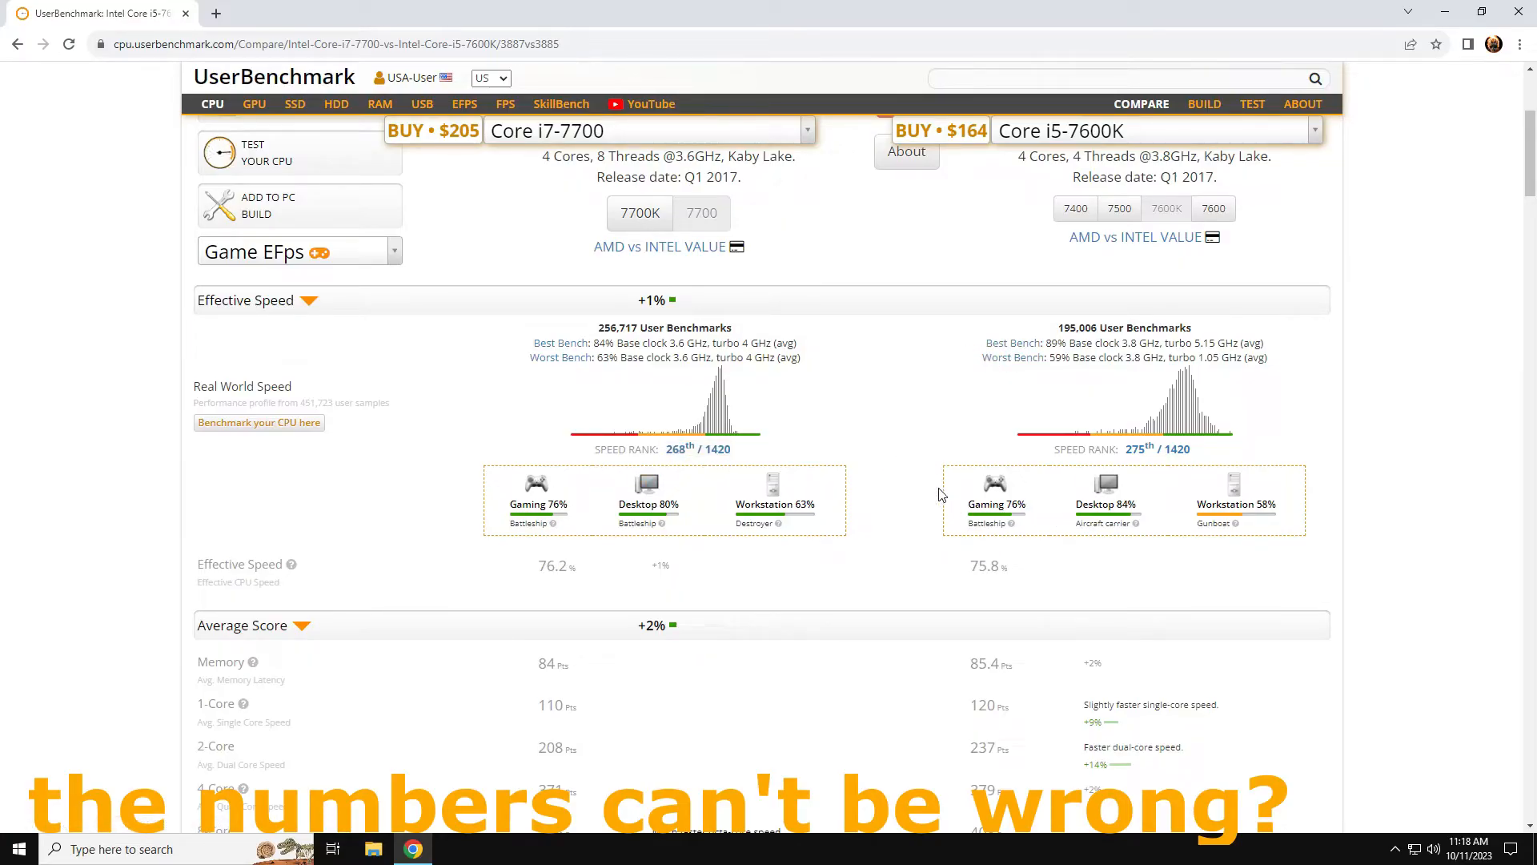
pyautogui.moveTo(886, 410)
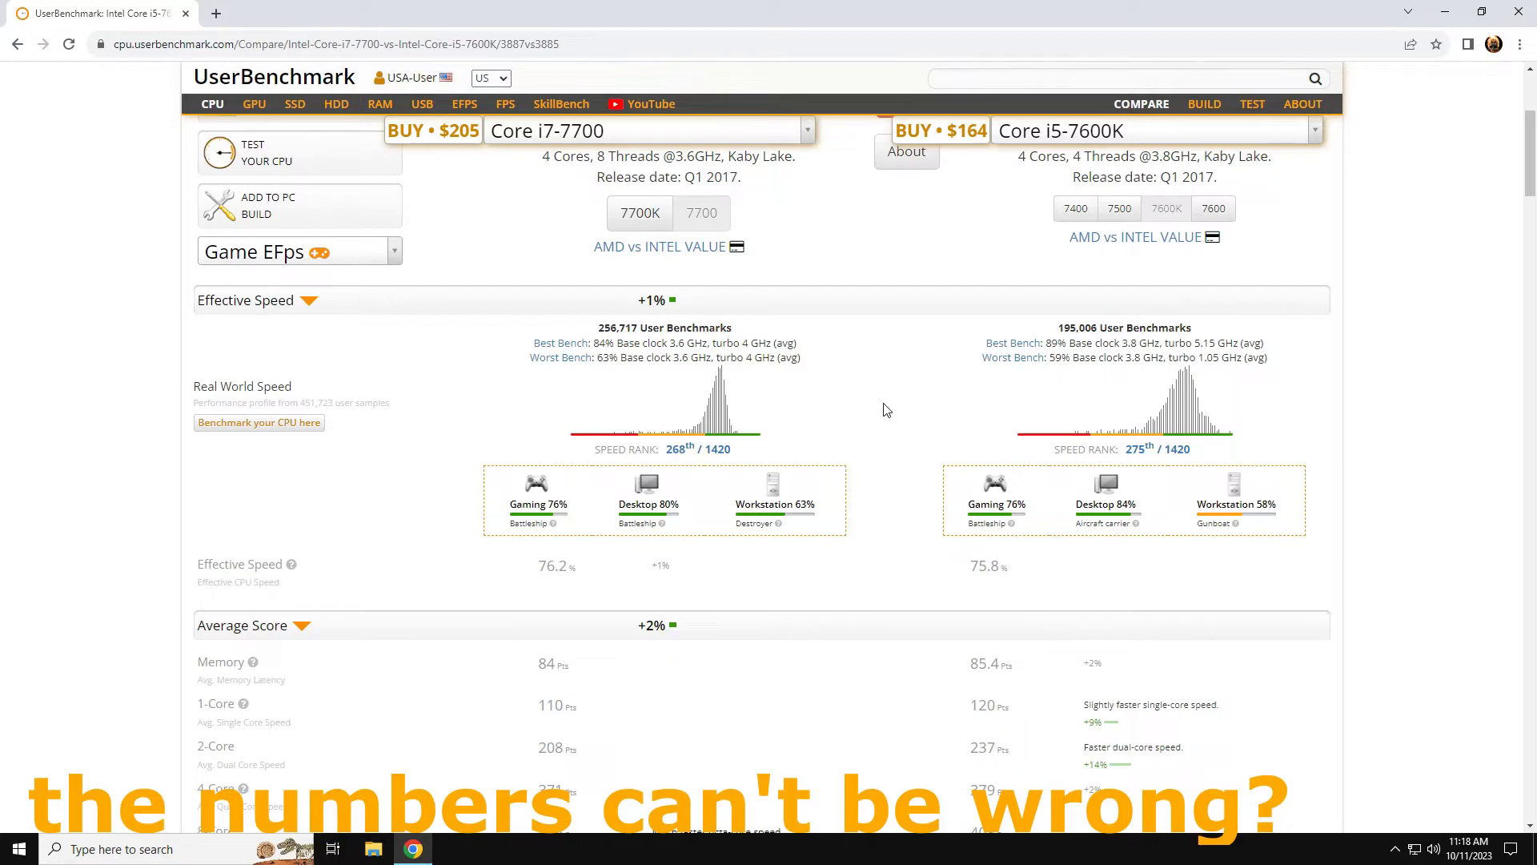
# - Scroll through scores, value and specs, then back up to the $205 vs $164 headers
pyautogui.scroll(-3)
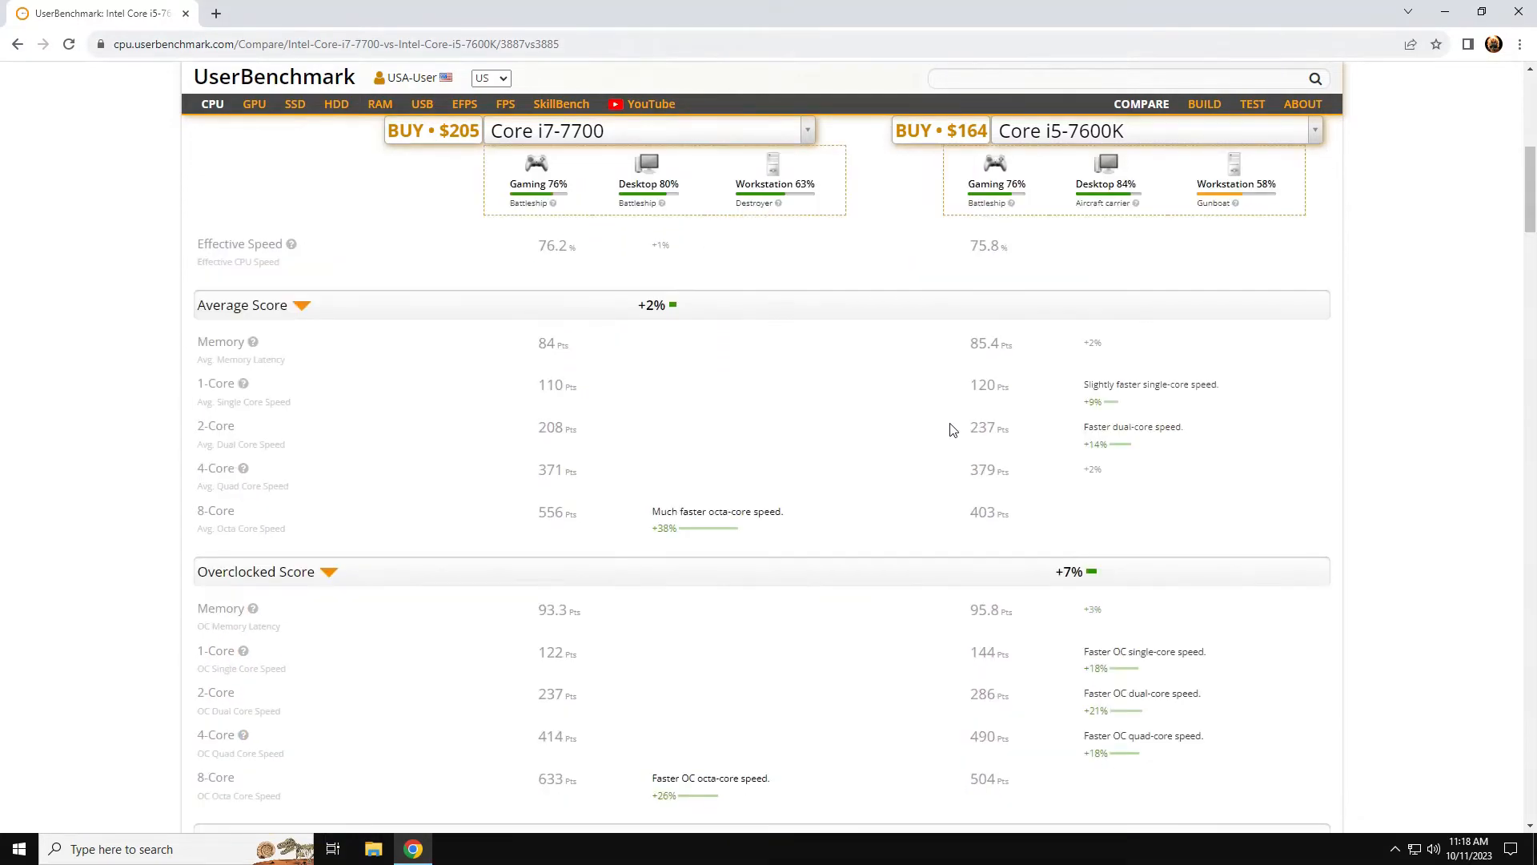
pyautogui.scroll(-3)
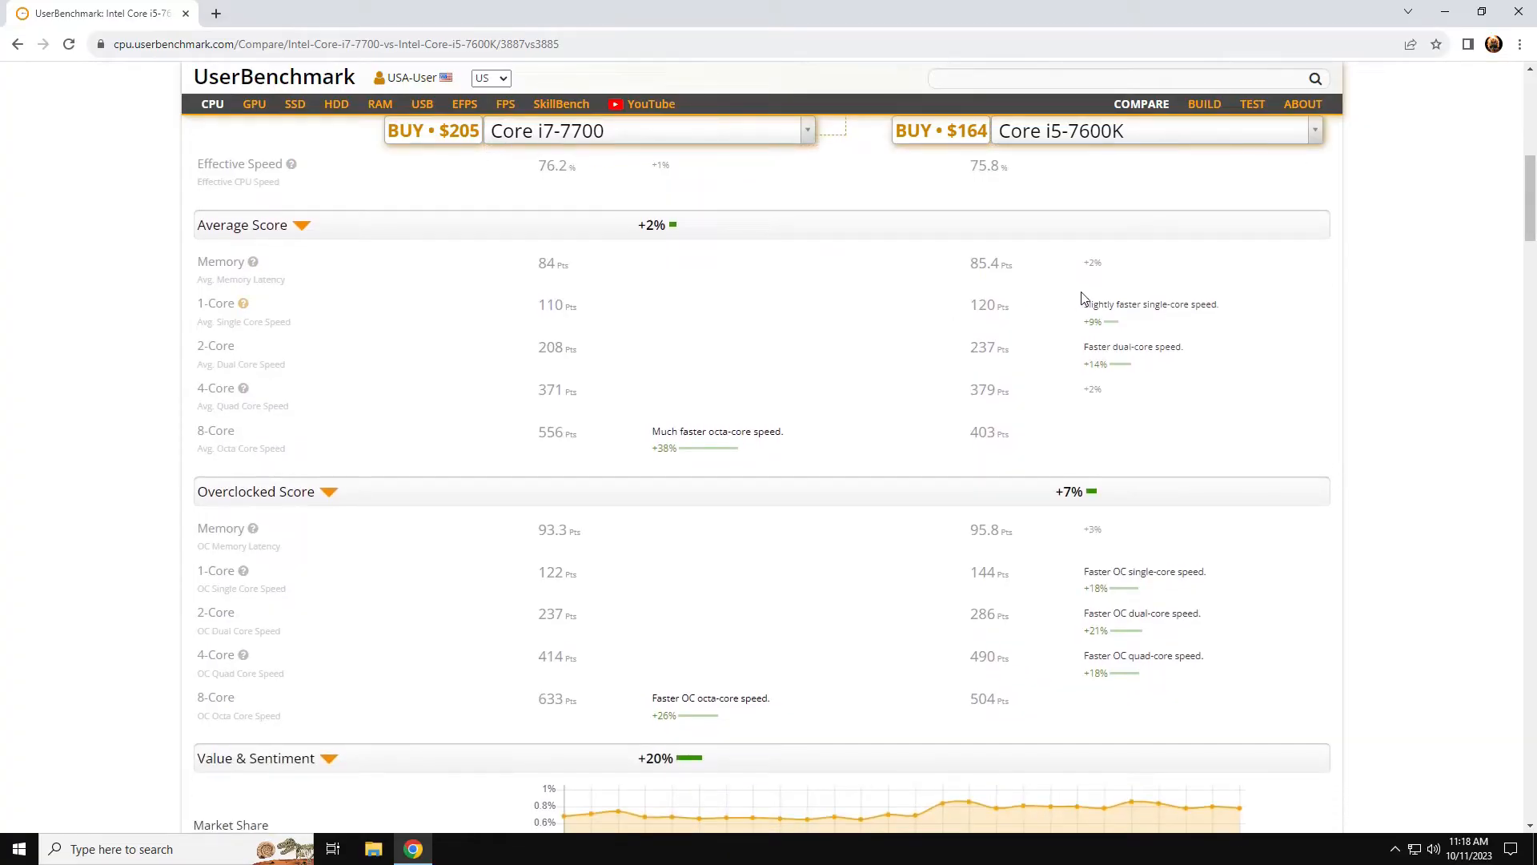
pyautogui.moveTo(1114, 332)
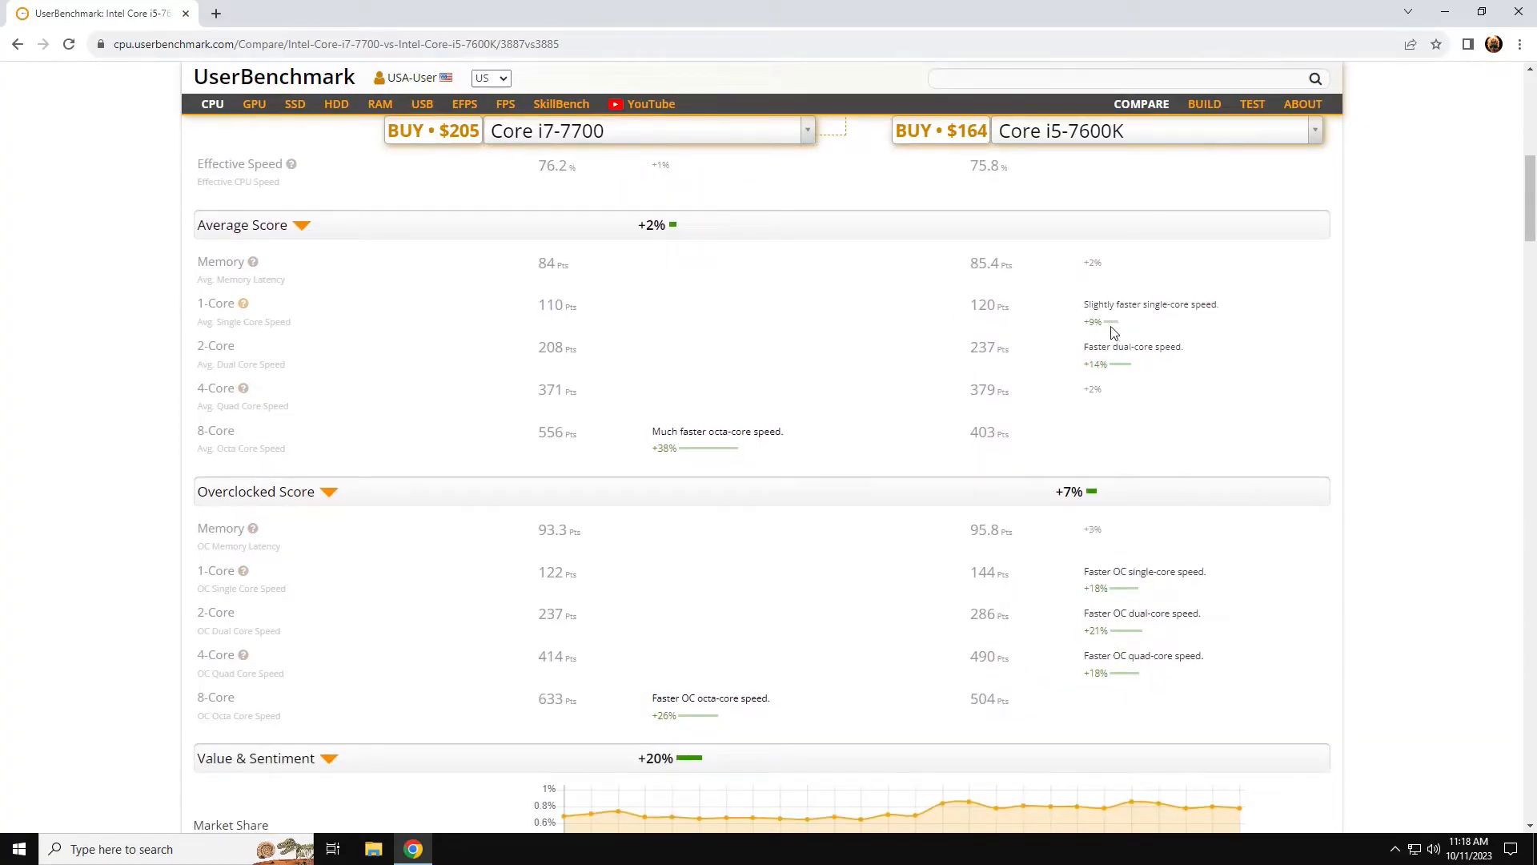
pyautogui.scroll(-3)
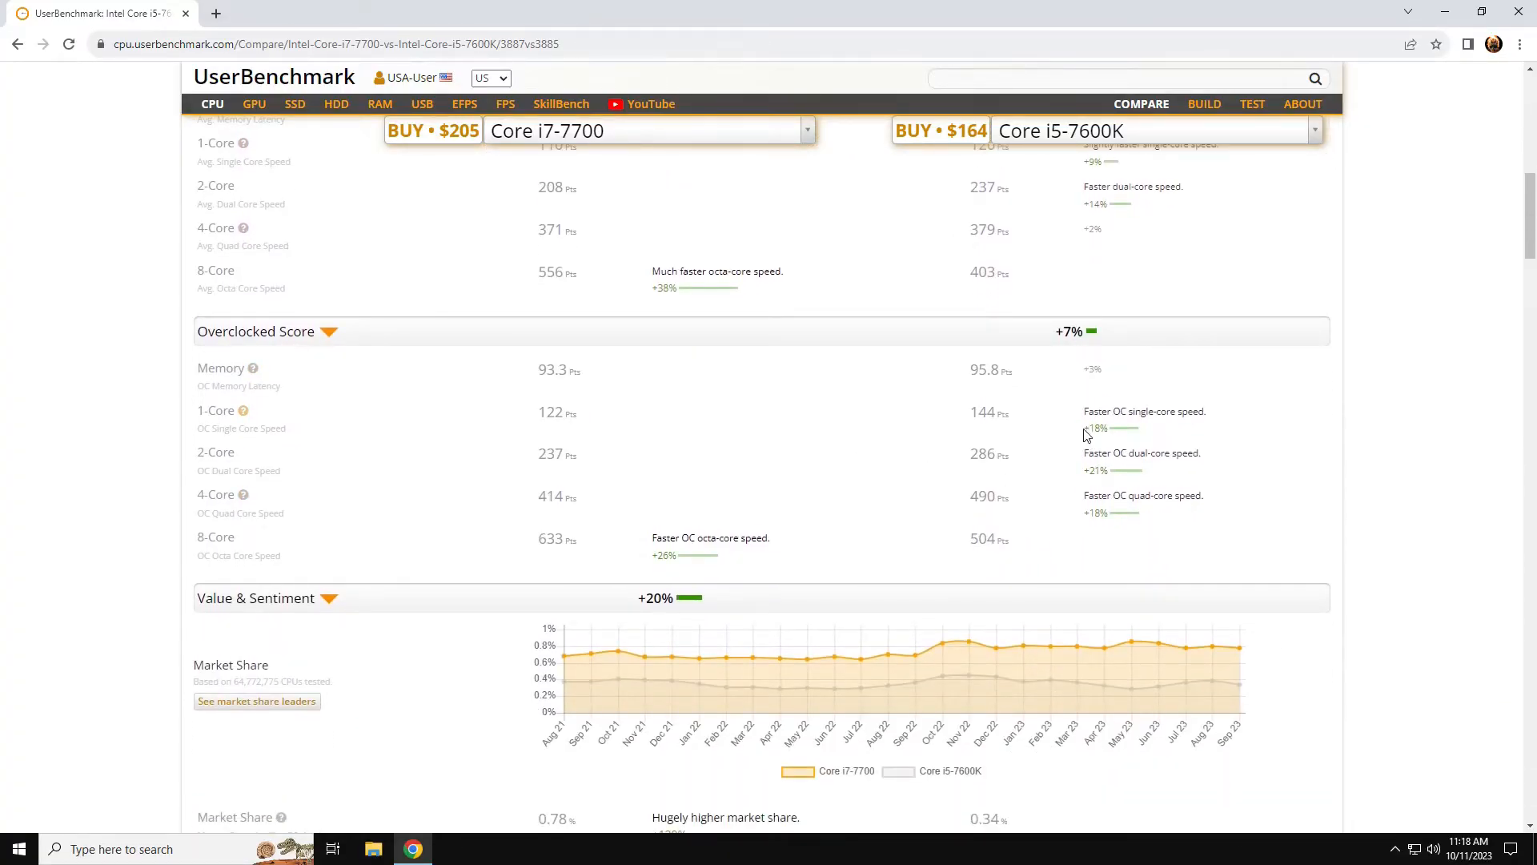
pyautogui.scroll(3)
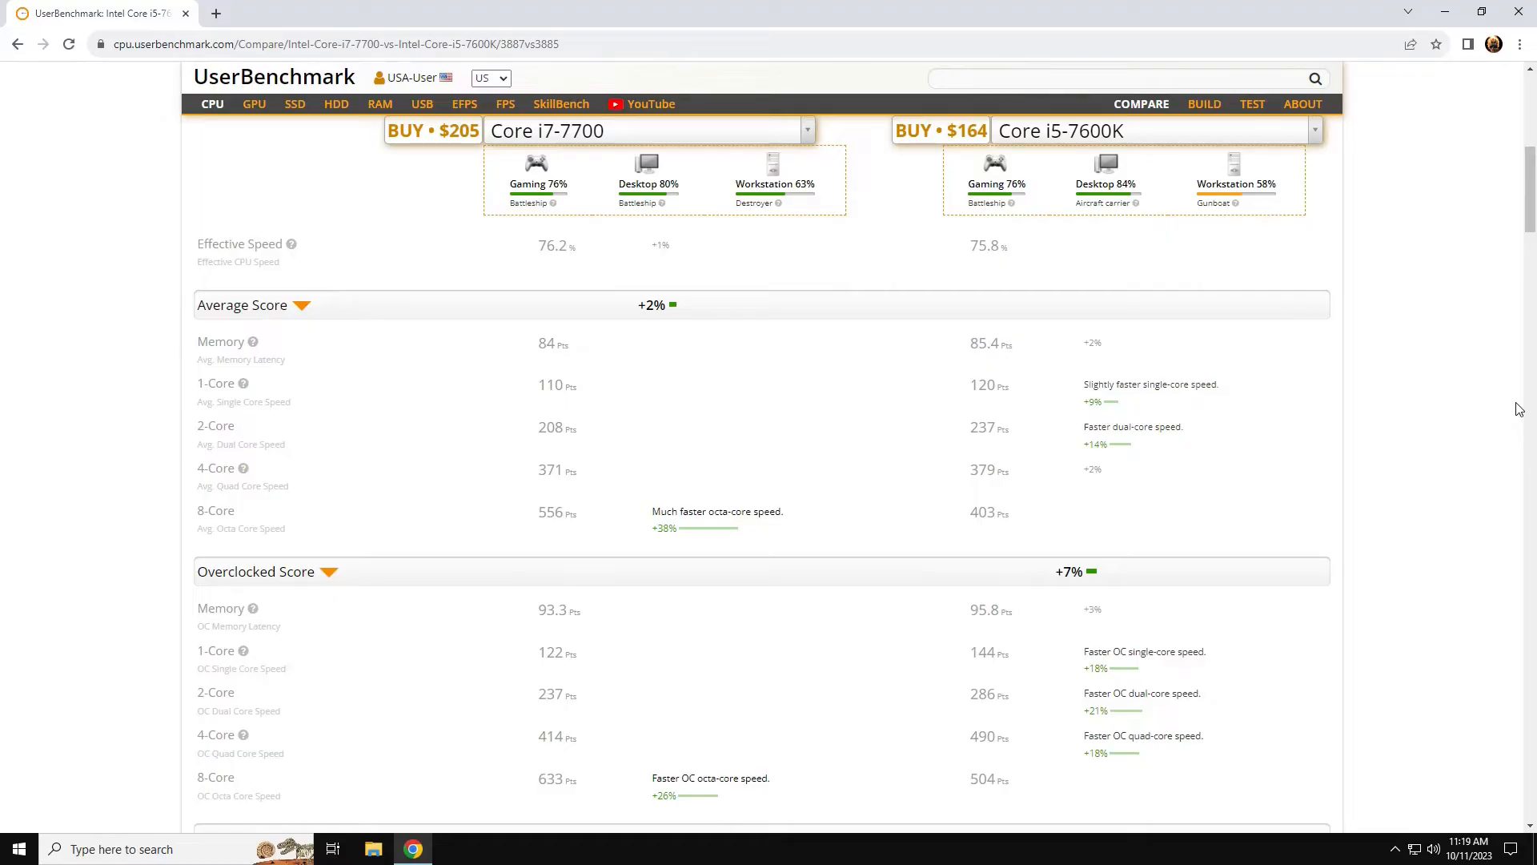
pyautogui.scroll(-3)
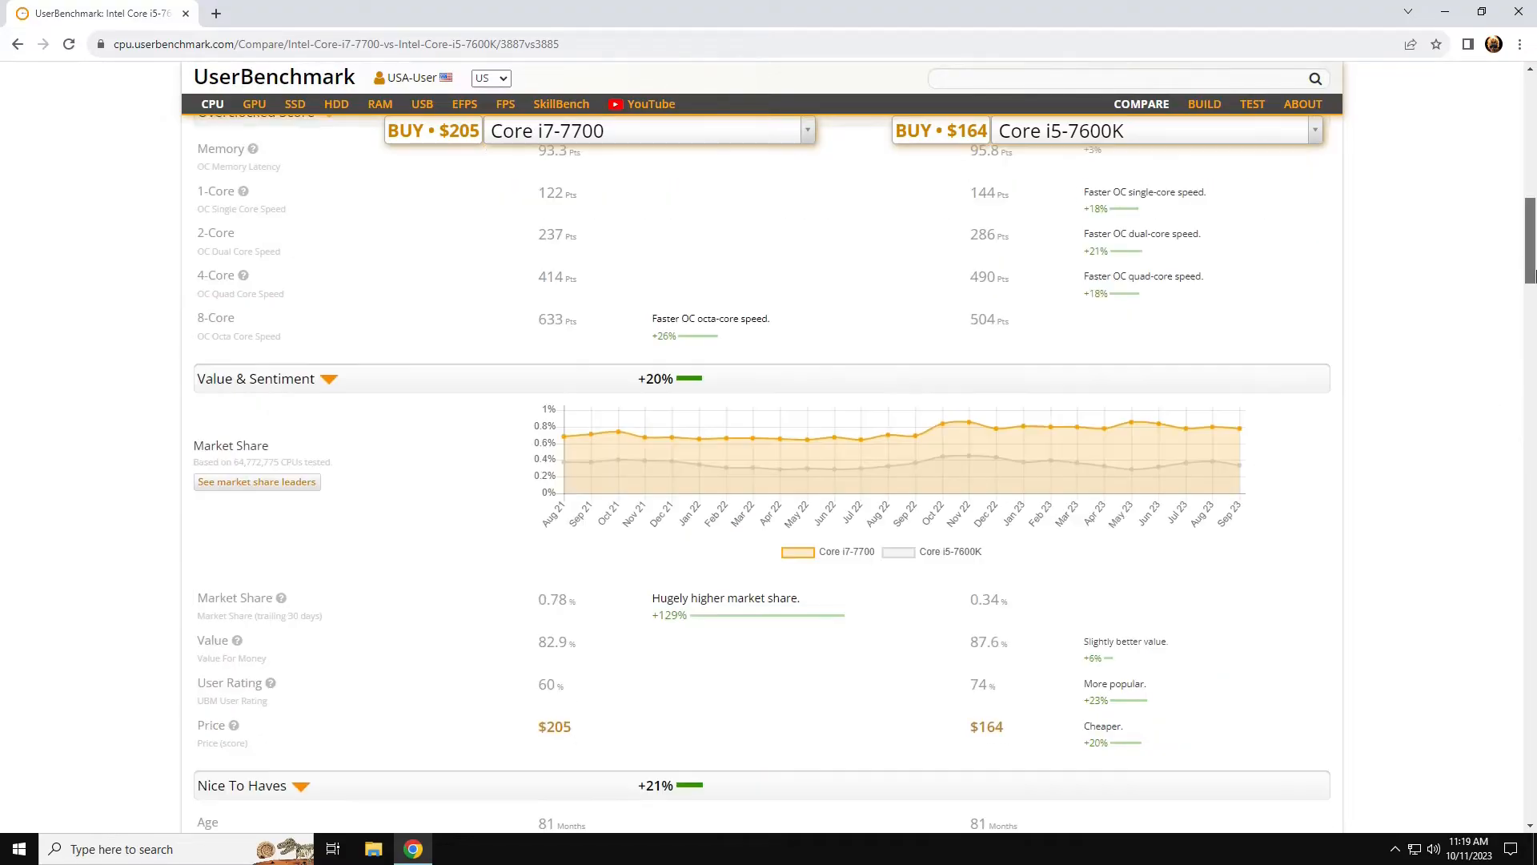
pyautogui.scroll(-3)
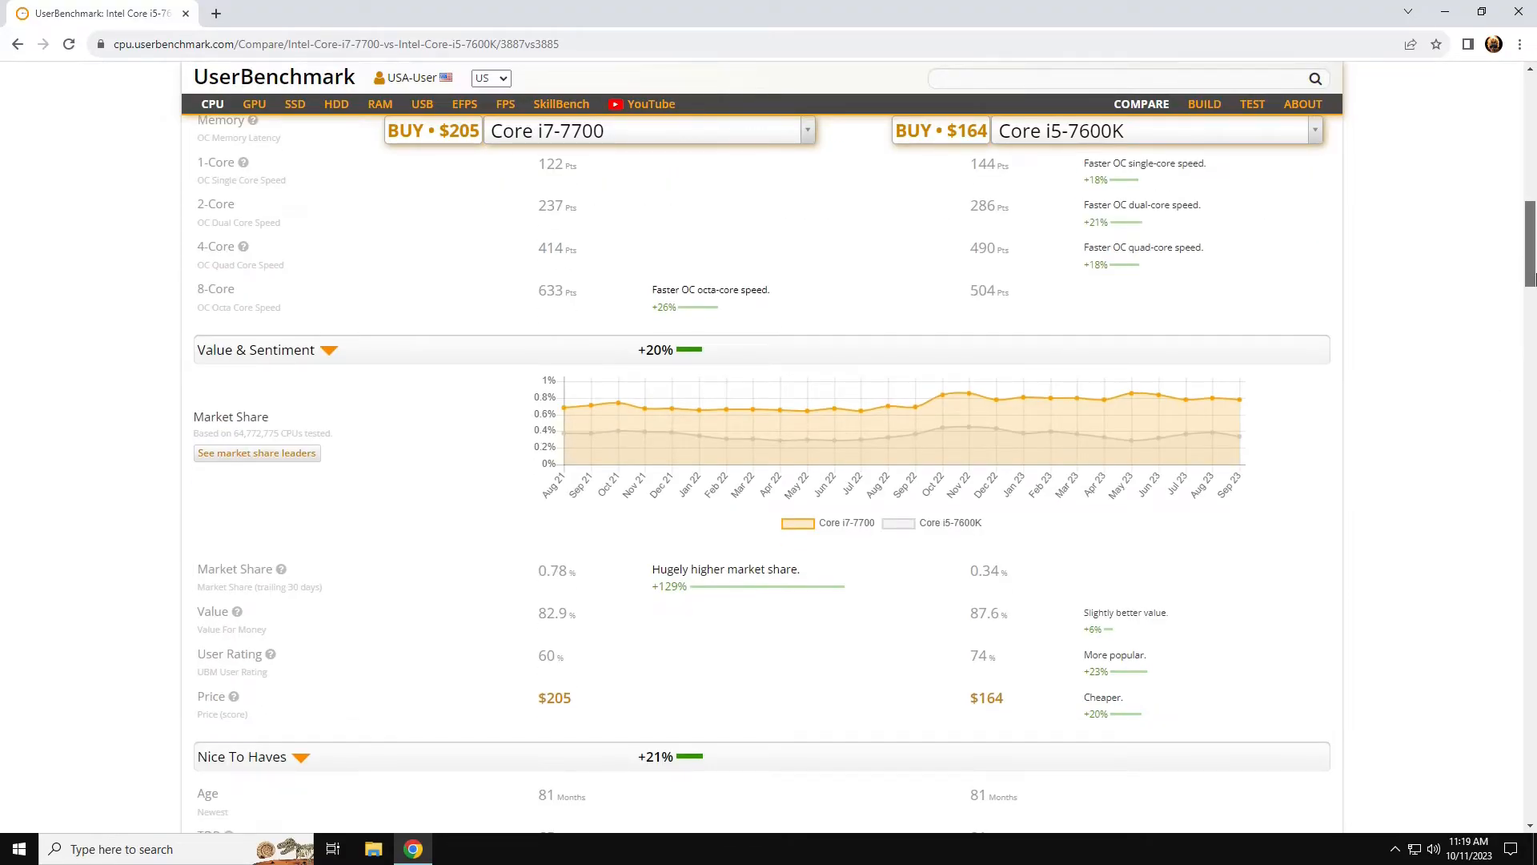
pyautogui.scroll(-3)
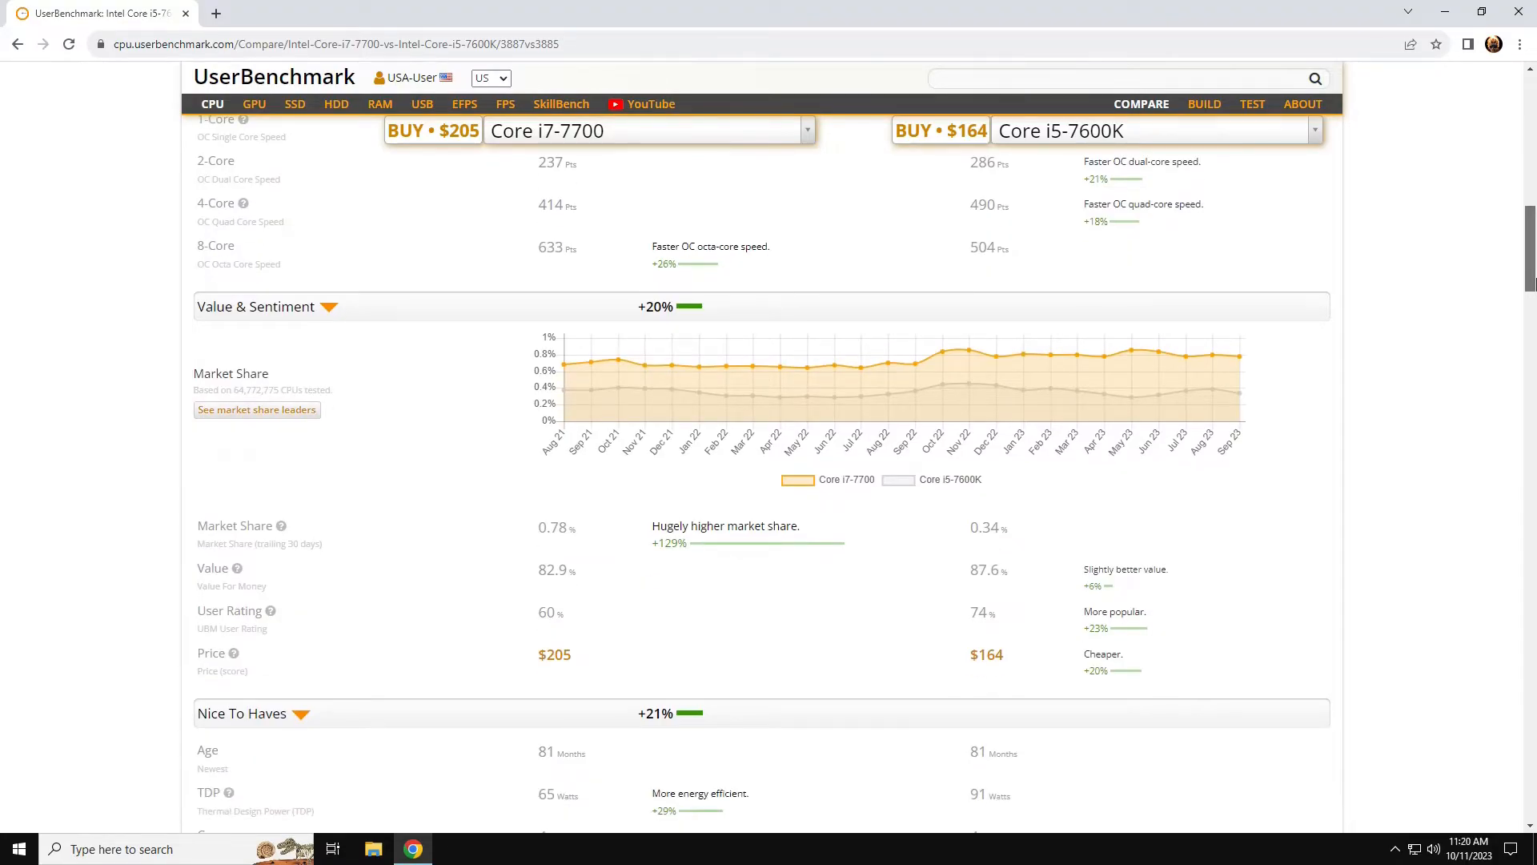
pyautogui.scroll(-3)
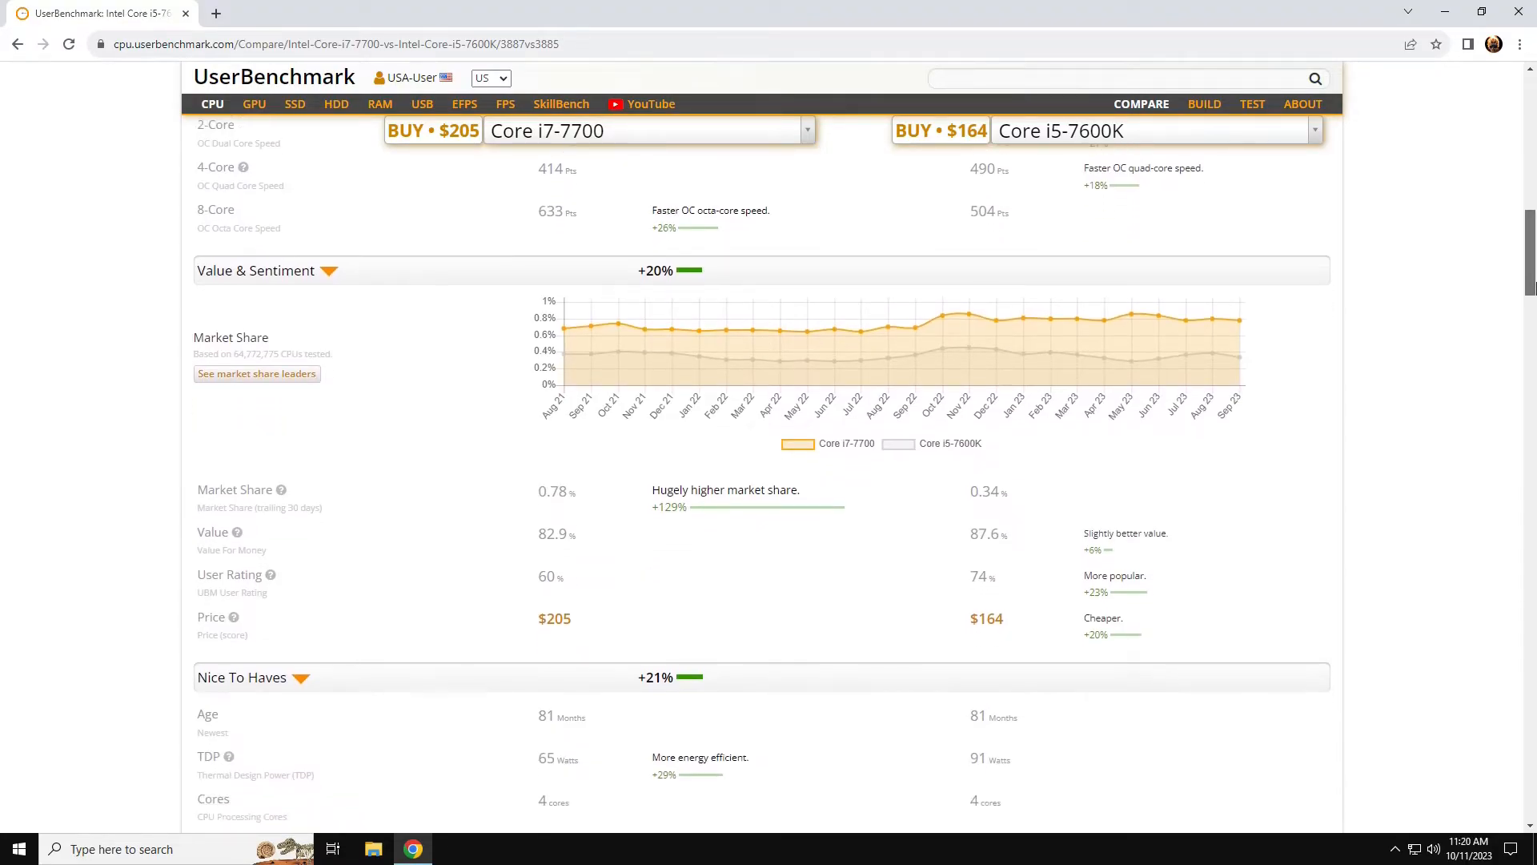
pyautogui.scroll(-3)
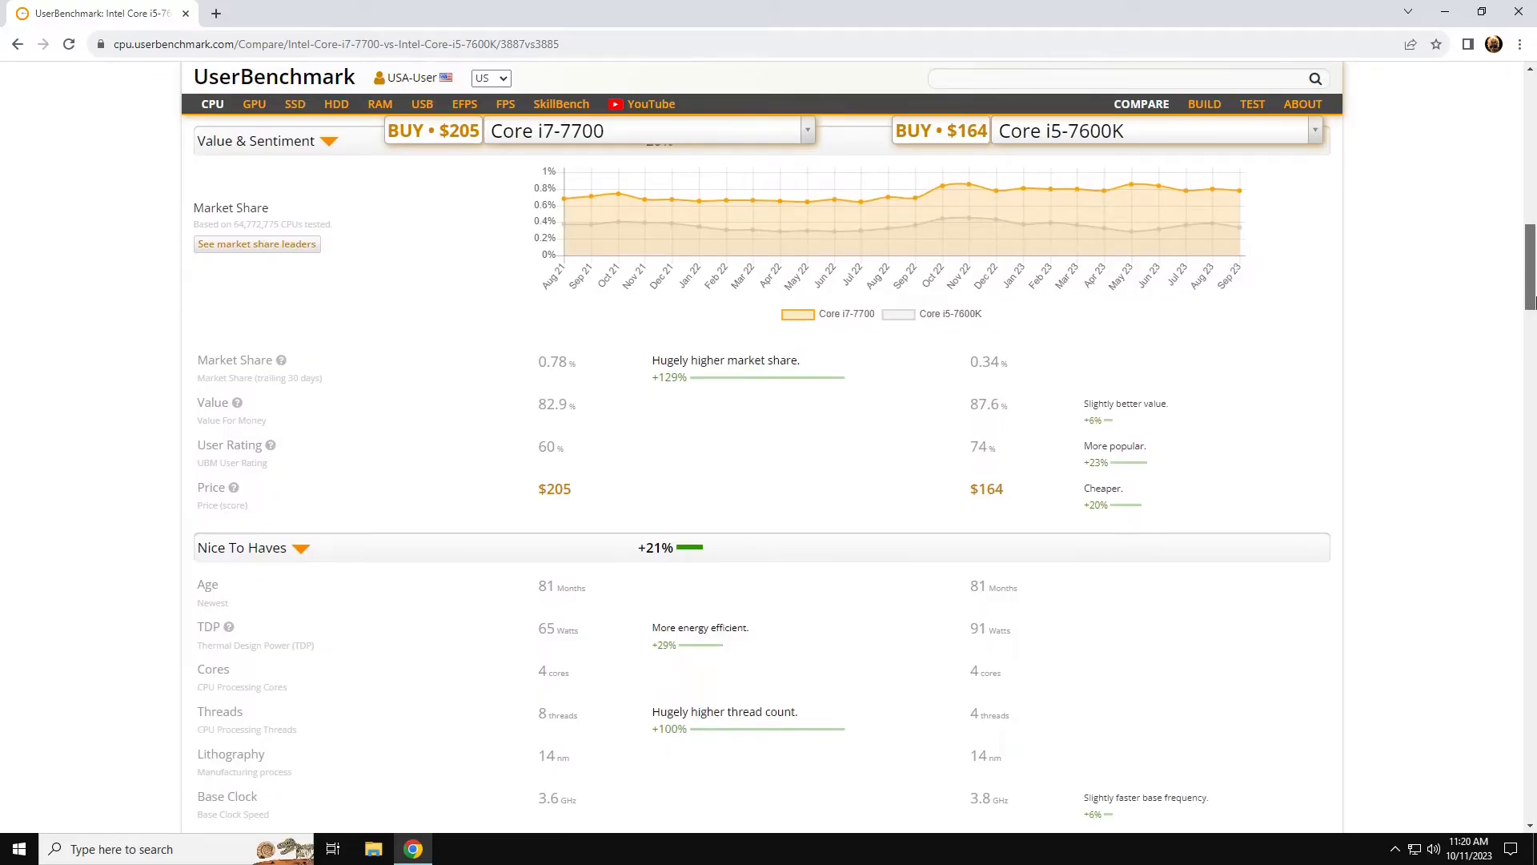
pyautogui.scroll(-3)
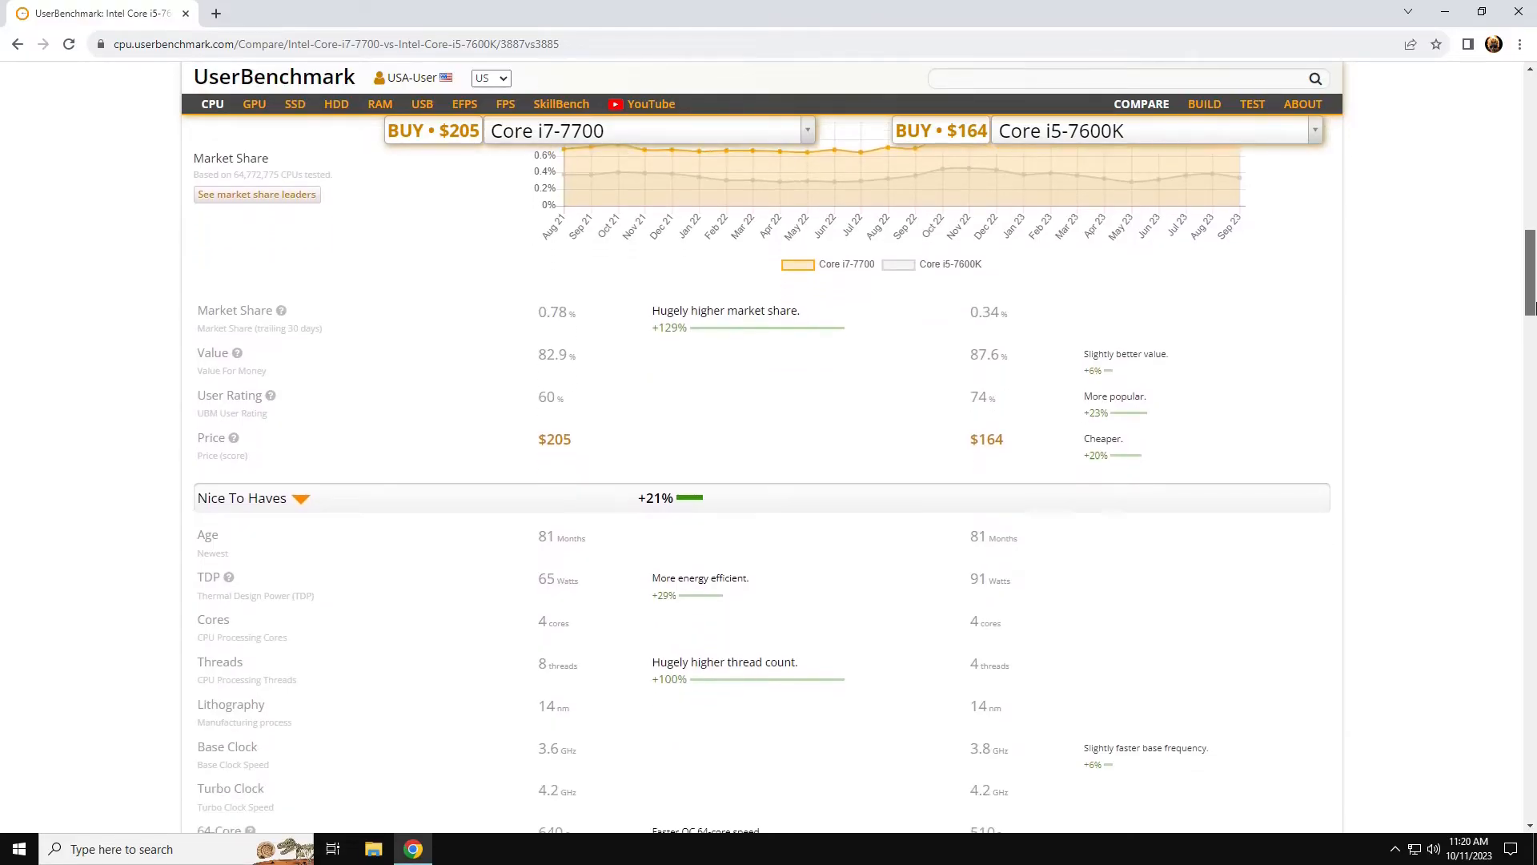
pyautogui.scroll(3)
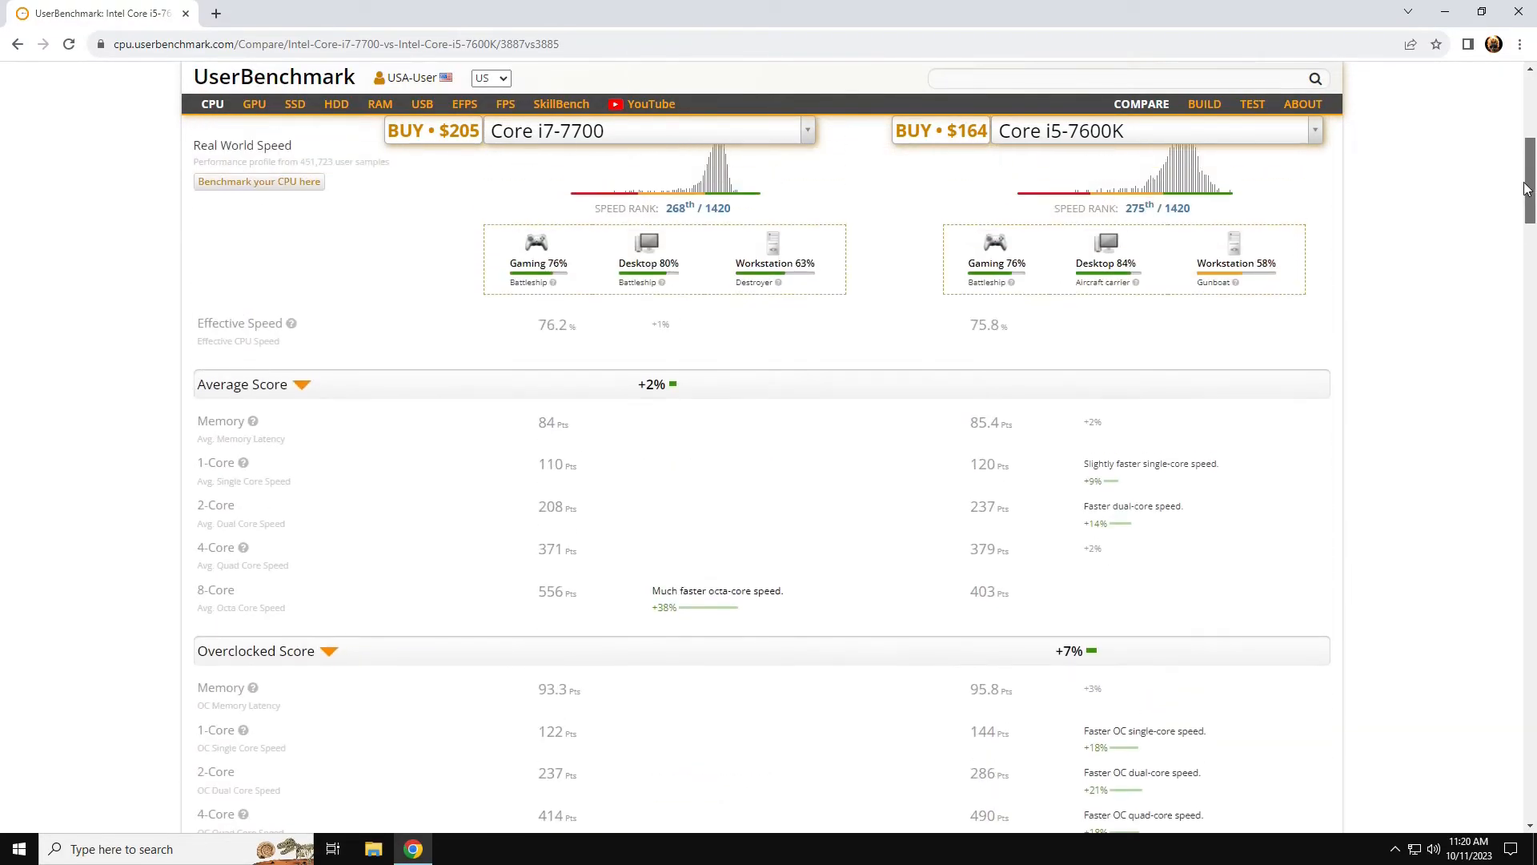
pyautogui.scroll(3)
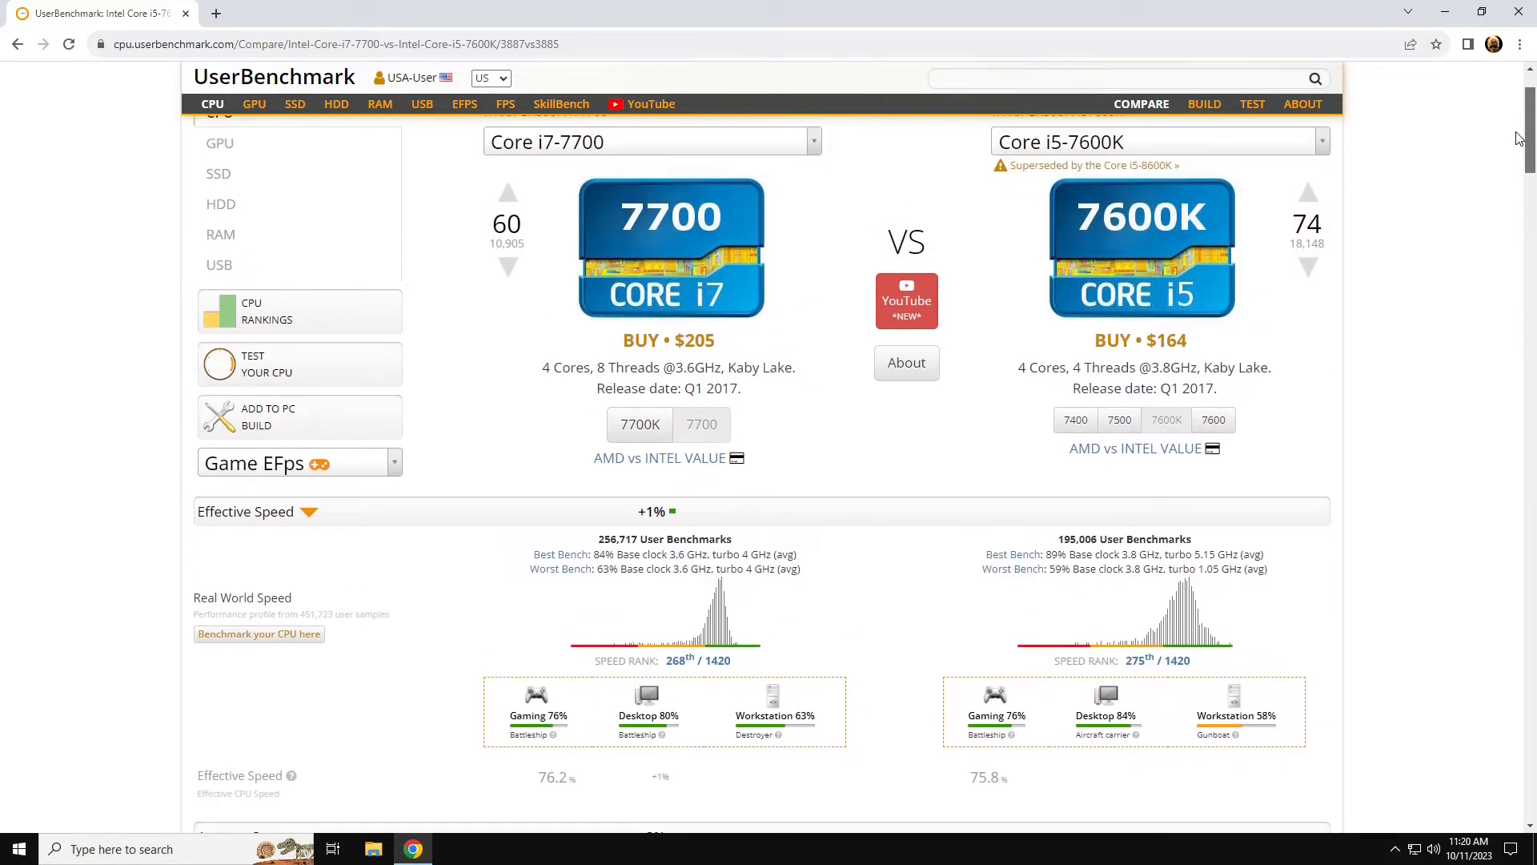
pyautogui.moveTo(1422, 353)
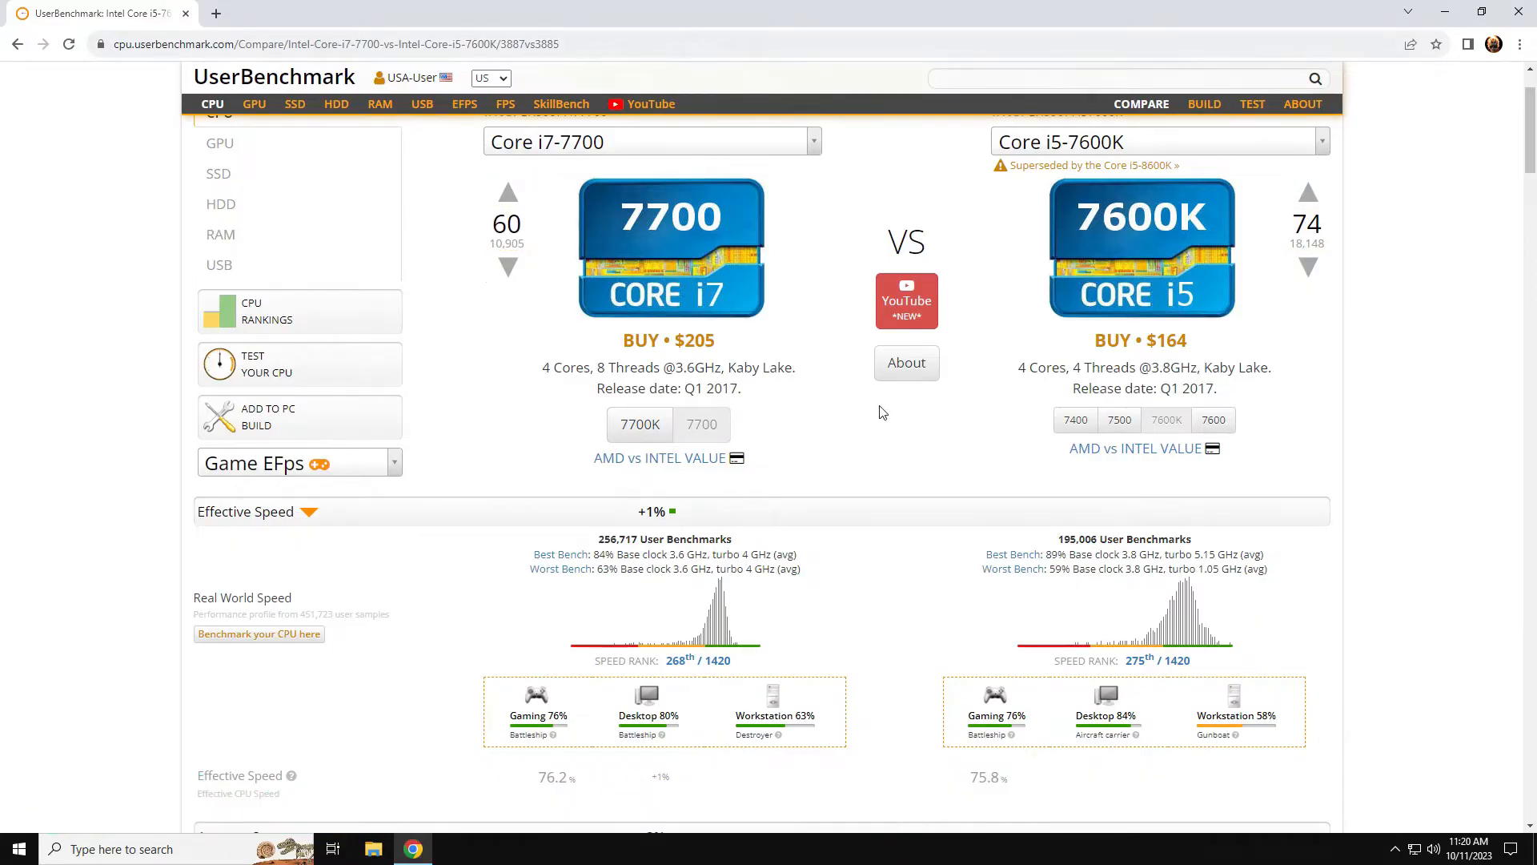
pyautogui.moveTo(1025, 448)
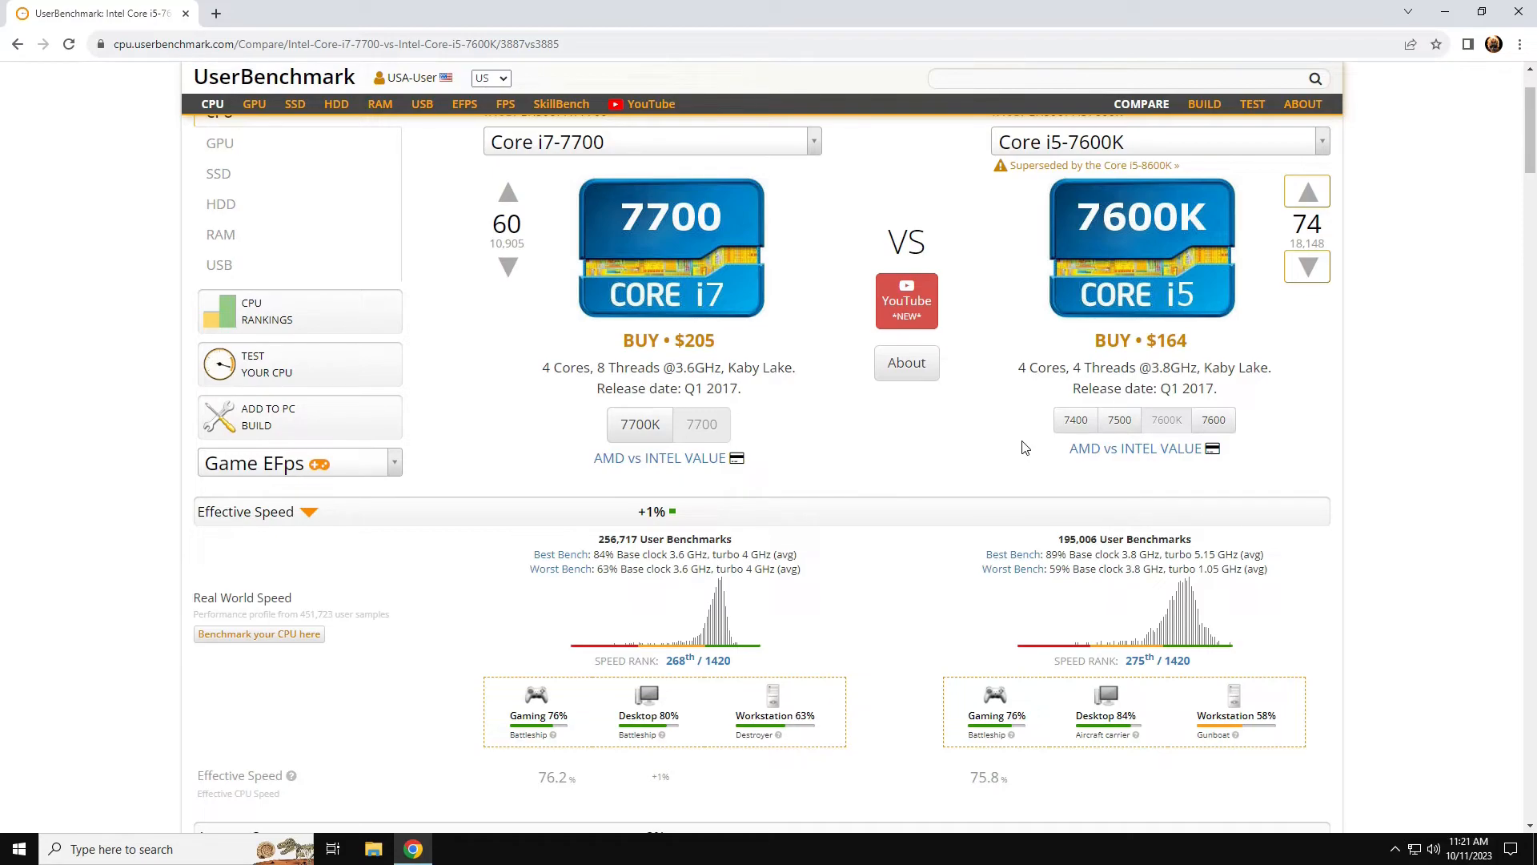
pyautogui.moveTo(1450, 297)
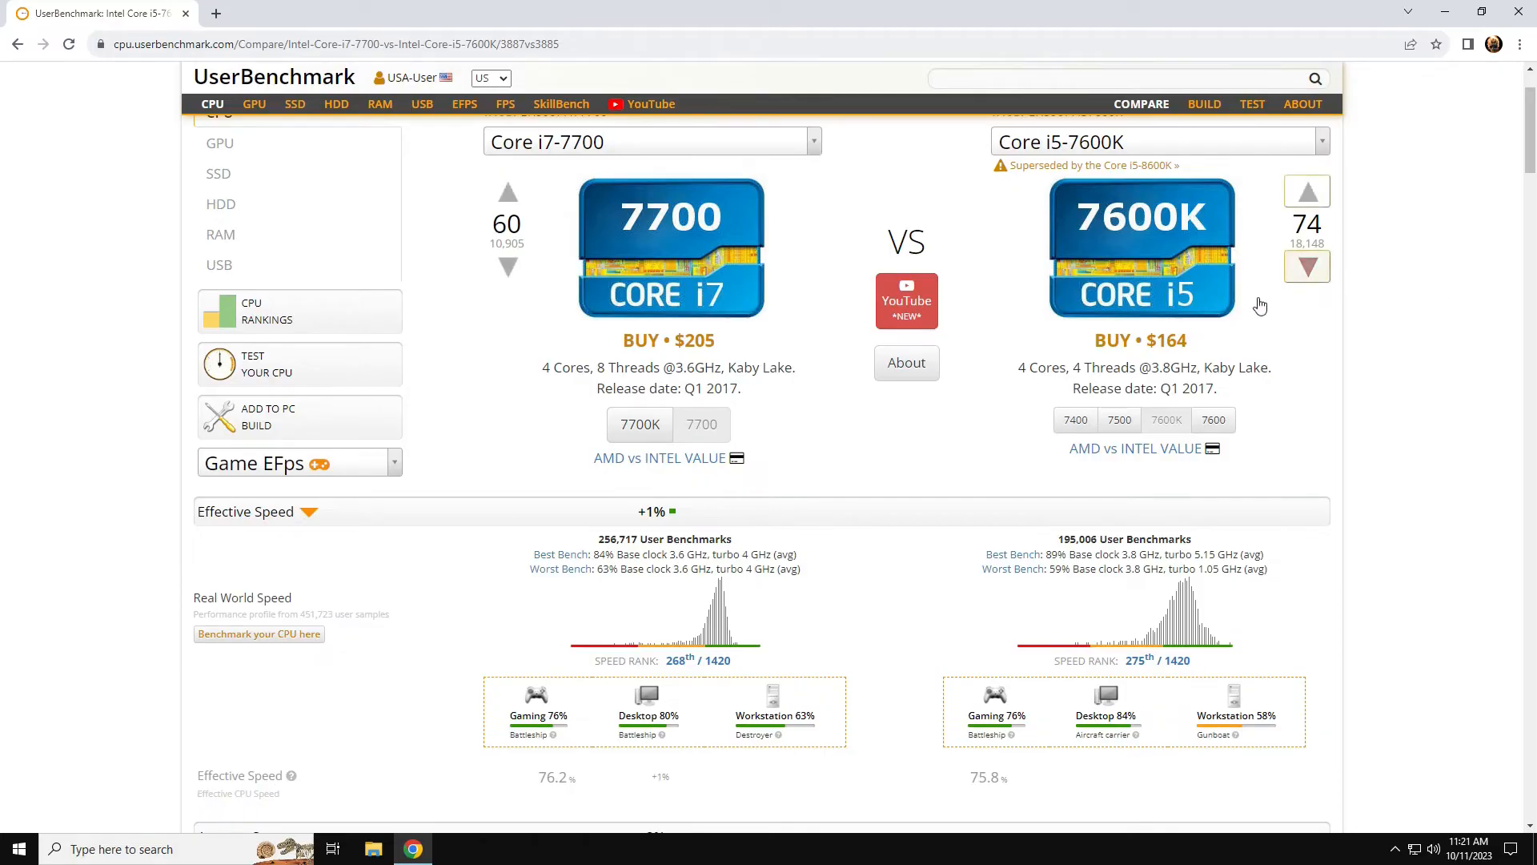
pyautogui.moveTo(1402, 252)
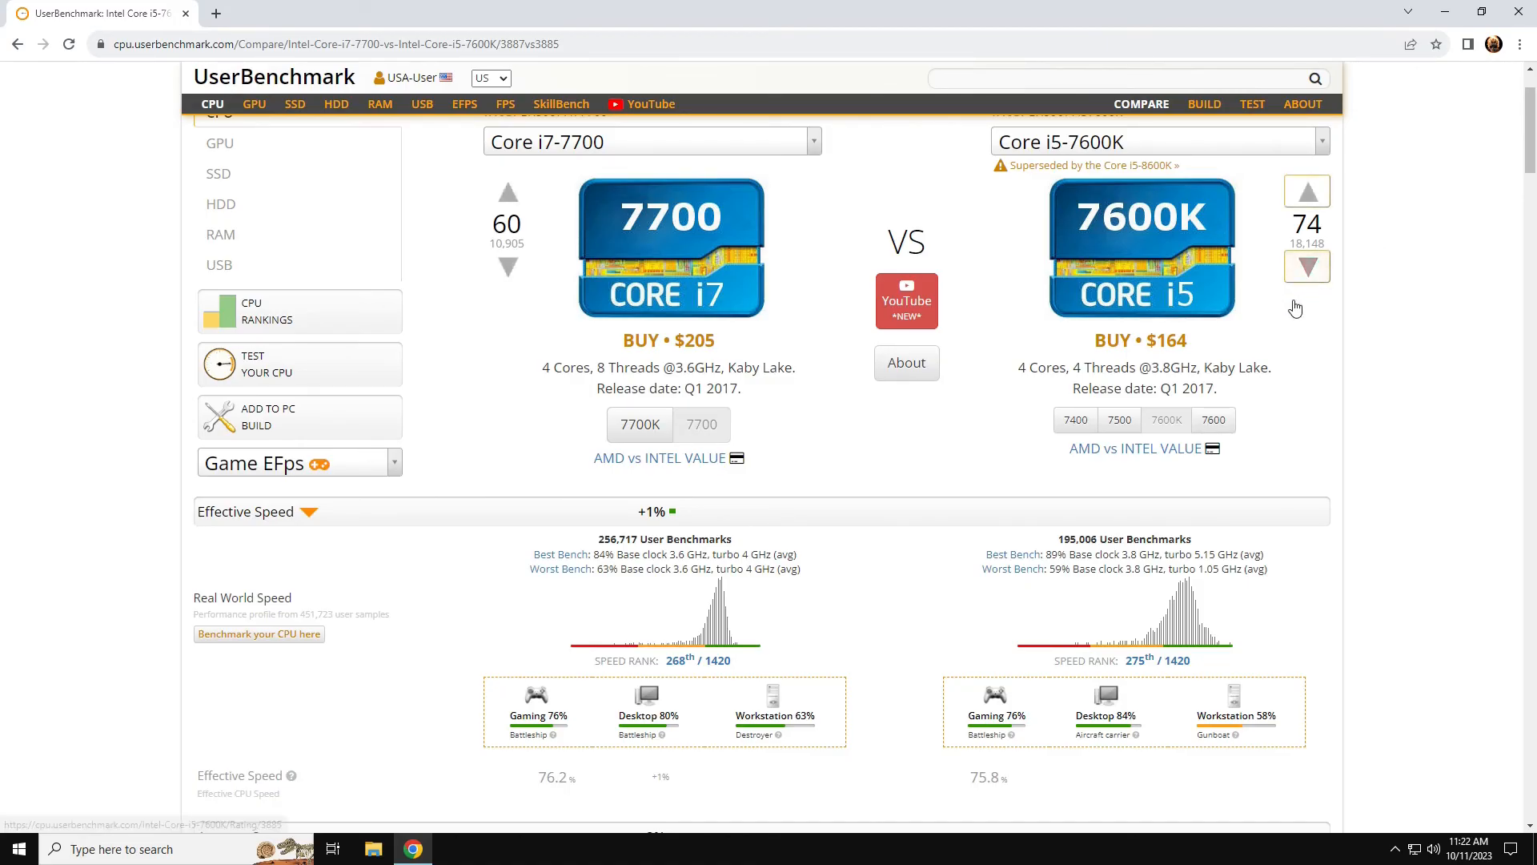
pyautogui.moveTo(1442, 297)
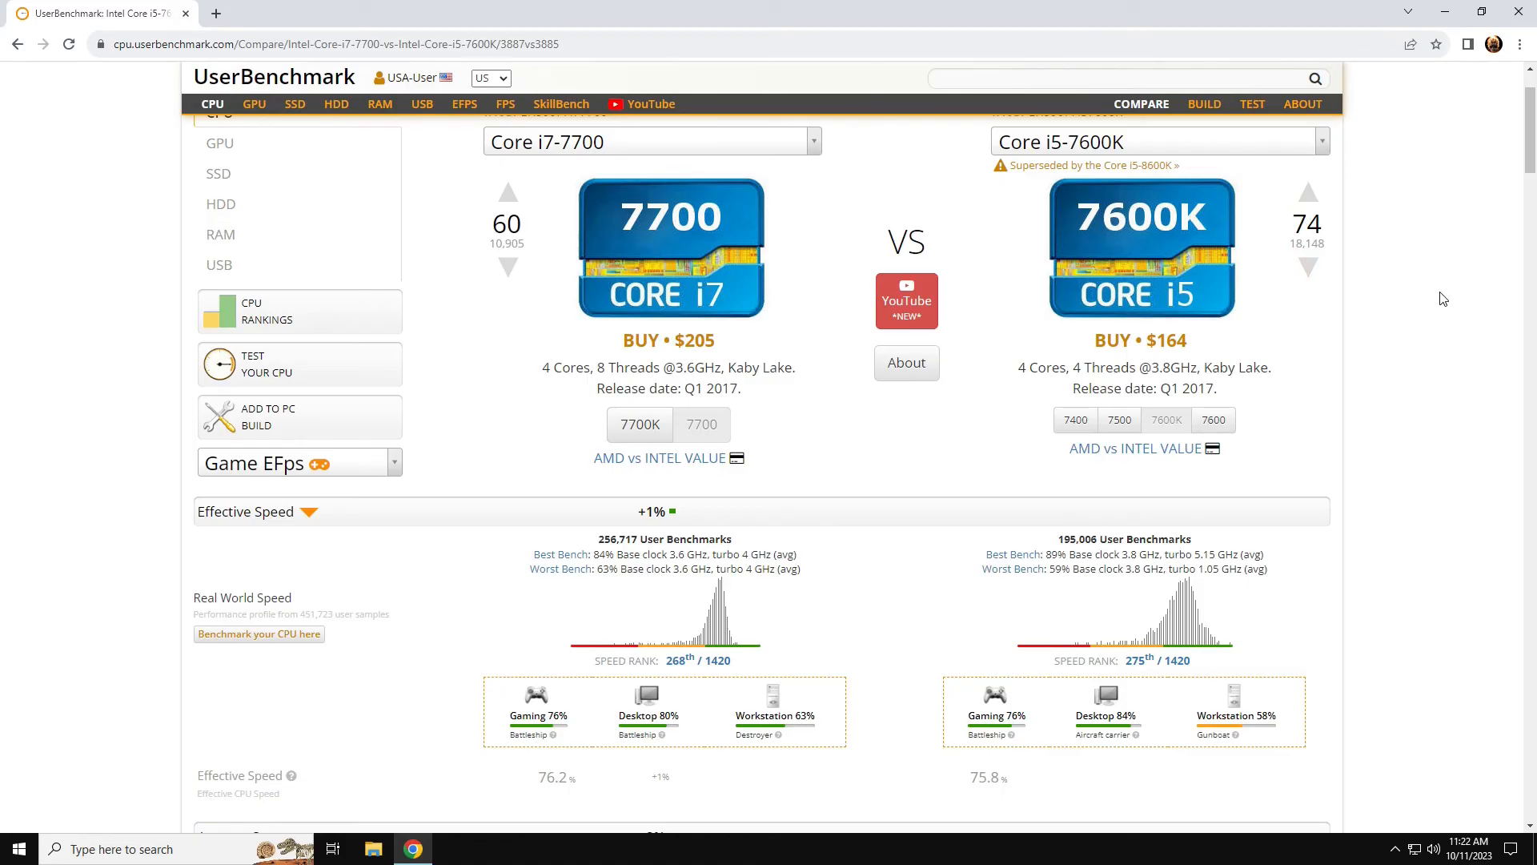
pyautogui.moveTo(1351, 257)
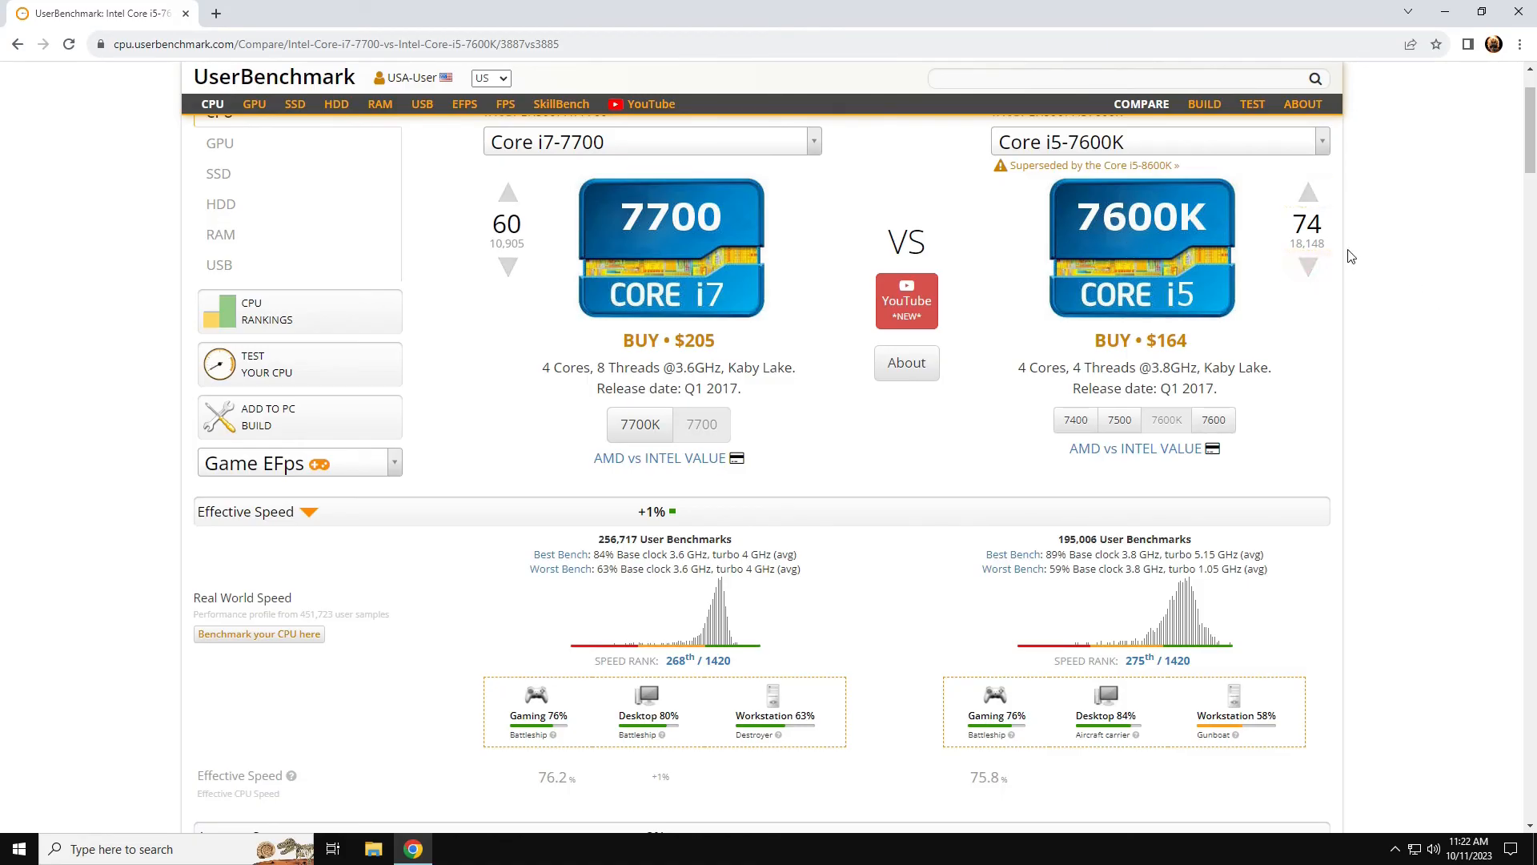
pyautogui.moveTo(1415, 237)
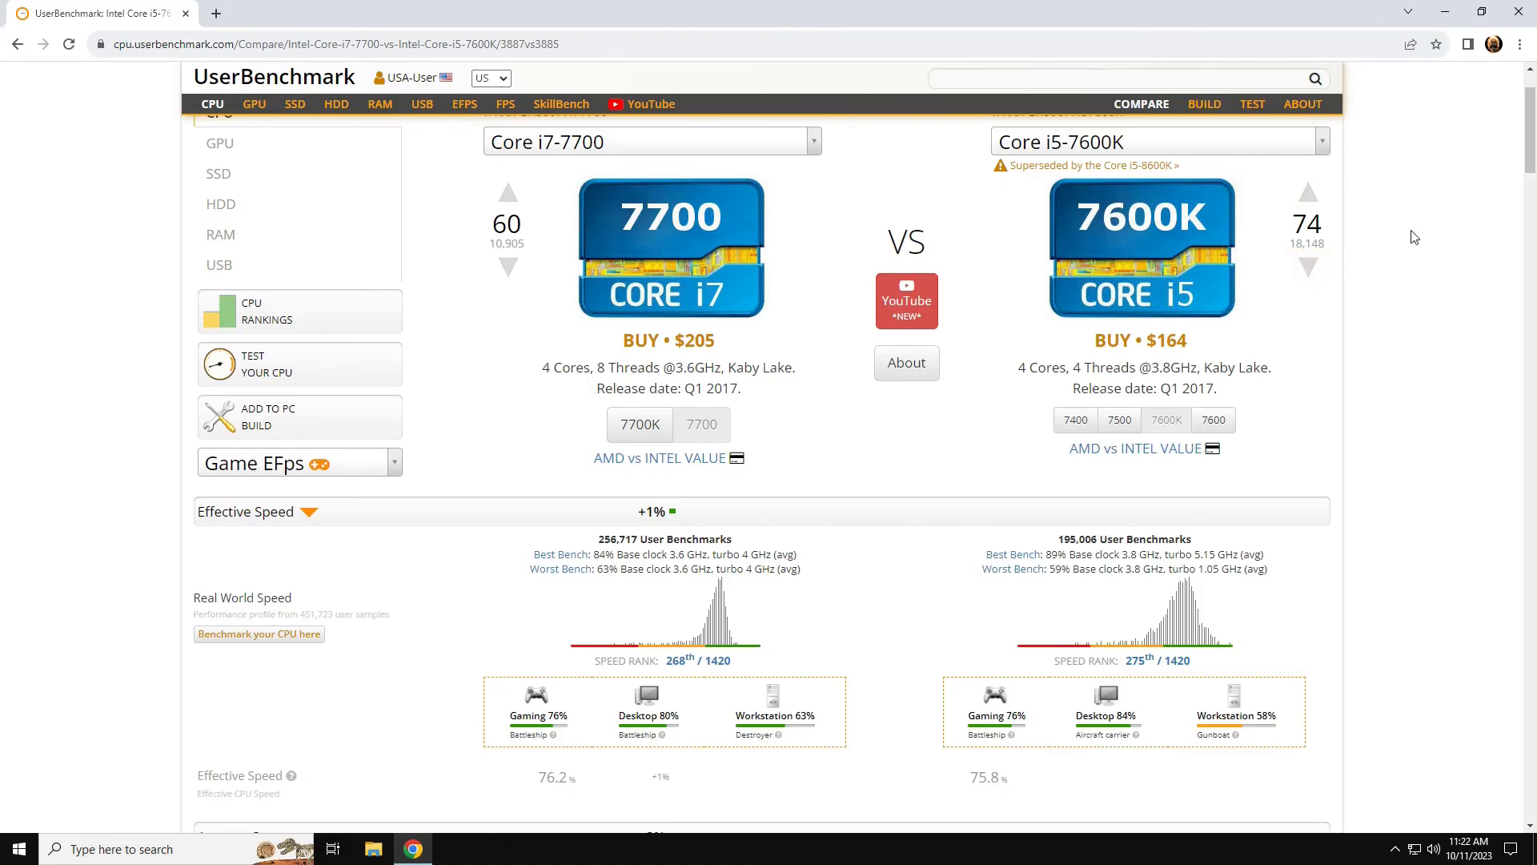